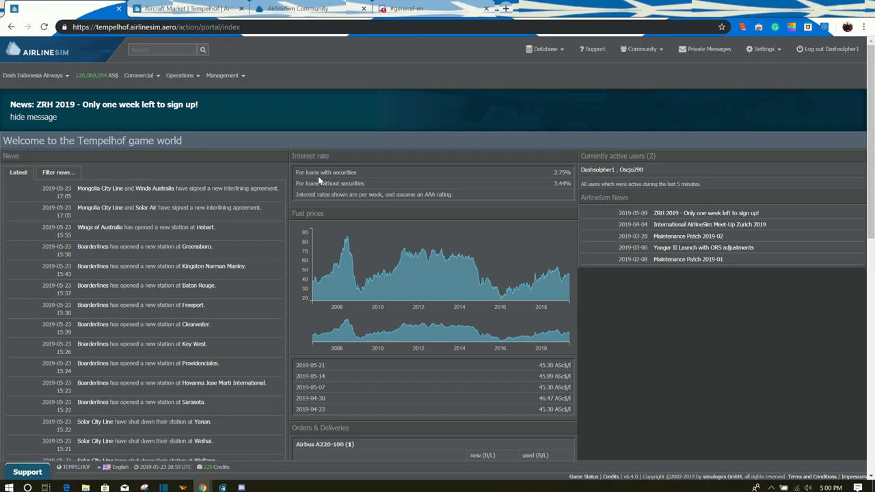
mouse_move(305, 151)
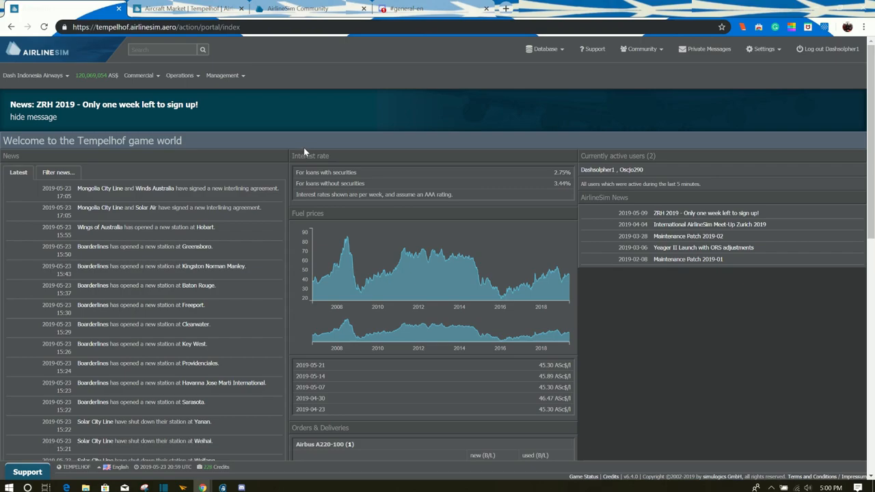
Show the Aircraft Market offers, glancing through the Commercial menu without leaving the page.
click(175, 10)
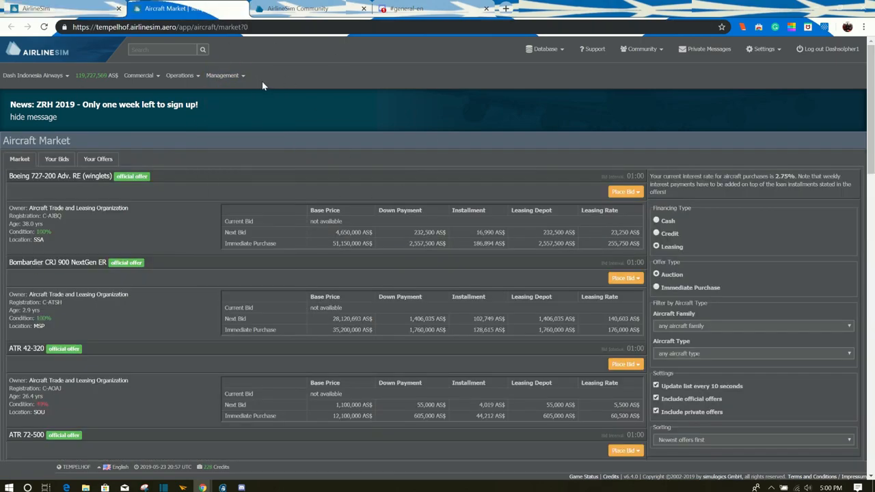
click(139, 76)
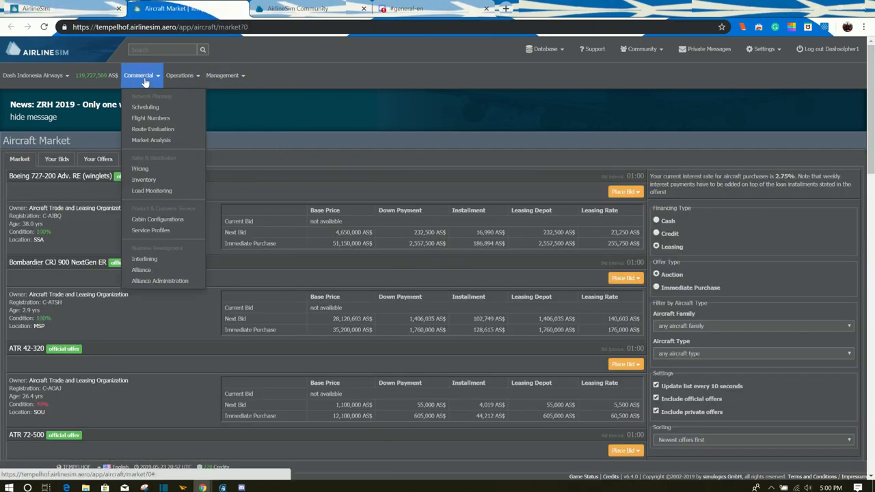
click(221, 75)
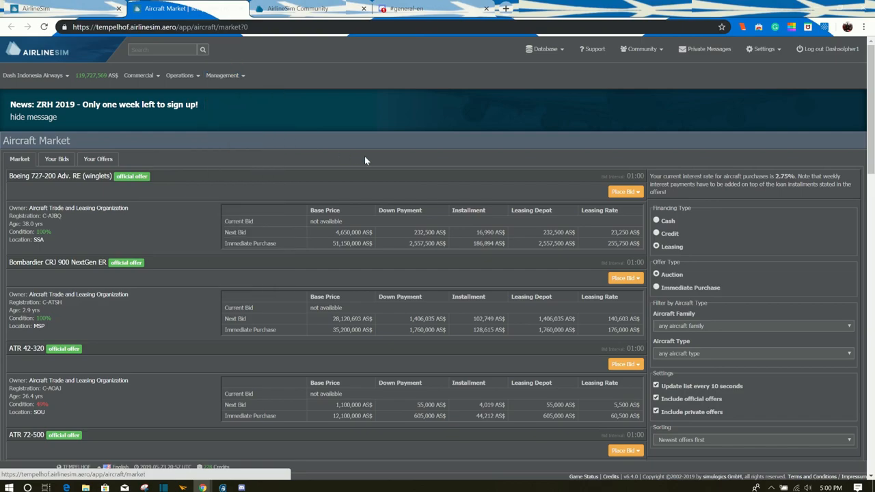
mouse_move(292, 153)
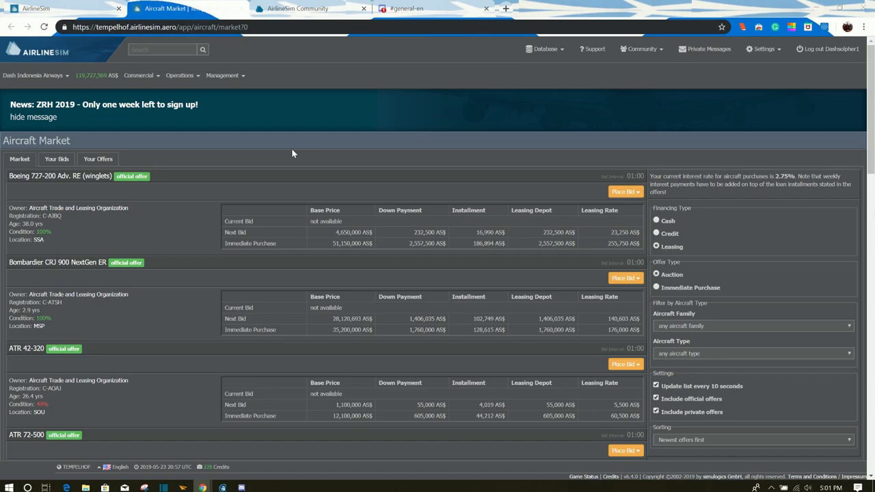
mouse_move(258, 159)
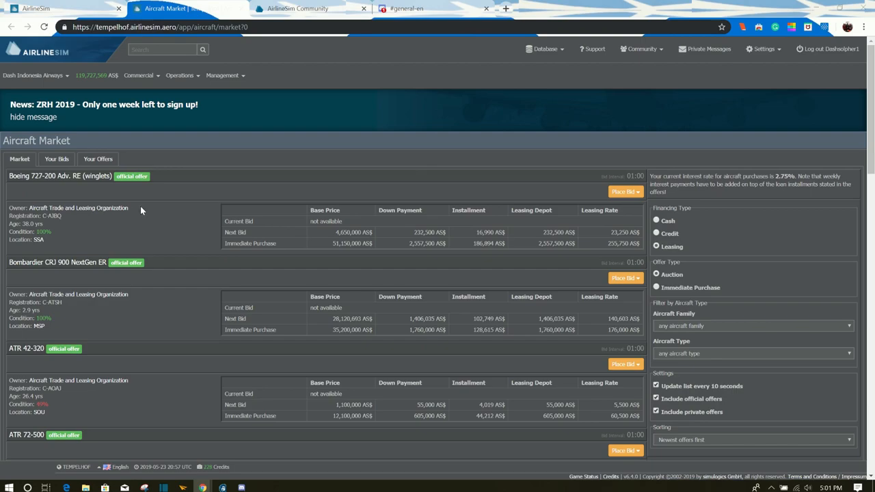
mouse_move(86, 210)
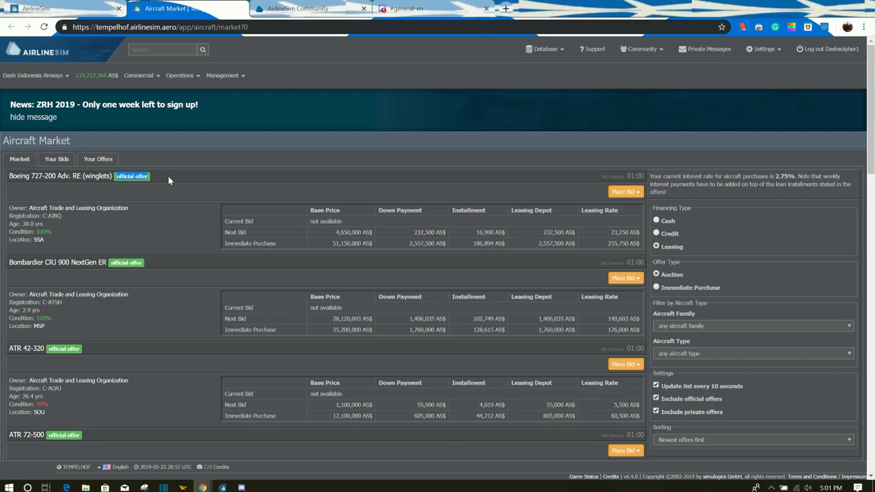
mouse_move(145, 210)
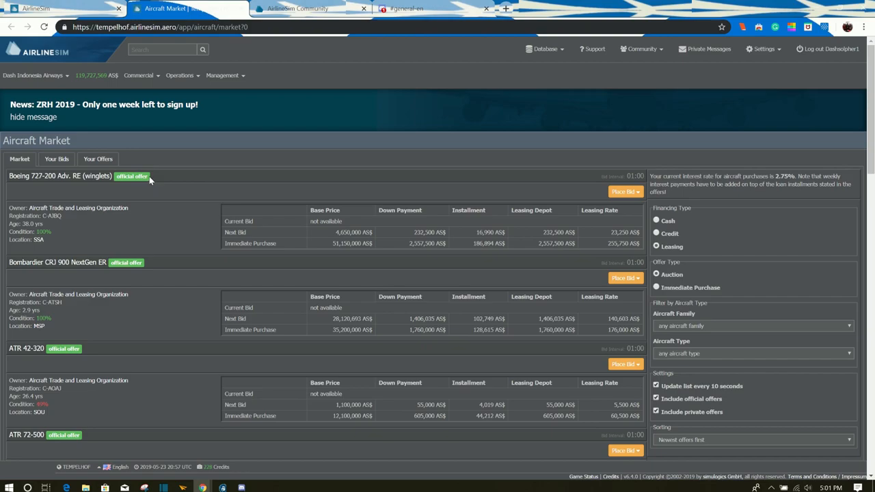
mouse_move(101, 214)
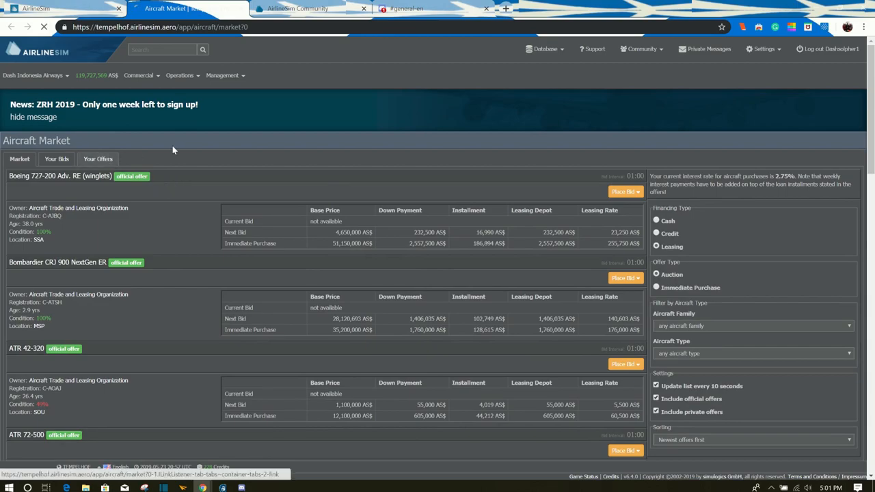
Browse a further page of aircraft market offers.
click(97, 158)
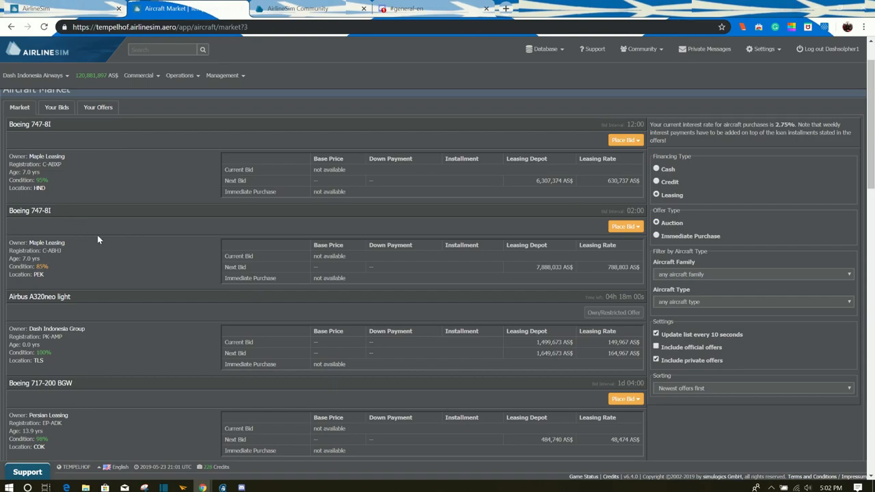
scroll(down, 3)
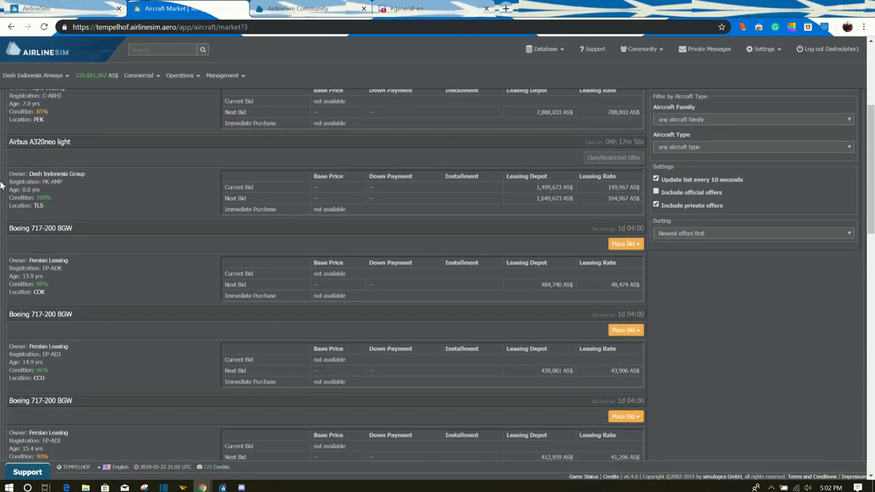
mouse_move(565, 177)
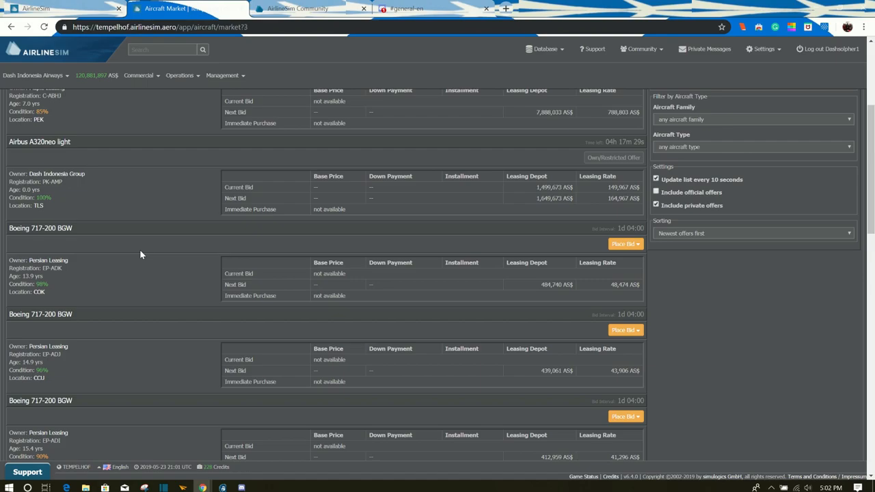
Switch to the Dash Indonesia Group enterprise and show its Fleet Management list.
click(33, 75)
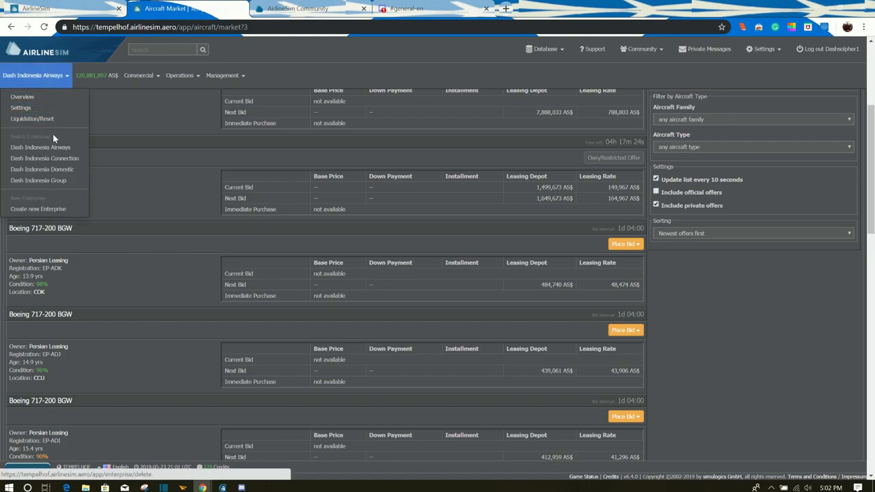
click(38, 180)
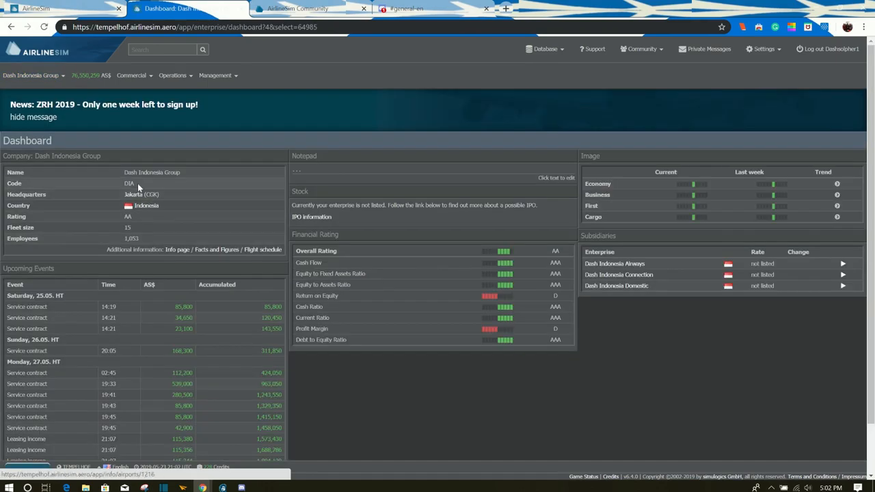
click(34, 75)
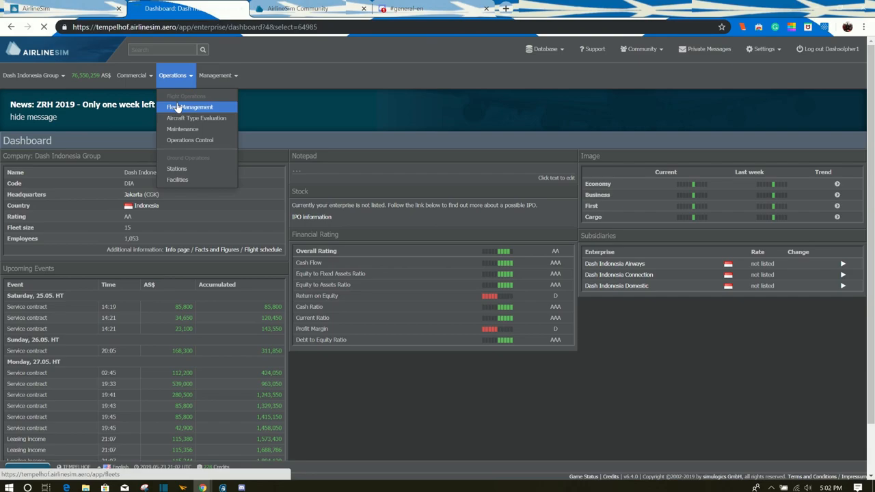
click(188, 107)
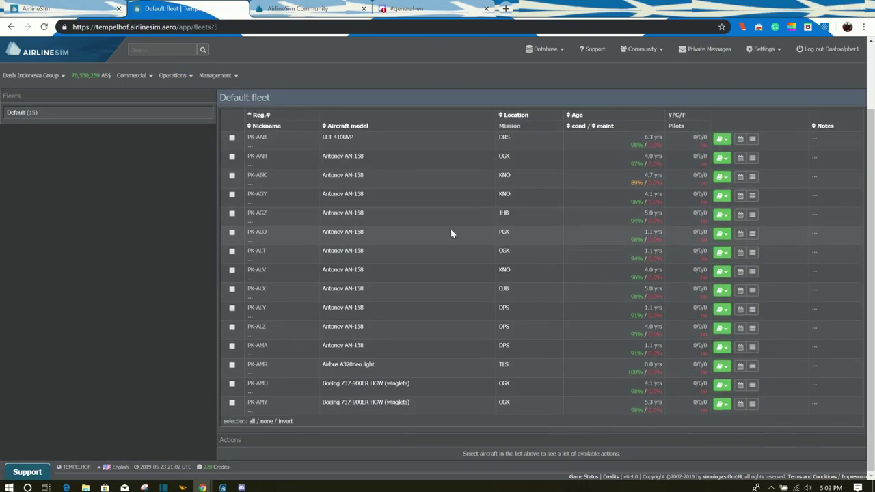
click(721, 367)
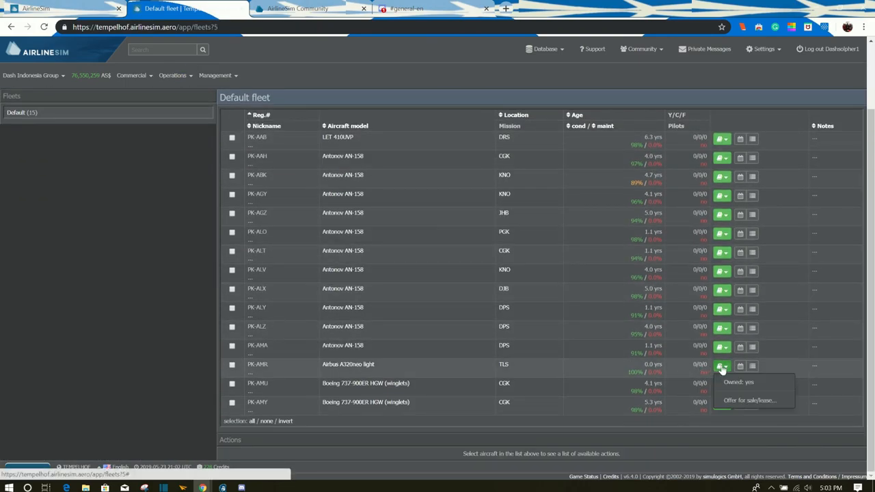
click(752, 399)
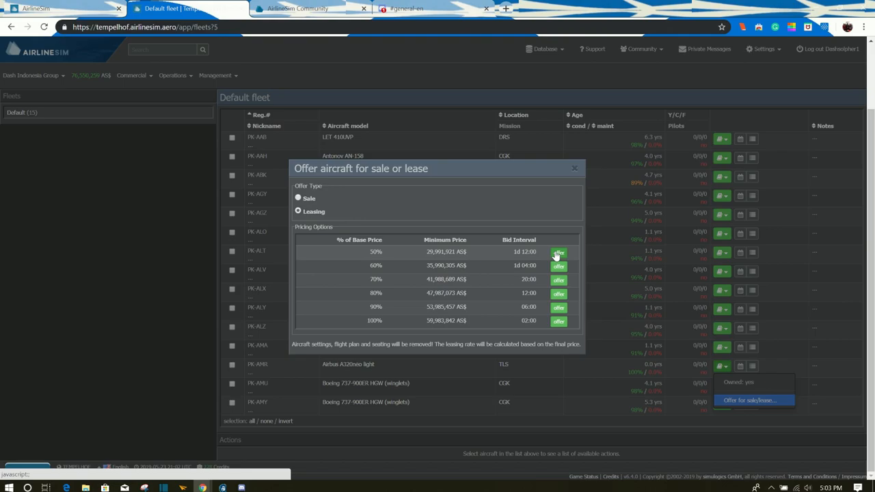
click(572, 168)
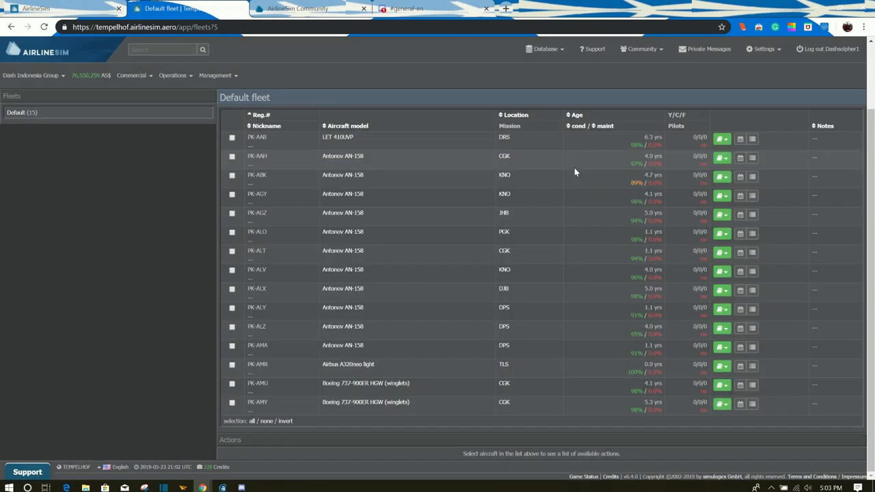
click(721, 367)
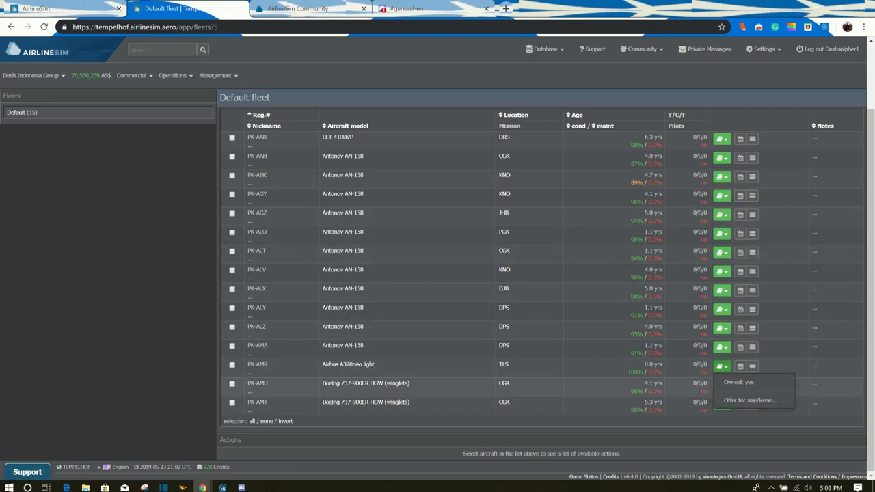
click(749, 400)
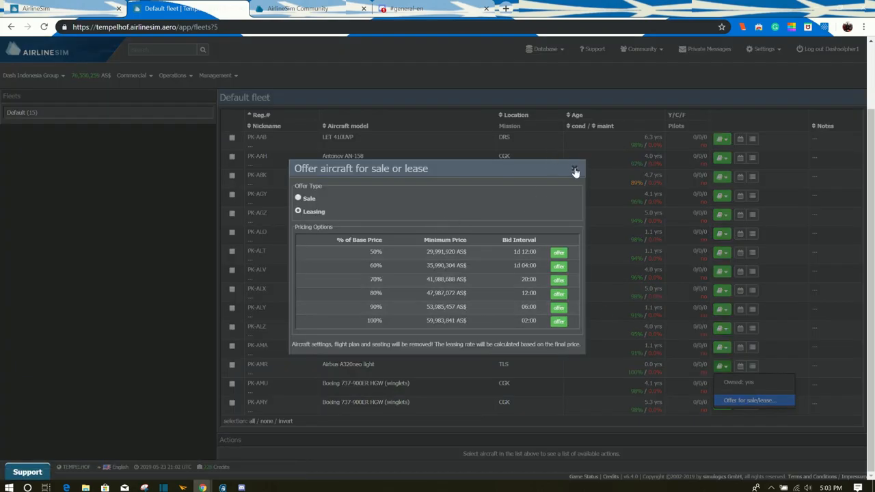
click(574, 171)
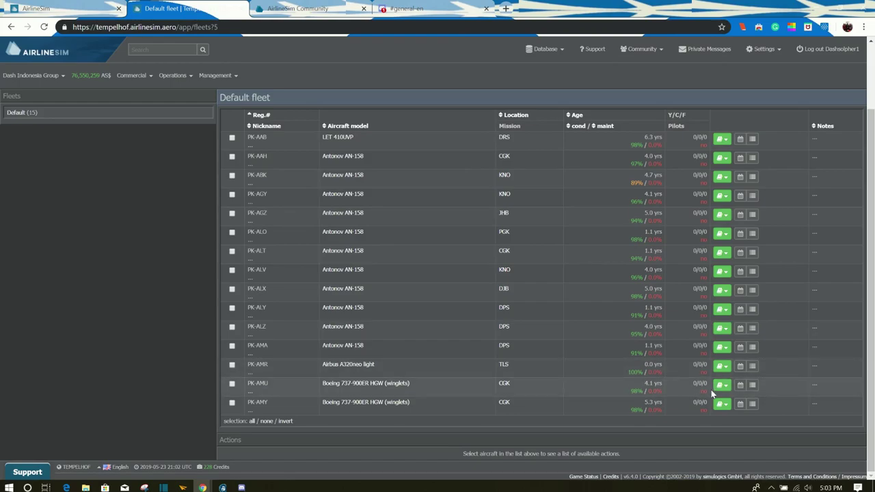
click(719, 383)
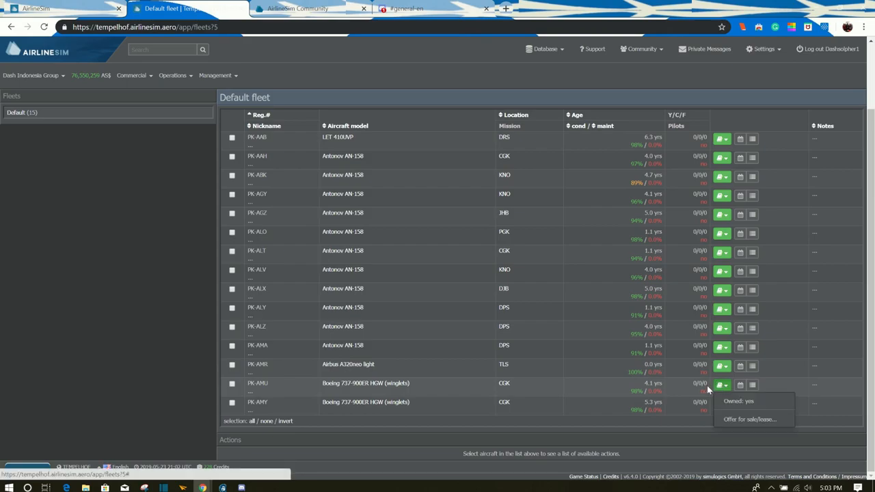
click(746, 421)
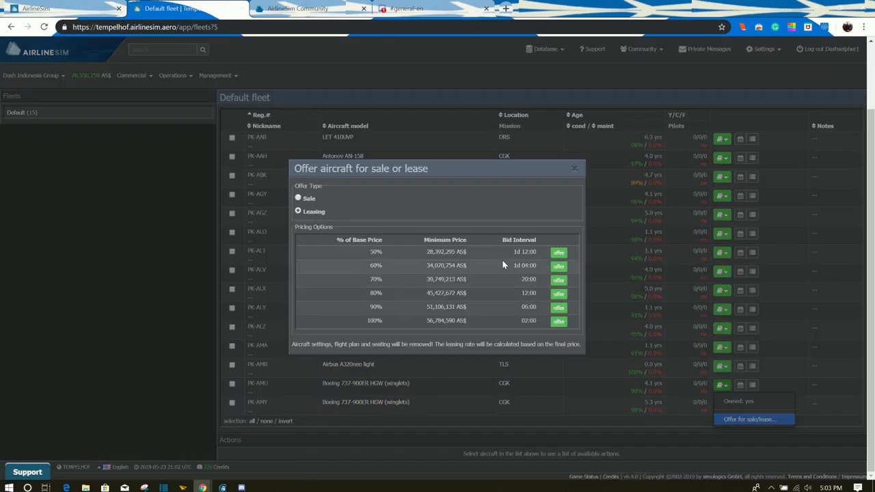
mouse_move(547, 257)
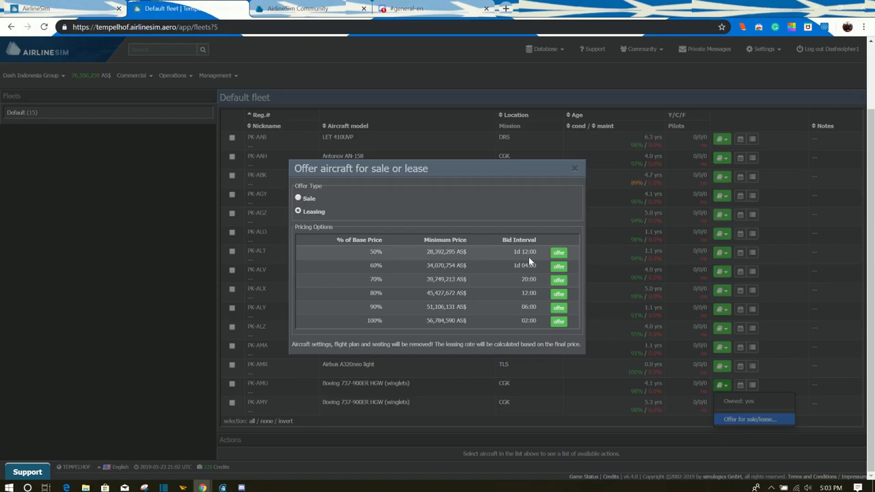
mouse_move(360, 260)
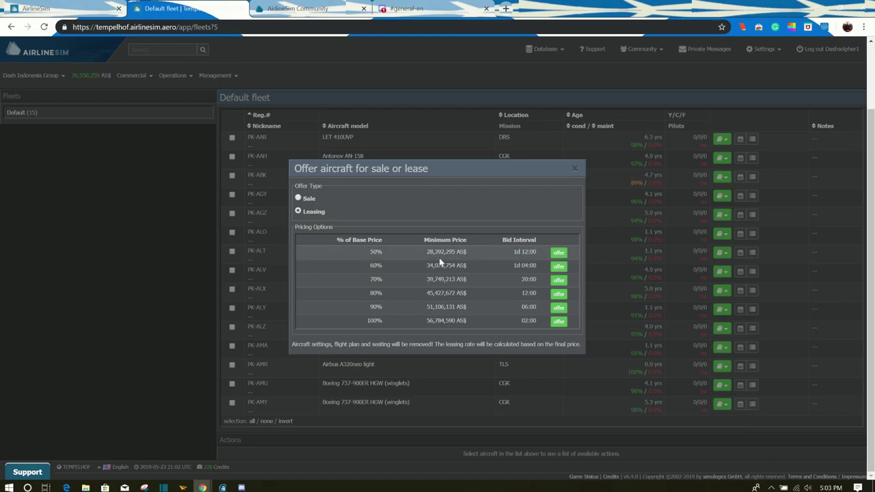
click(298, 197)
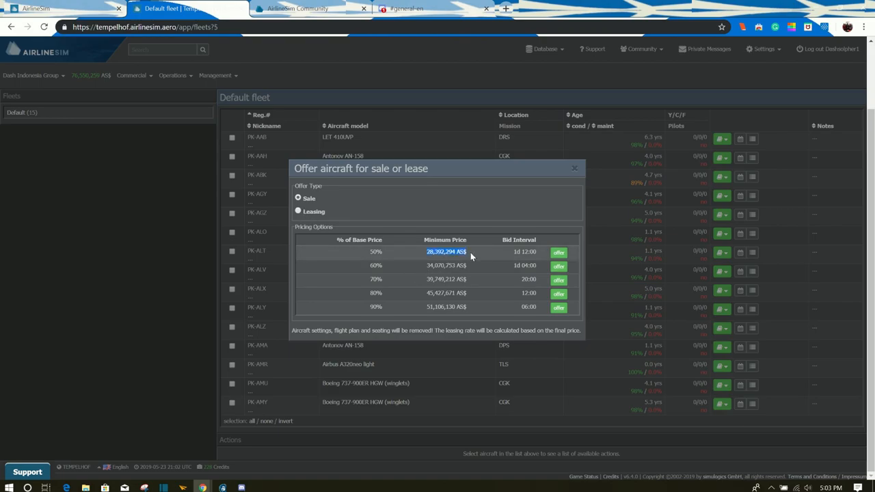
click(298, 211)
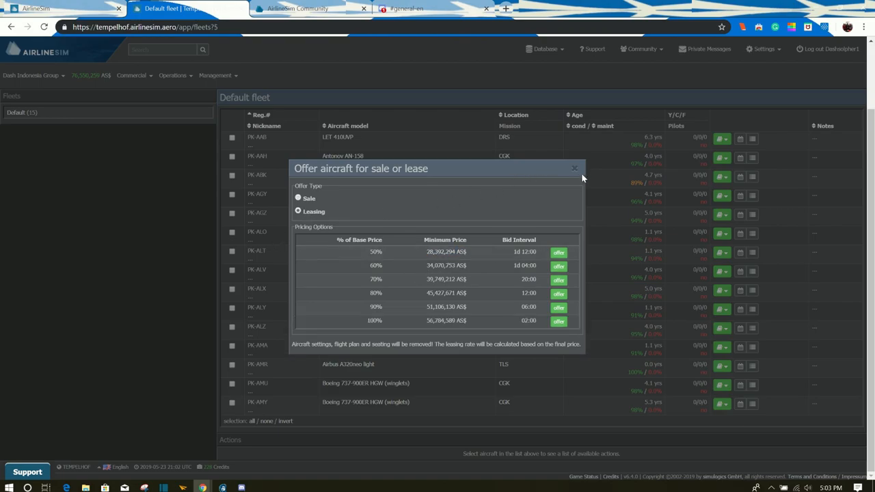
click(574, 168)
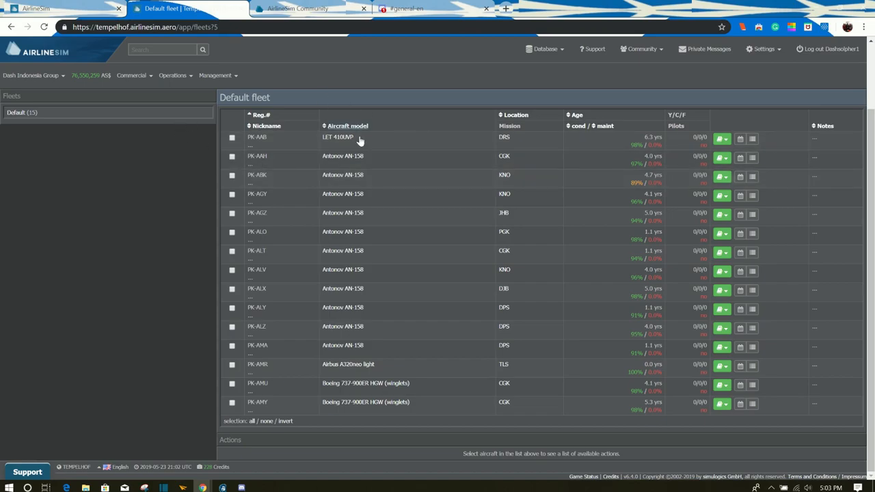
click(172, 75)
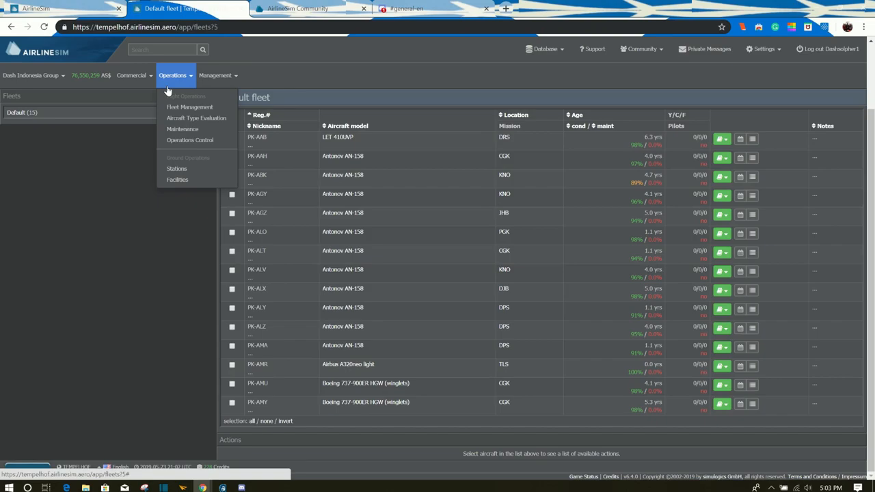
click(129, 75)
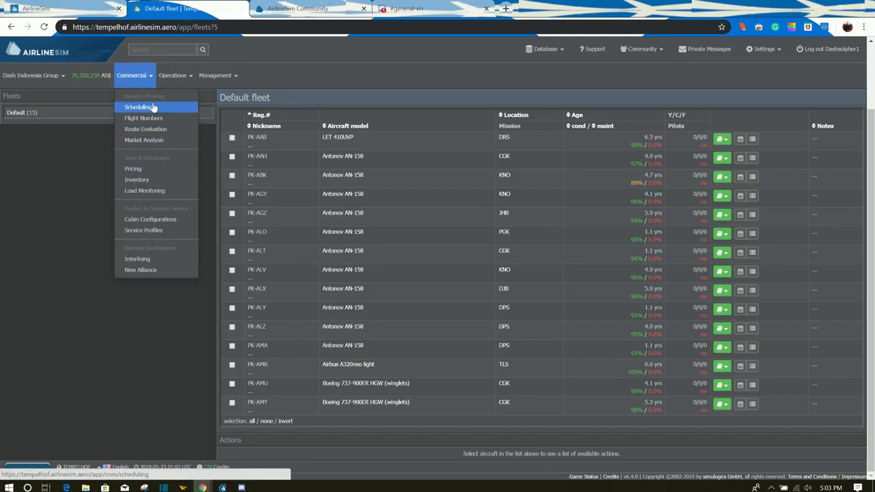
click(215, 75)
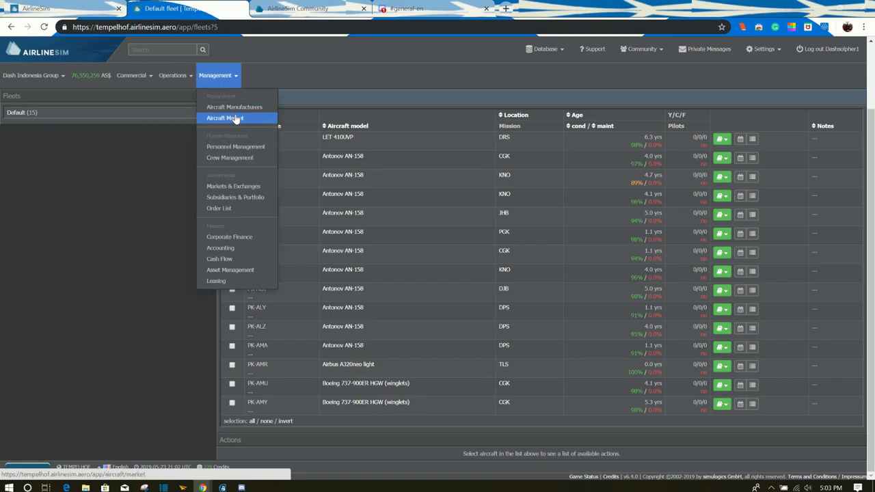
click(224, 117)
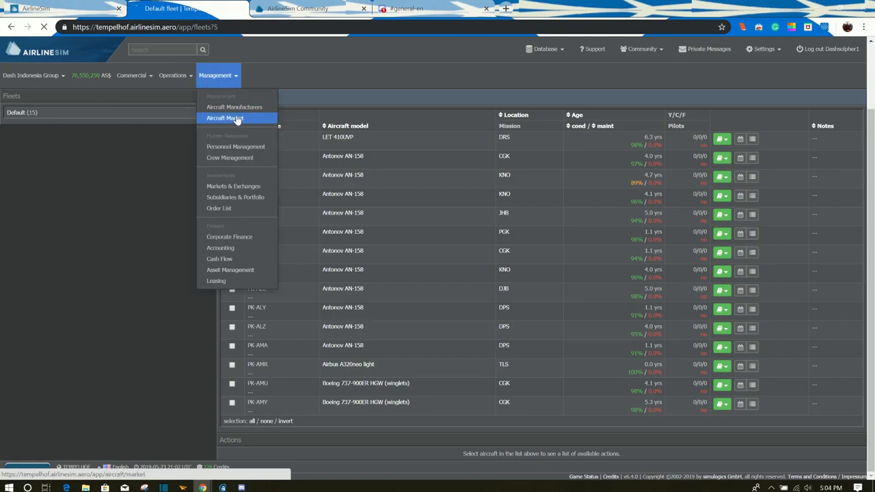
Reopen the Aircraft Market showing the A320neo light offer, then move to the community forums.
click(224, 118)
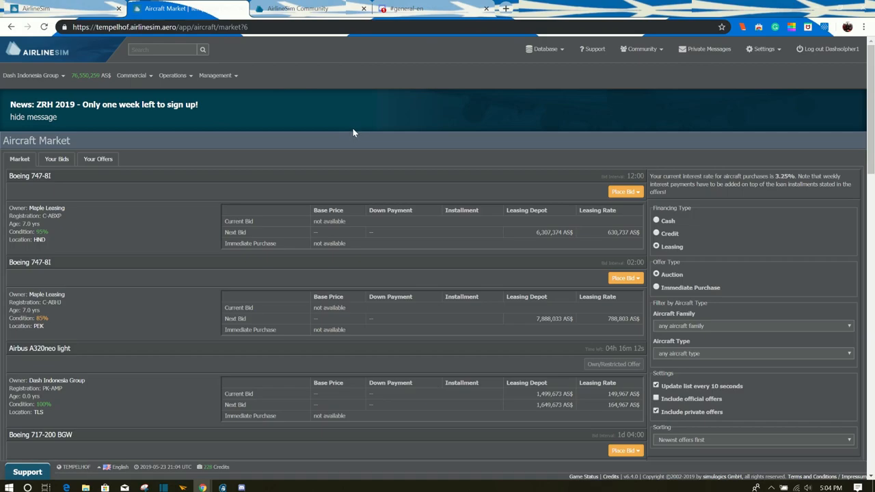
mouse_move(351, 128)
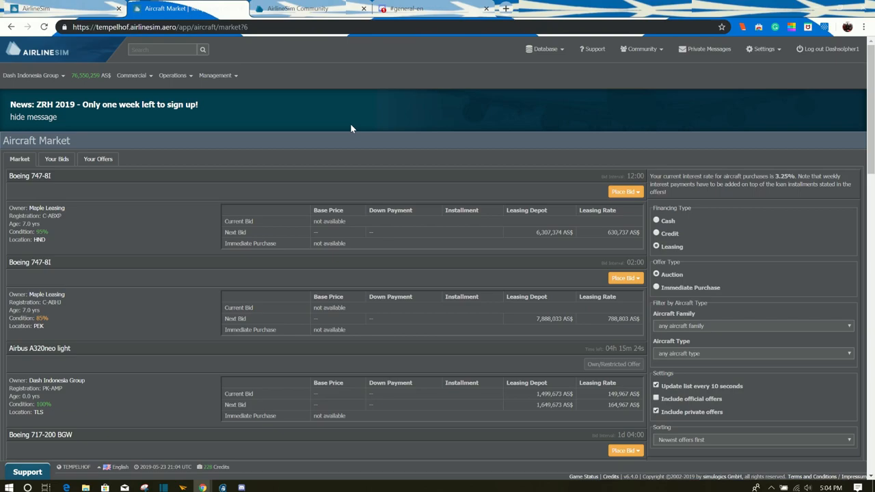
click(303, 9)
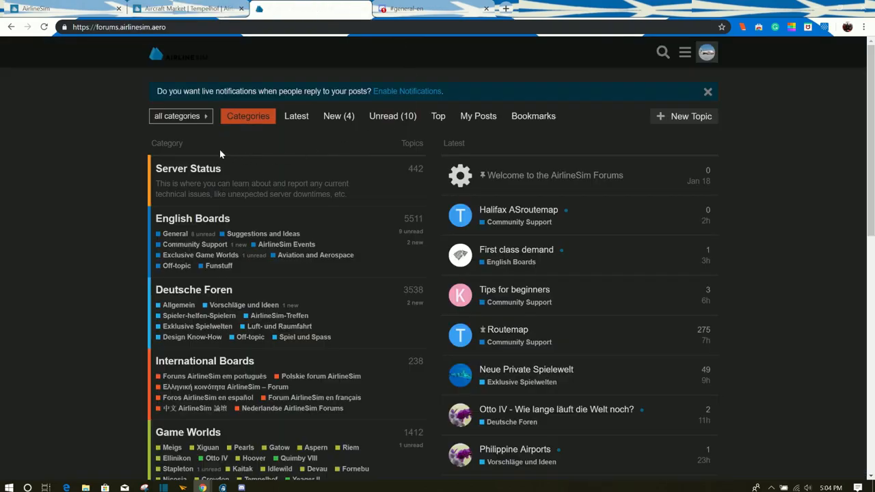
mouse_move(253, 172)
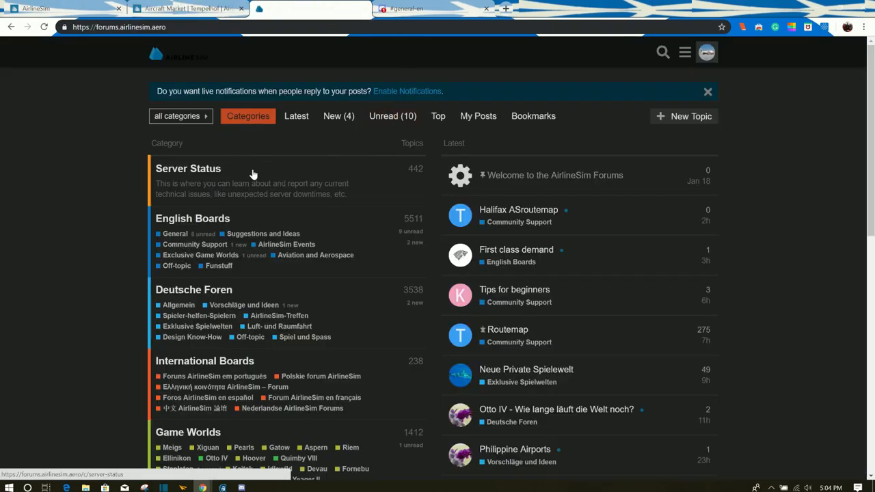
scroll(down, 3)
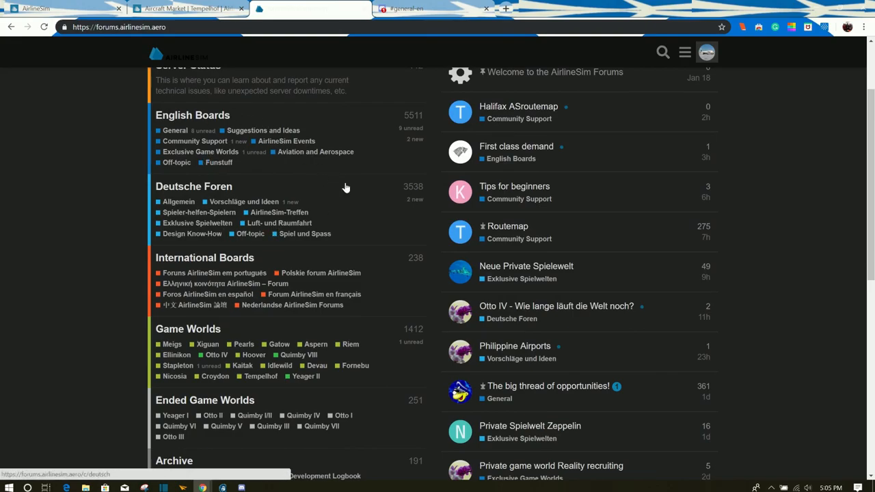
scroll(down, 3)
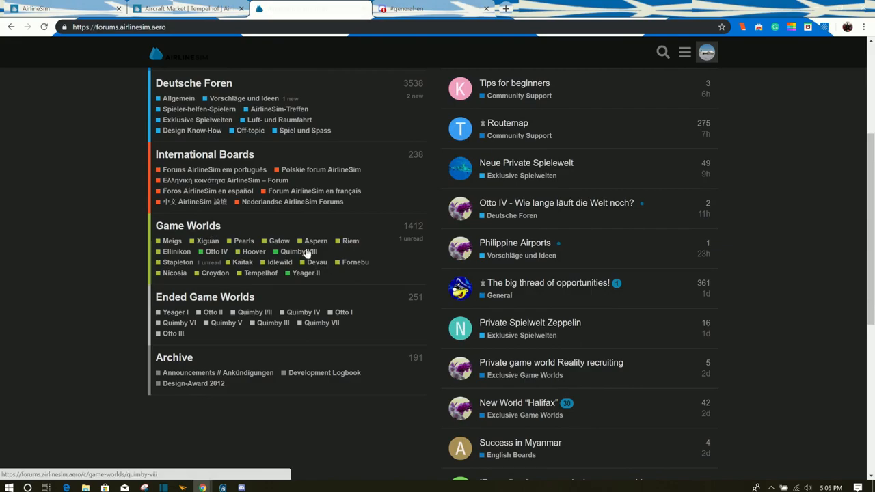
mouse_move(260, 274)
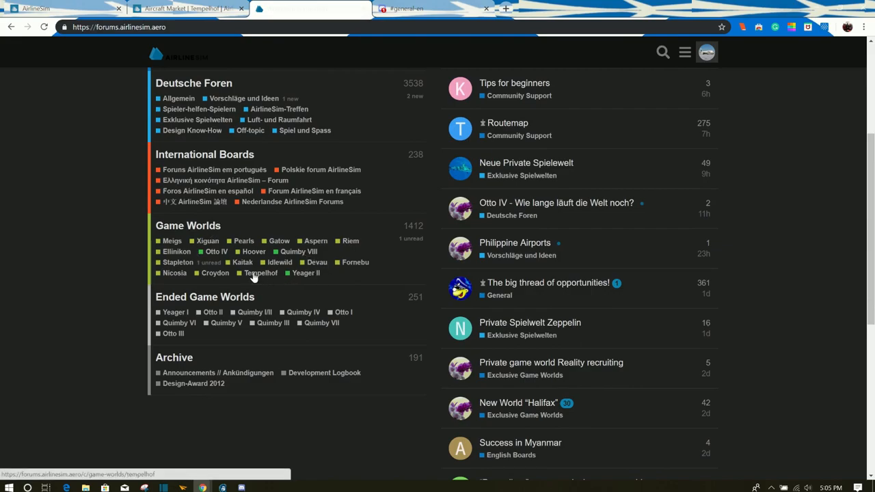
Enter the Tempelhof game world board under Game Worlds.
click(259, 273)
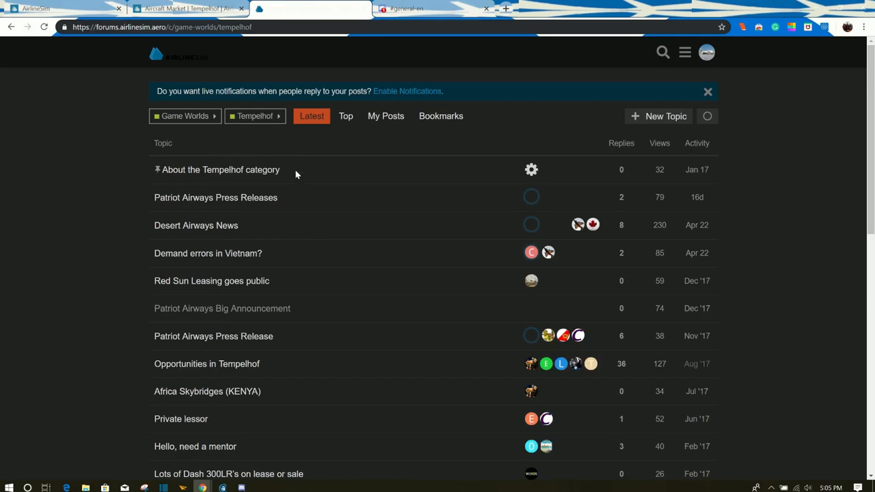
scroll(down, 3)
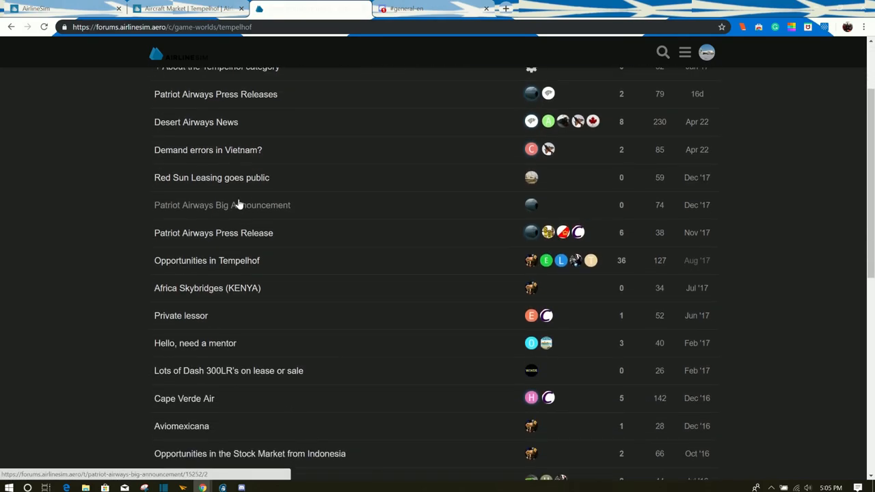
scroll(up, 3)
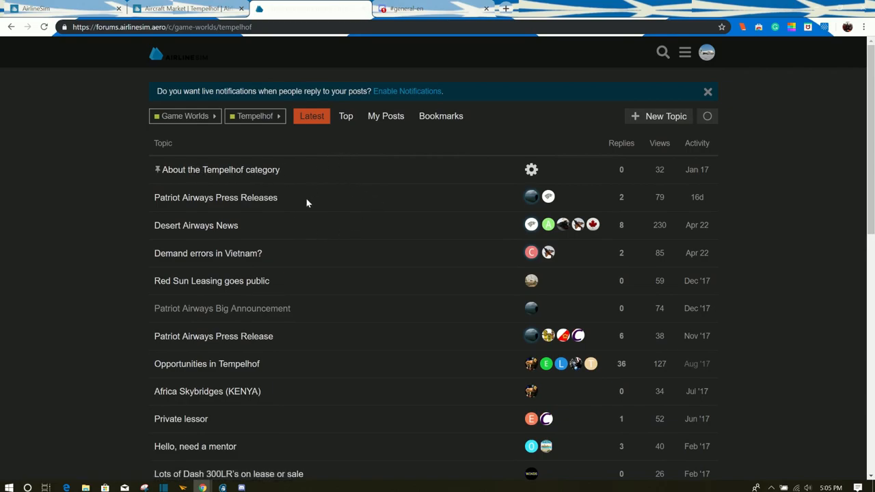
mouse_move(291, 234)
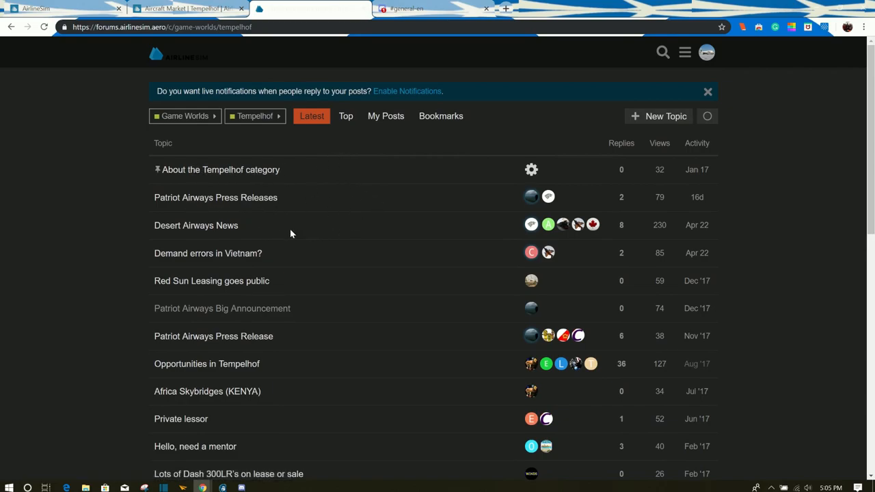
Browse down through the Tempelhof board's list of discussion topics and back up.
click(210, 281)
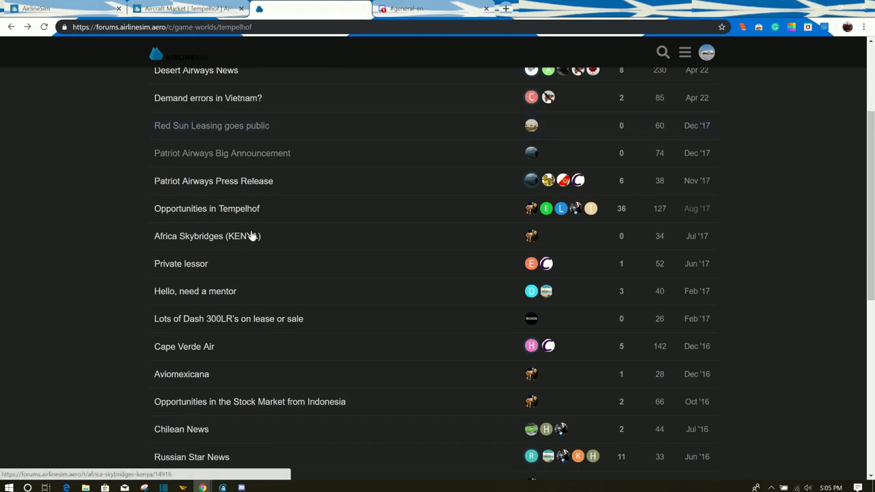
scroll(down, 3)
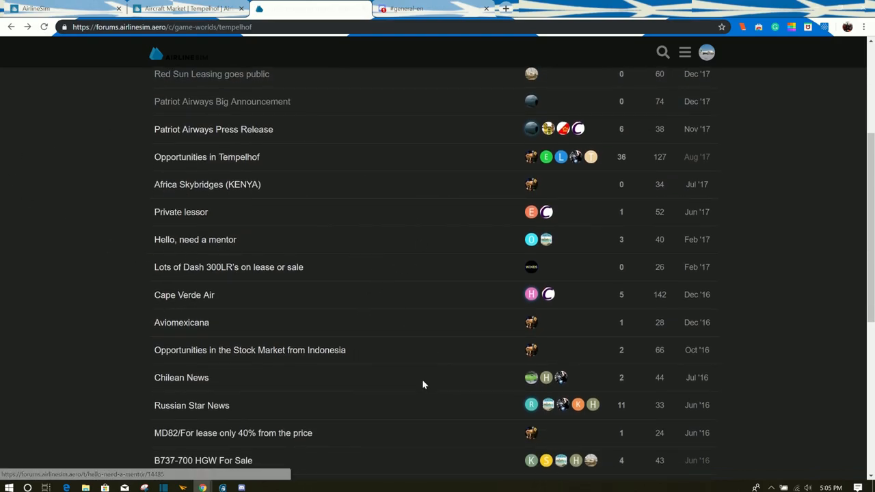
scroll(down, 3)
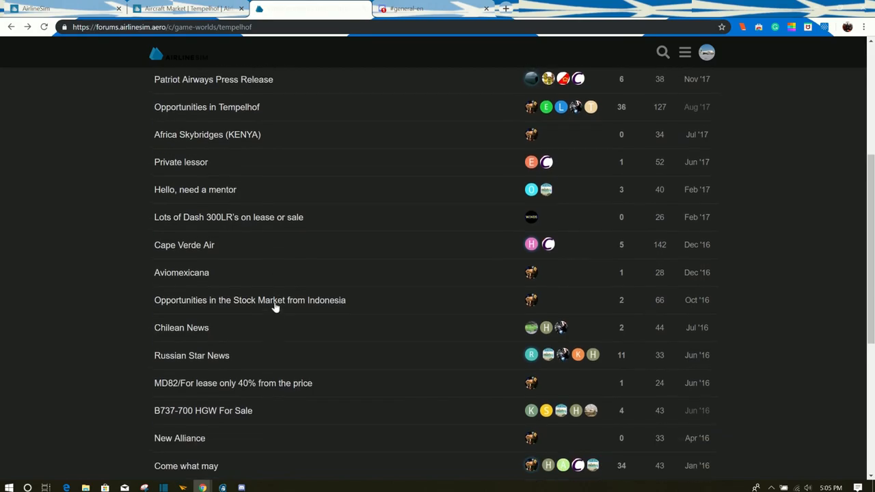
scroll(down, 3)
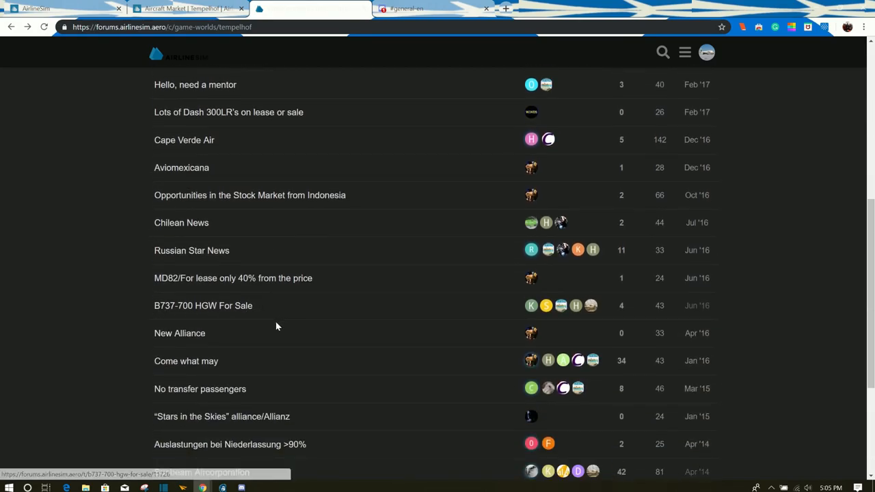
scroll(down, 3)
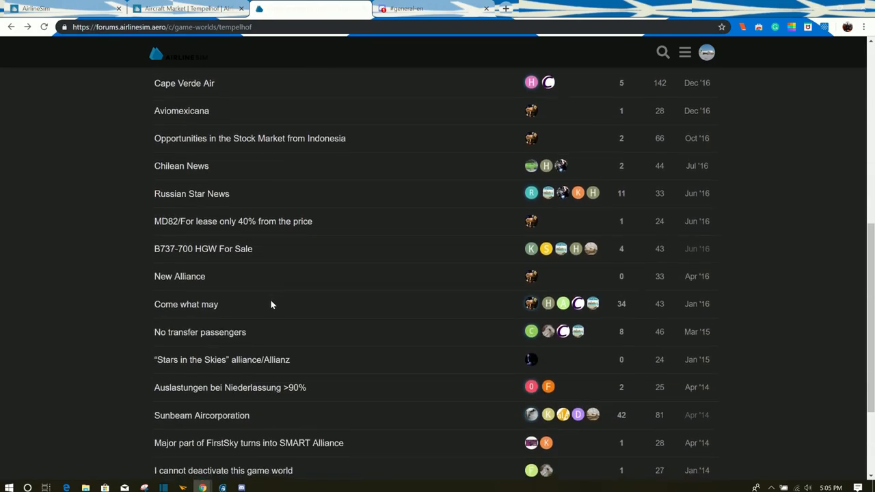
scroll(down, 3)
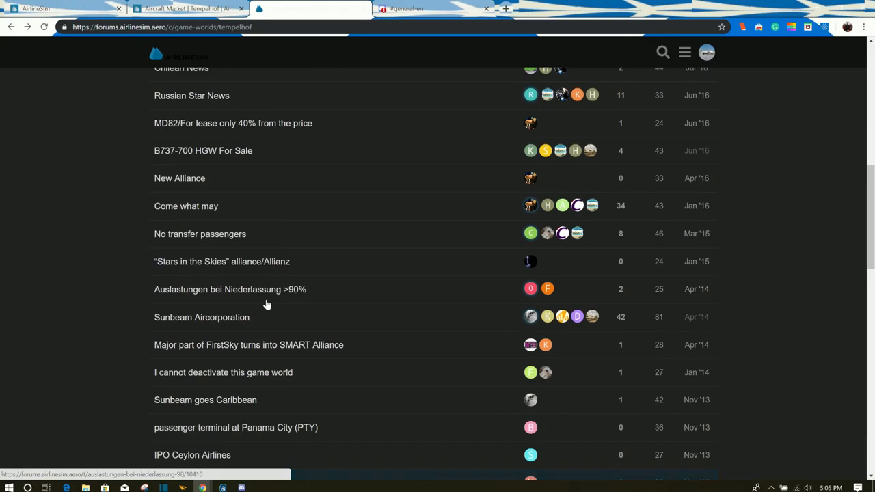
scroll(up, 3)
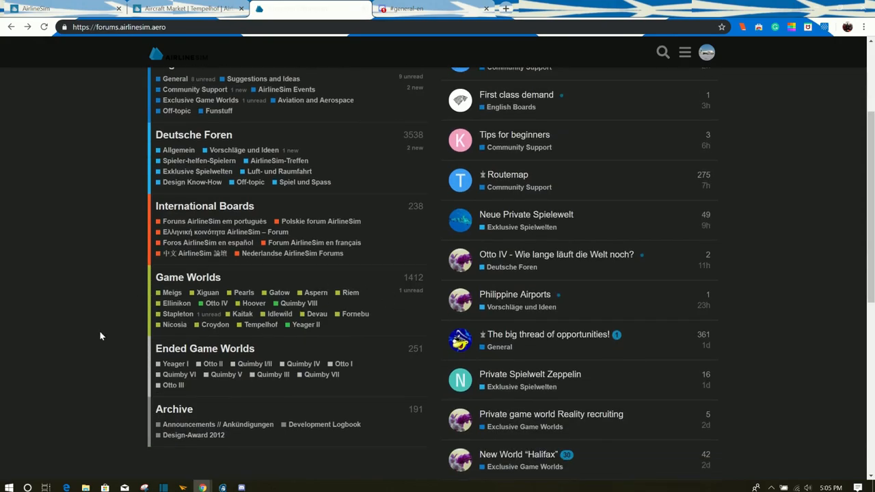
mouse_move(214, 400)
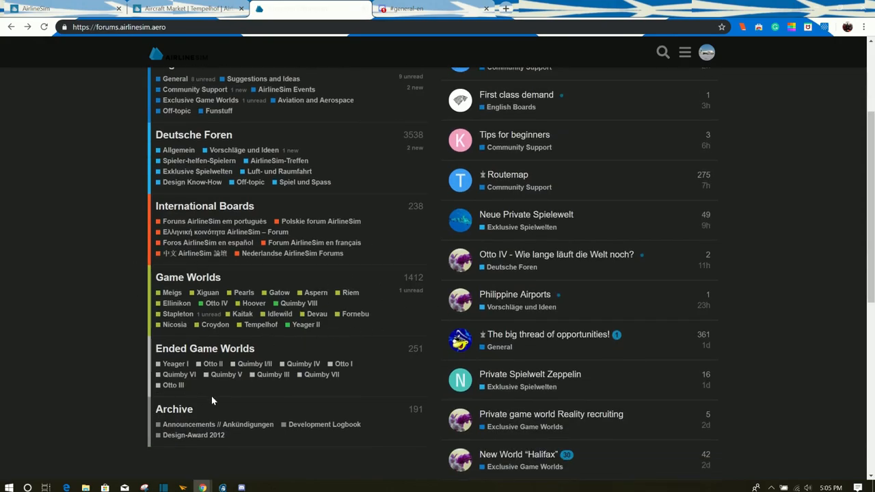
mouse_move(251, 364)
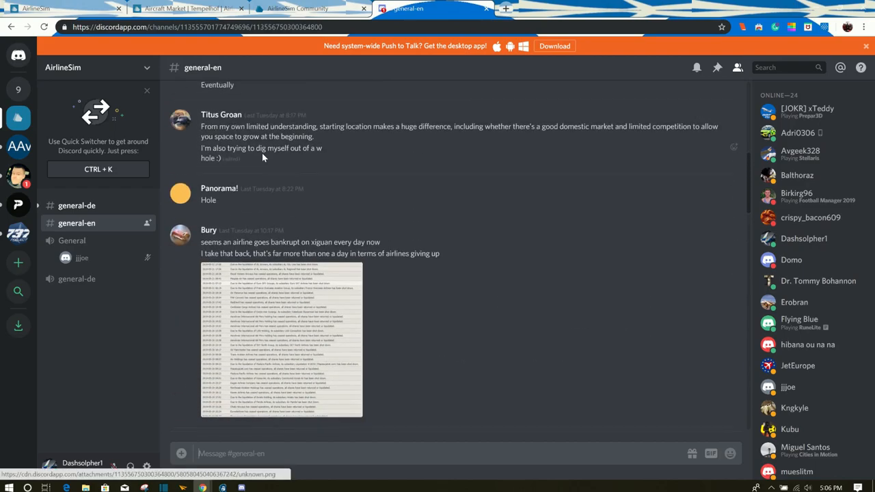
Look at the Discord #general-en chat, then return to the Aircraft Market listing 747-8I lease offers.
click(171, 8)
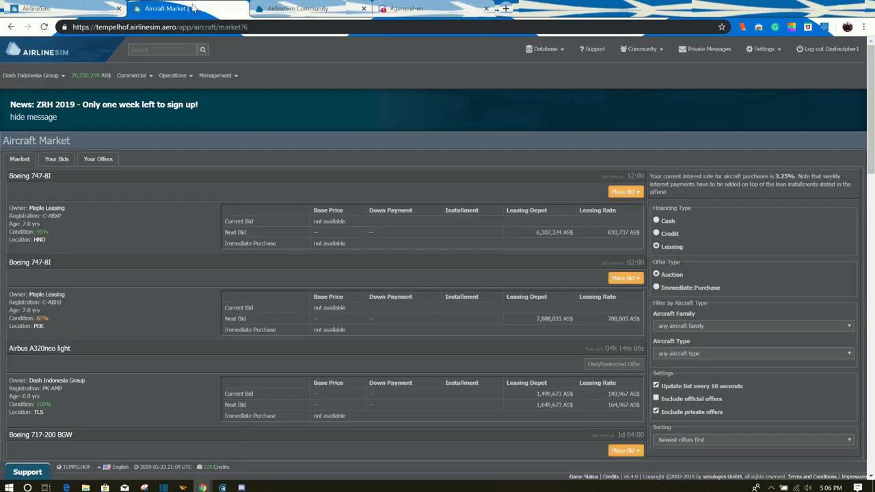
click(639, 50)
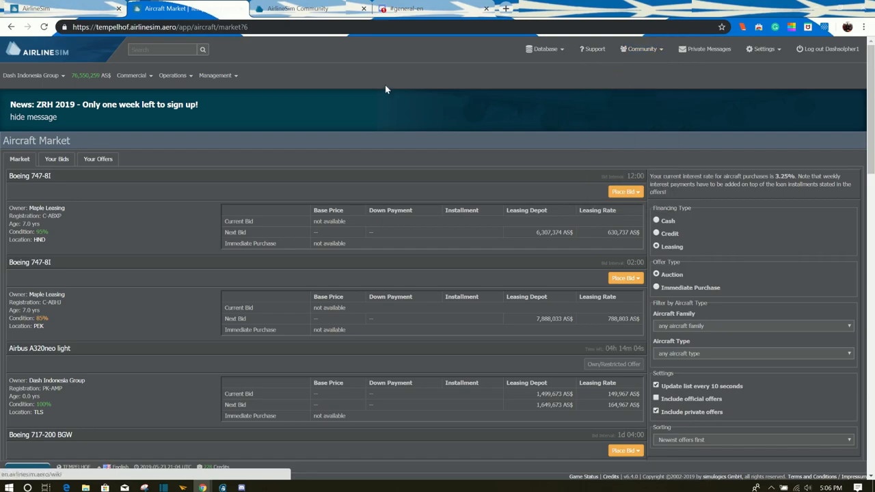
click(418, 8)
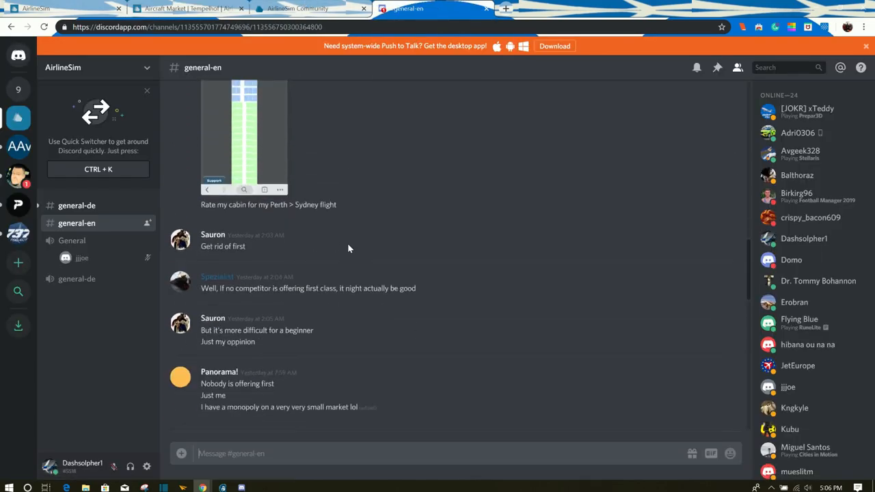
scroll(down, 3)
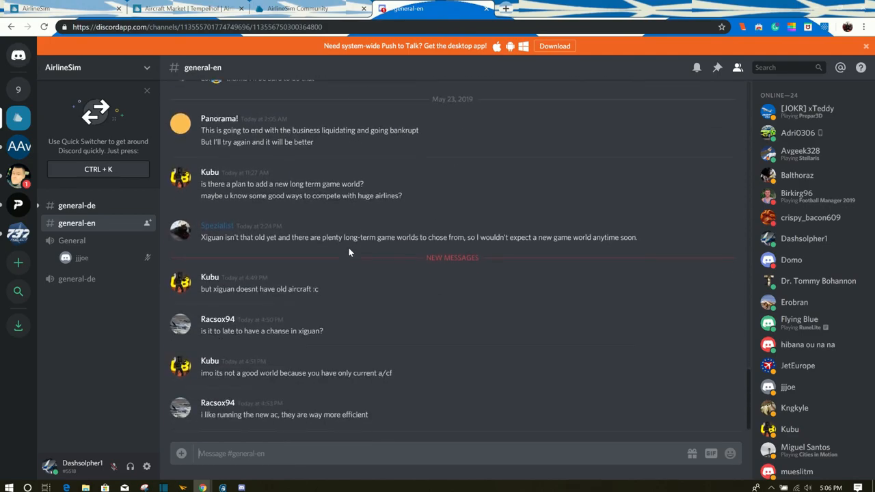
mouse_move(74, 241)
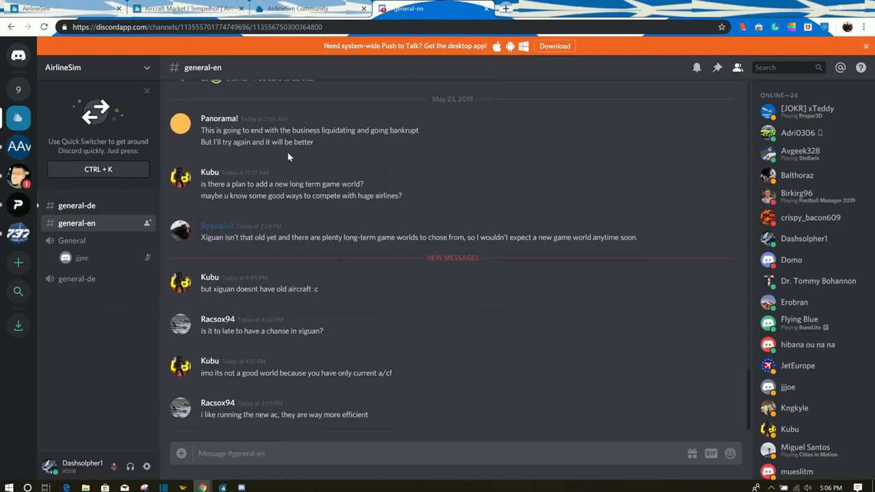
mouse_move(596, 207)
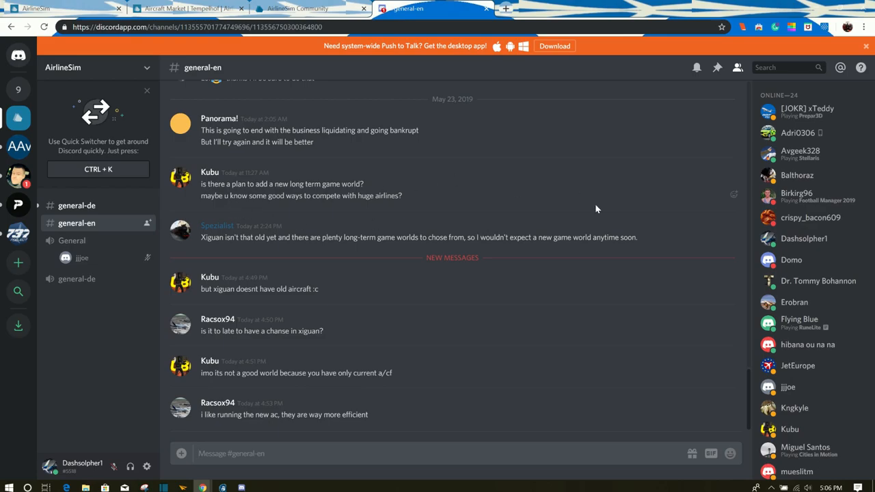
mouse_move(205, 247)
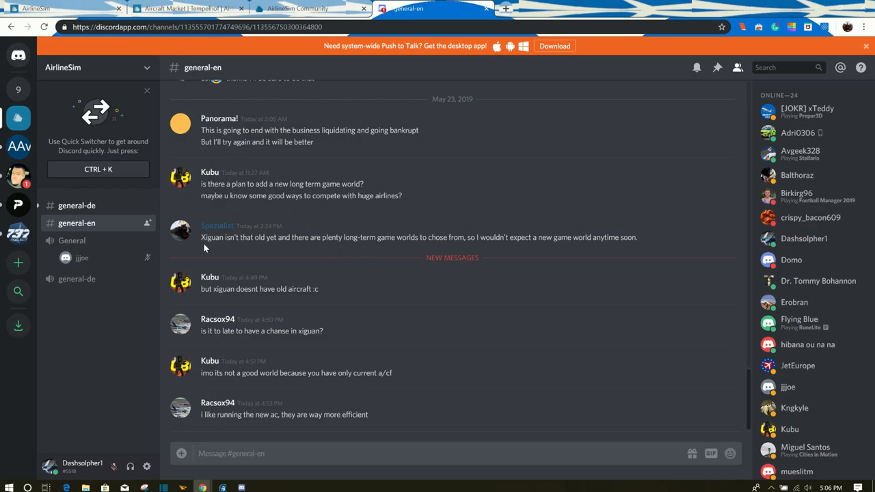
mouse_move(548, 209)
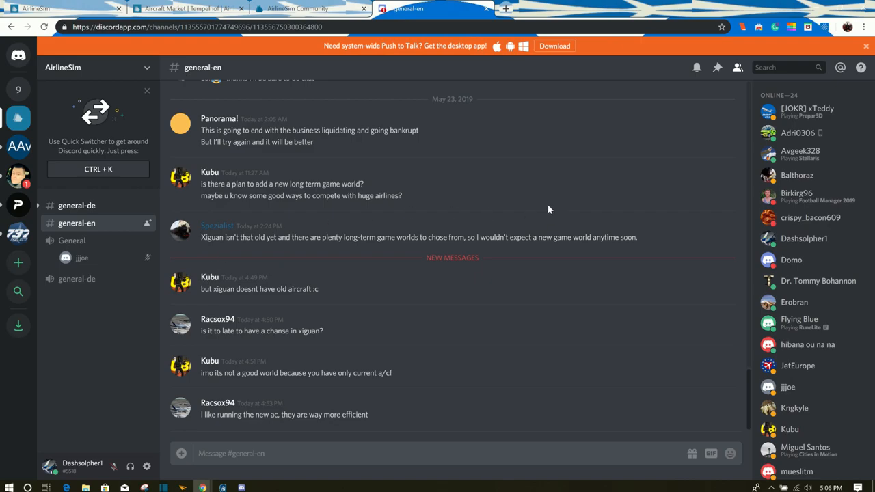
mouse_move(410, 209)
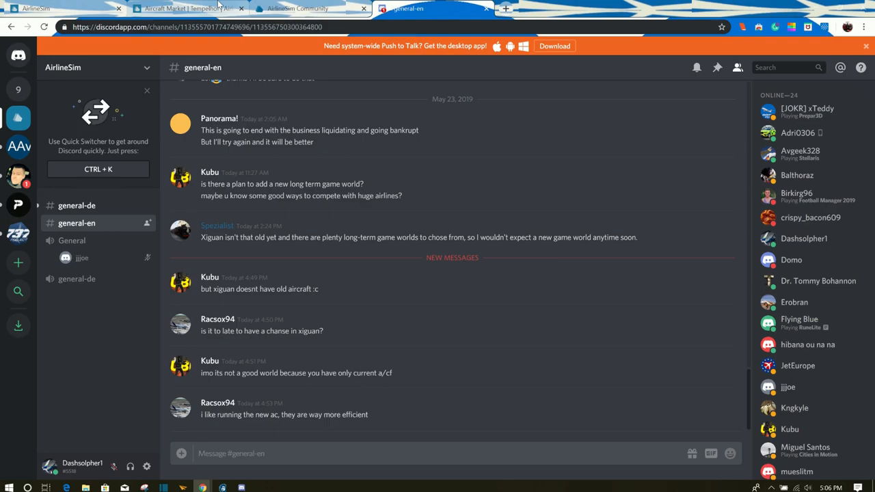
click(192, 8)
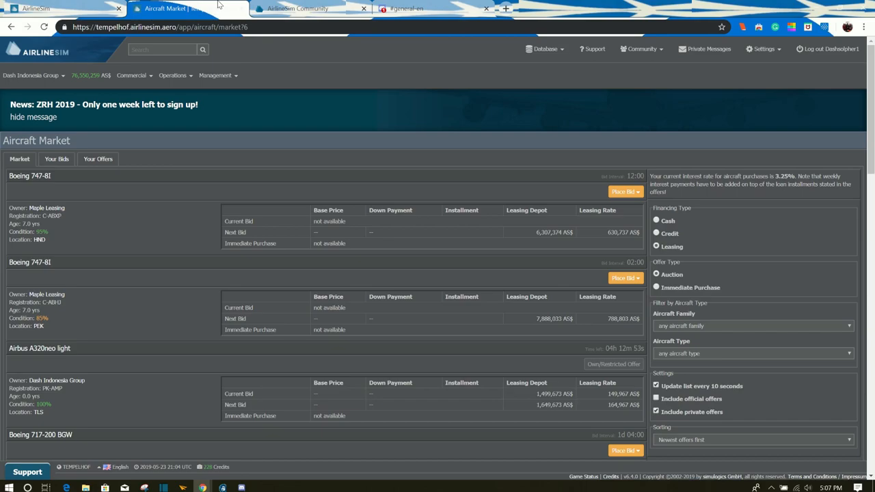
Return from the aircraft market to the Dash Indonesia Airways dashboard.
click(35, 75)
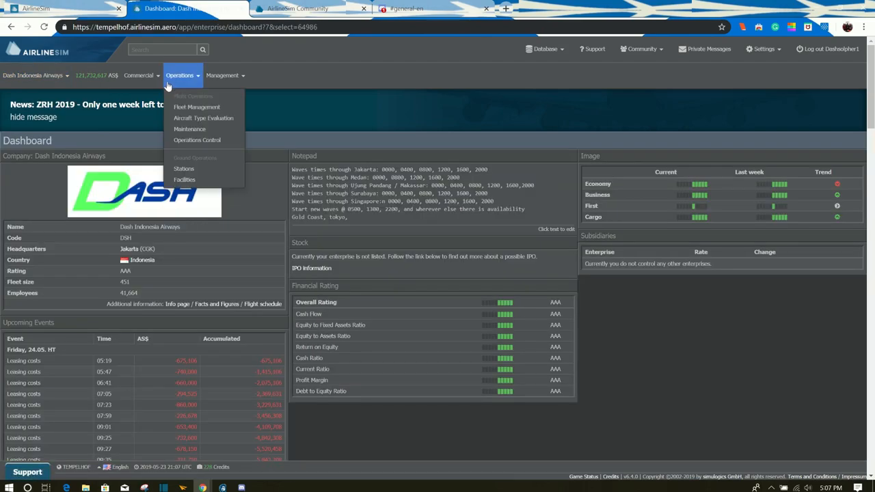
Show the Dash Indonesia Airways fleet list of Boeing 737-900ER HGW aircraft.
click(197, 106)
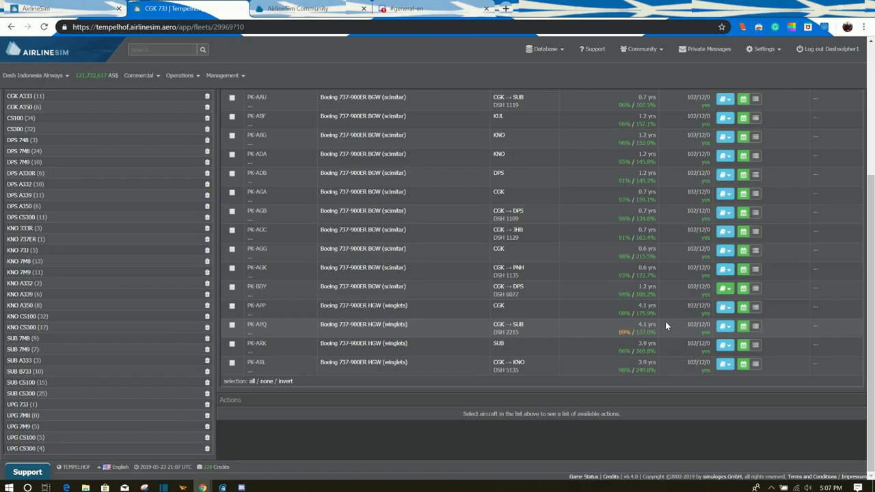
mouse_move(667, 325)
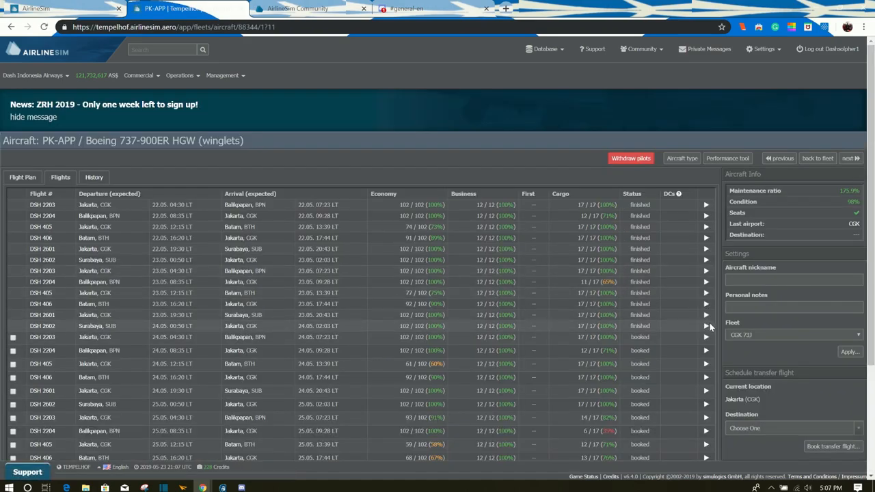
Show the Flight Rating factors, including aircraft age, for one of PK-APP's flights.
click(706, 325)
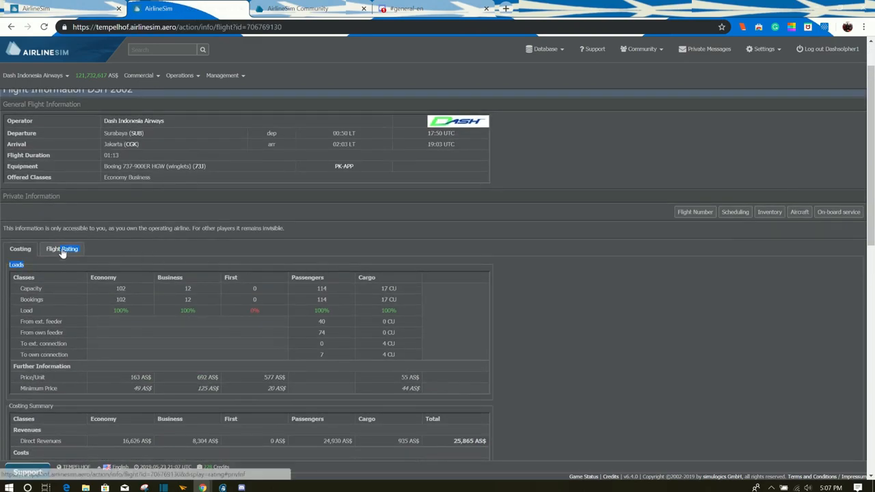
click(62, 249)
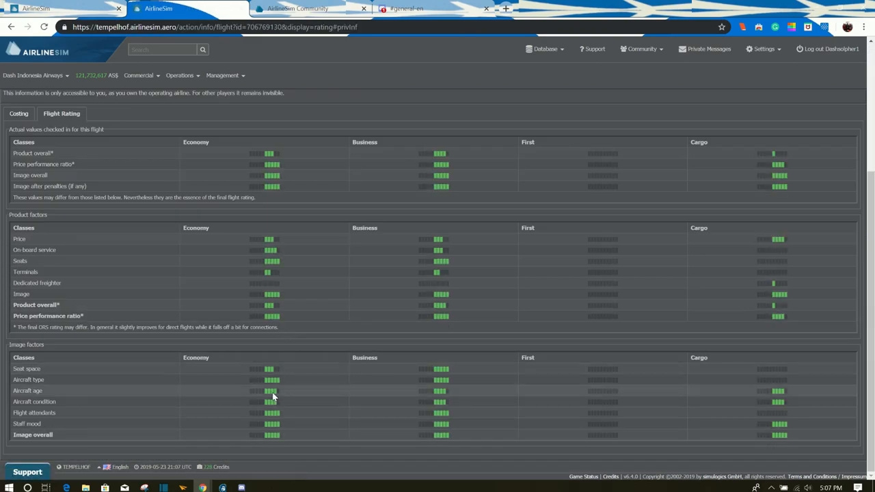
mouse_move(279, 399)
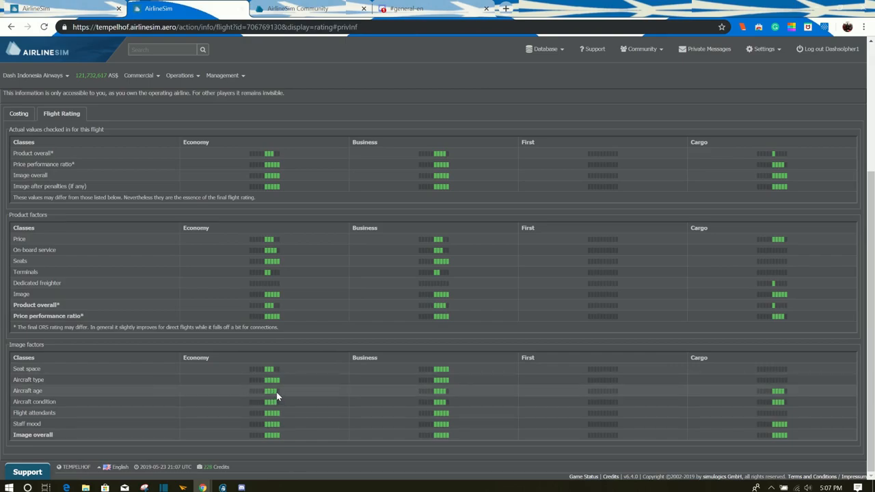
mouse_move(276, 396)
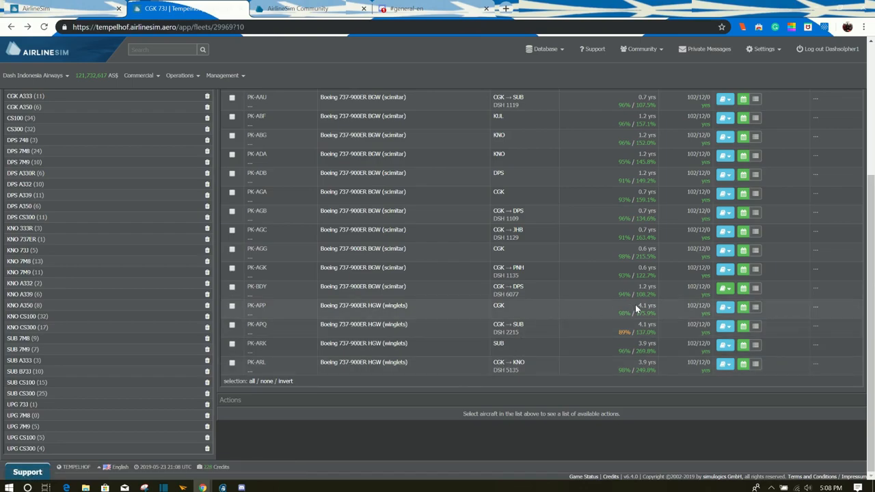
mouse_move(656, 317)
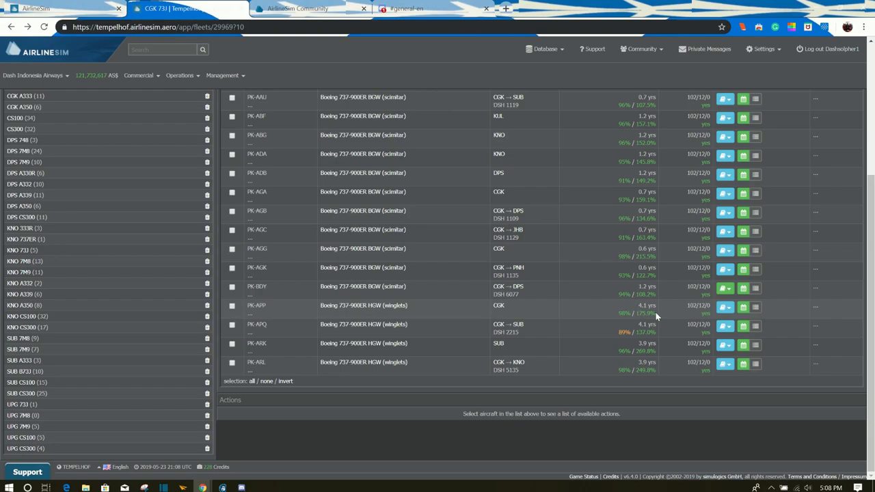
mouse_move(640, 320)
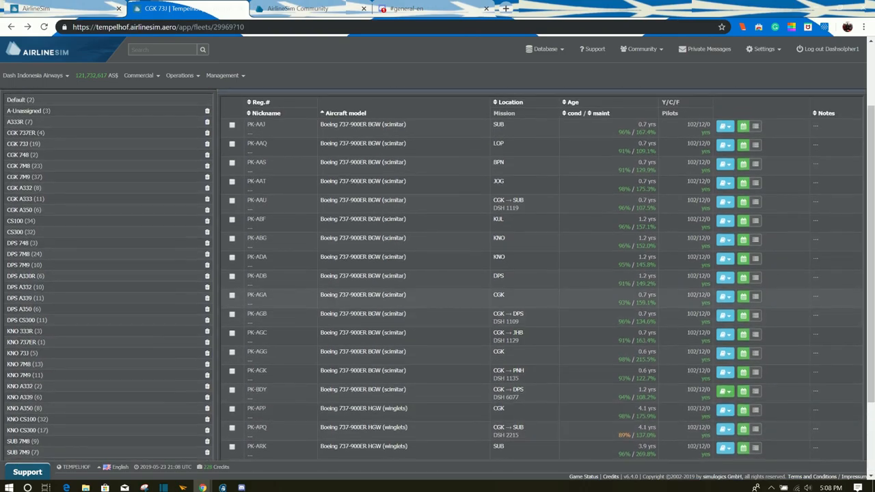
Look down the 737-900ER fleet list at the aircraft ages and ratings.
scroll(down, 3)
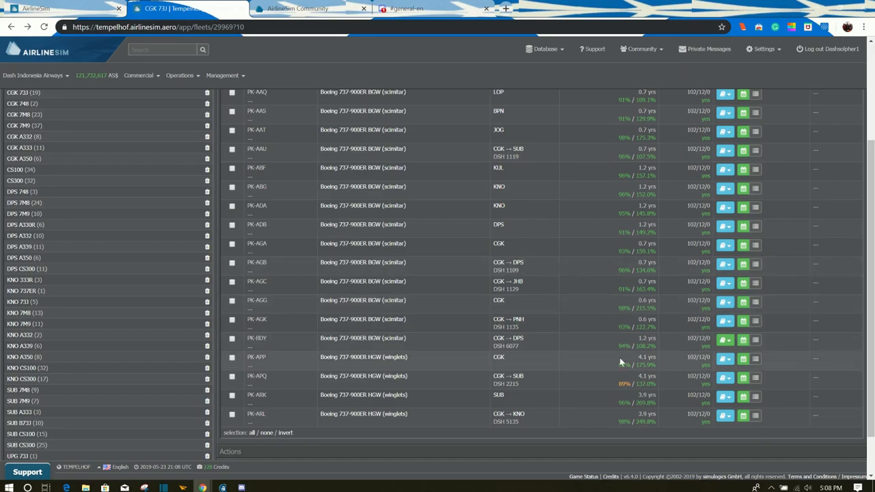
mouse_move(607, 344)
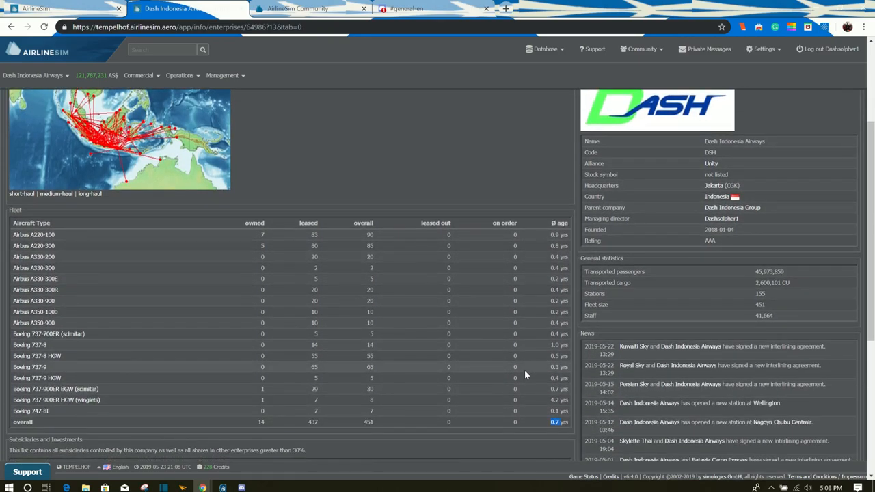
Review the enterprise info Fleet table of owned and leased aircraft with average ages.
scroll(down, 3)
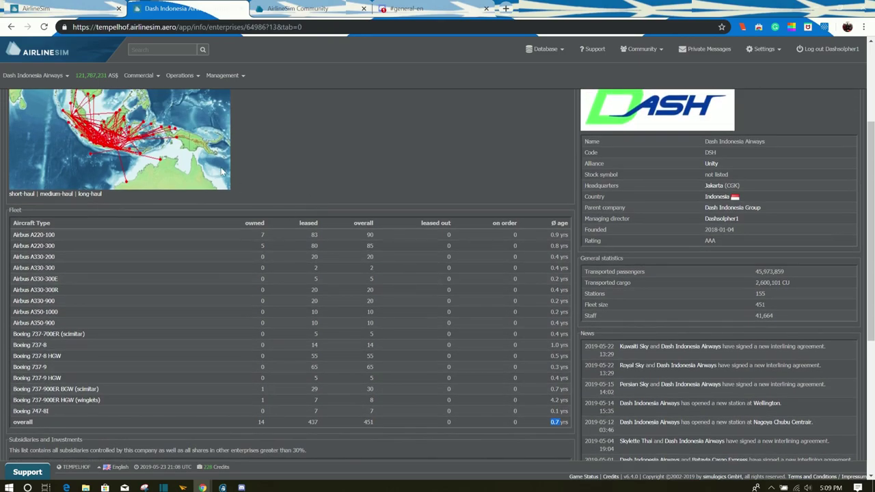
click(221, 75)
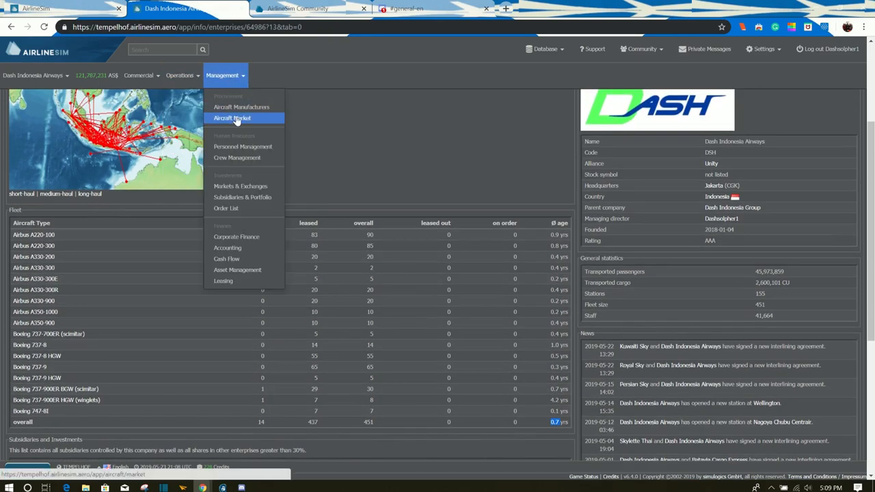
Browse the aircraft market listings past the Boeing 747-8I, 717-200 and 737-9 lease offers.
click(233, 118)
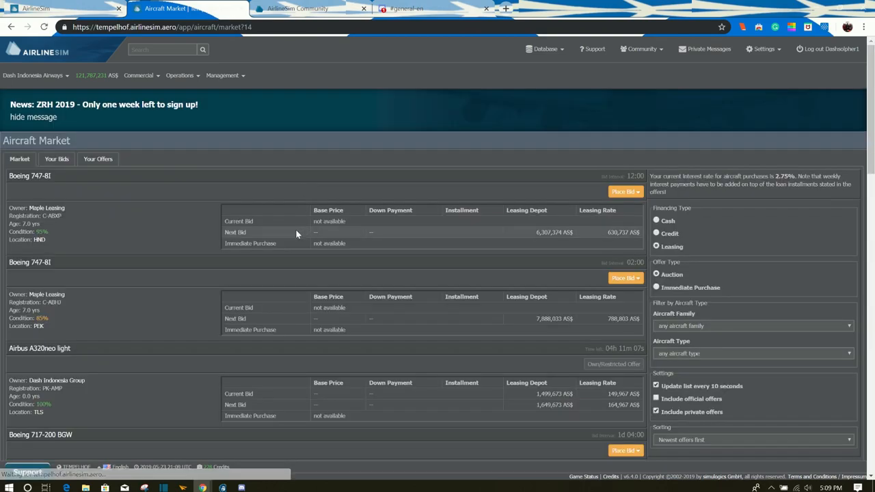
scroll(down, 3)
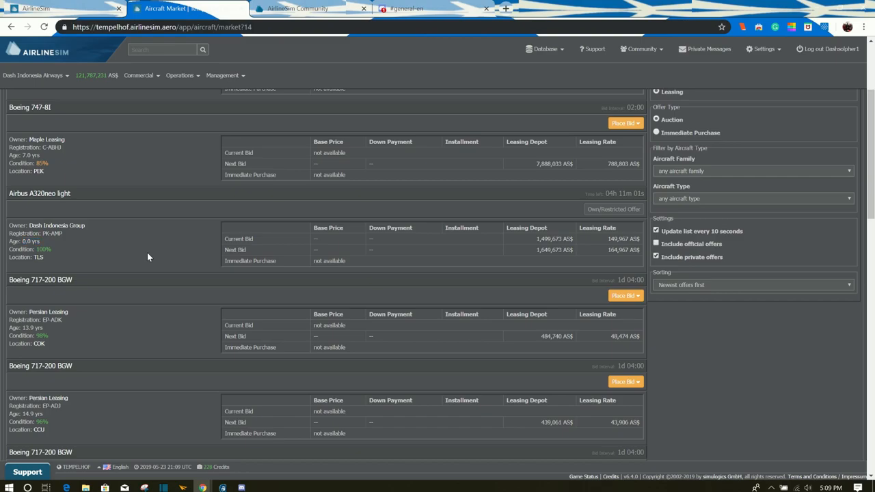
mouse_move(350, 290)
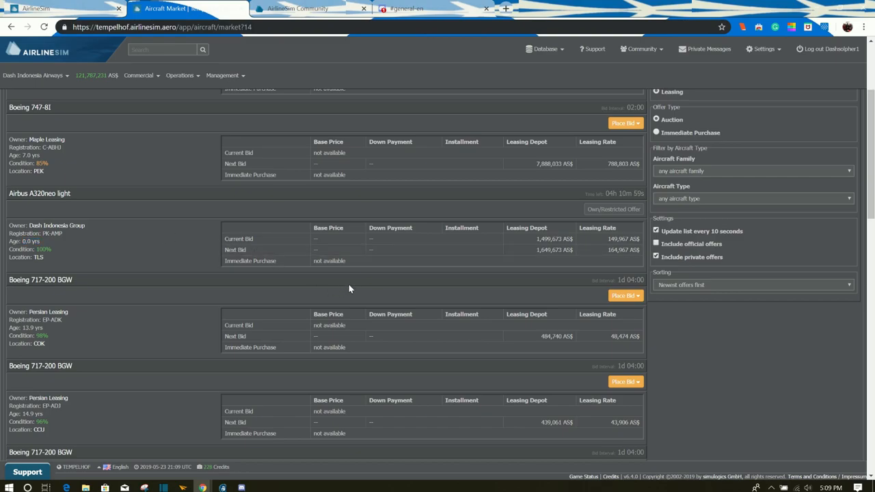
scroll(down, 3)
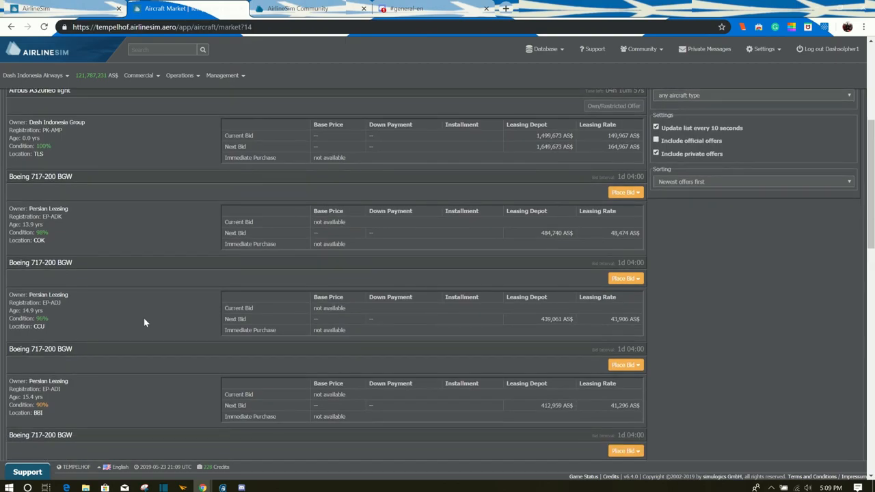
scroll(down, 3)
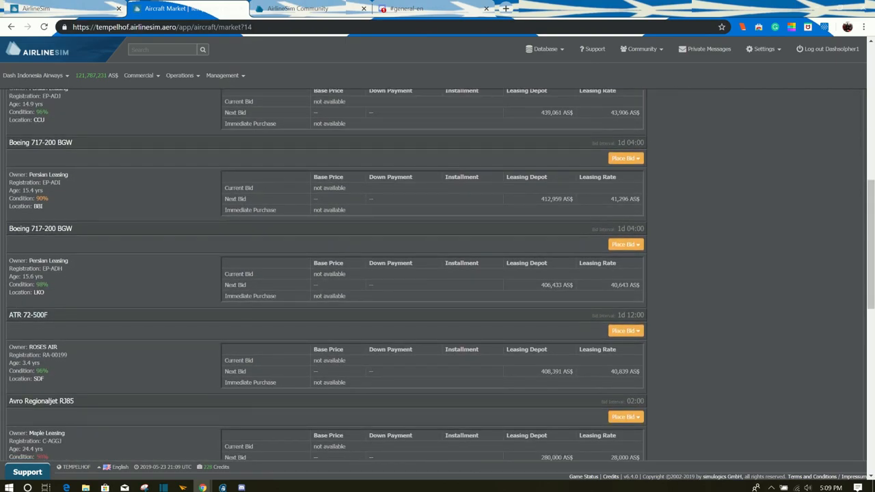
scroll(down, 3)
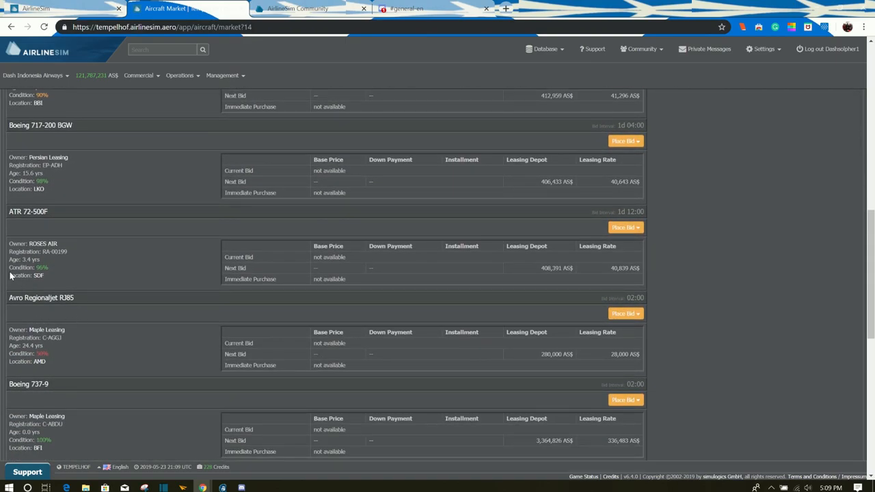
mouse_move(156, 314)
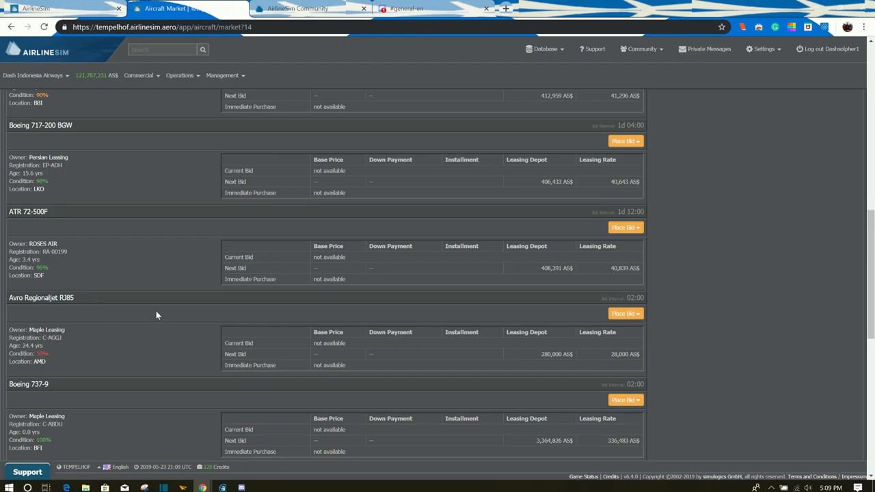
scroll(down, 3)
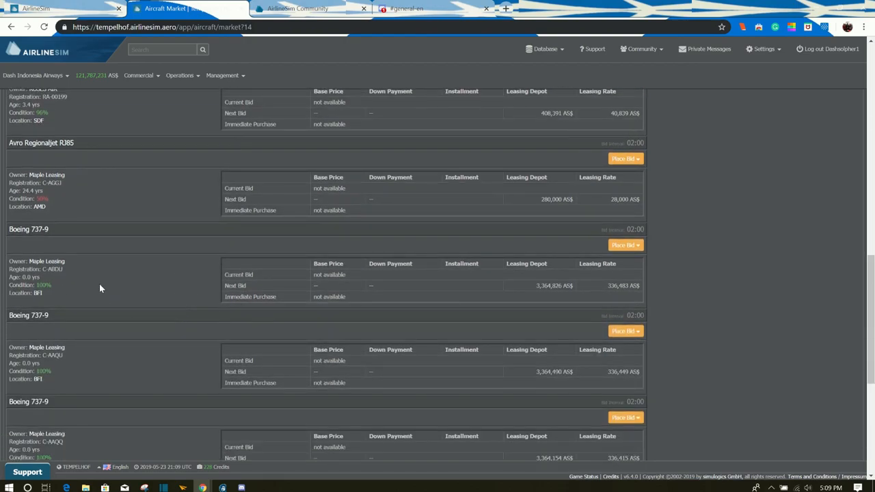
mouse_move(71, 263)
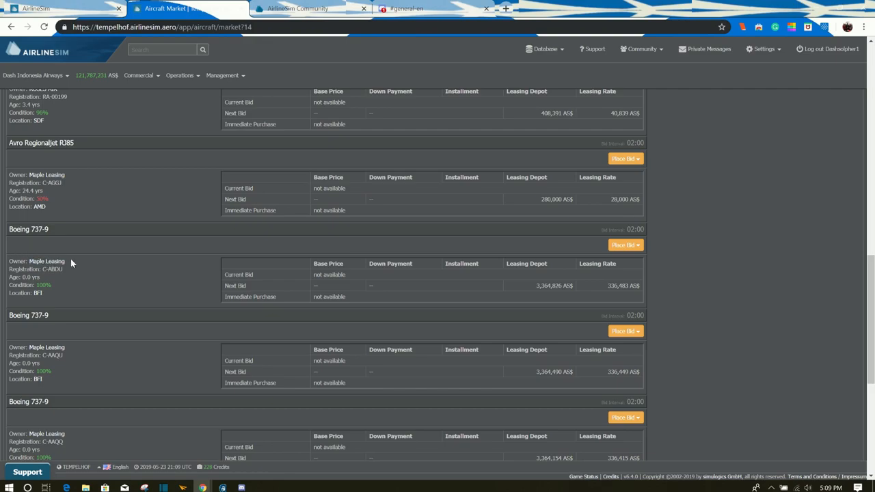
scroll(down, 3)
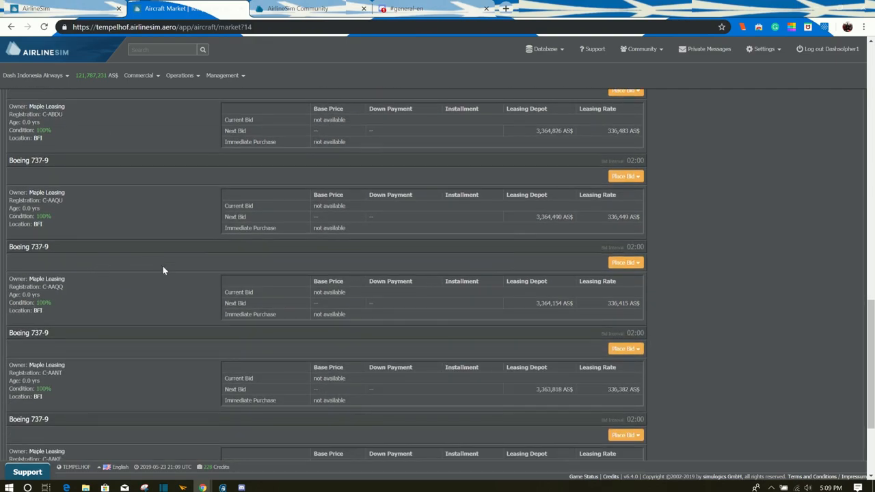
scroll(down, 3)
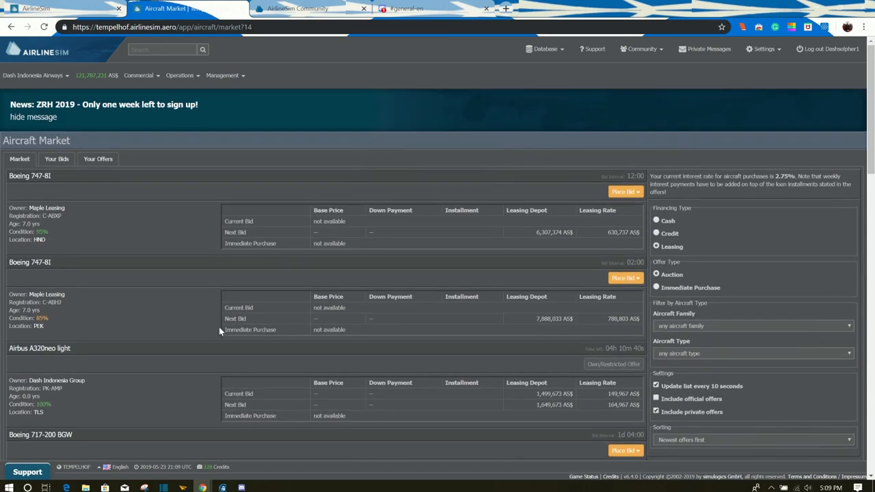
mouse_move(686, 386)
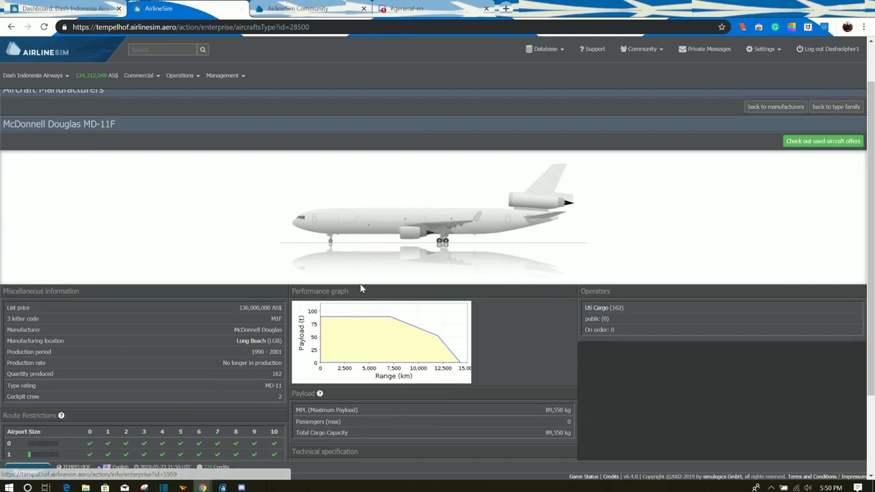
View the MD-11F's specifications and performance graph, then return to the MD-11 family table.
scroll(down, 3)
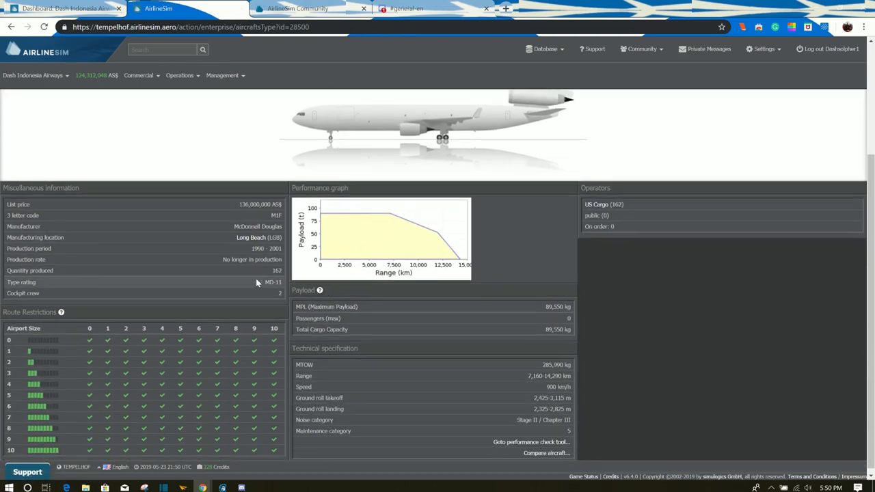
mouse_move(220, 286)
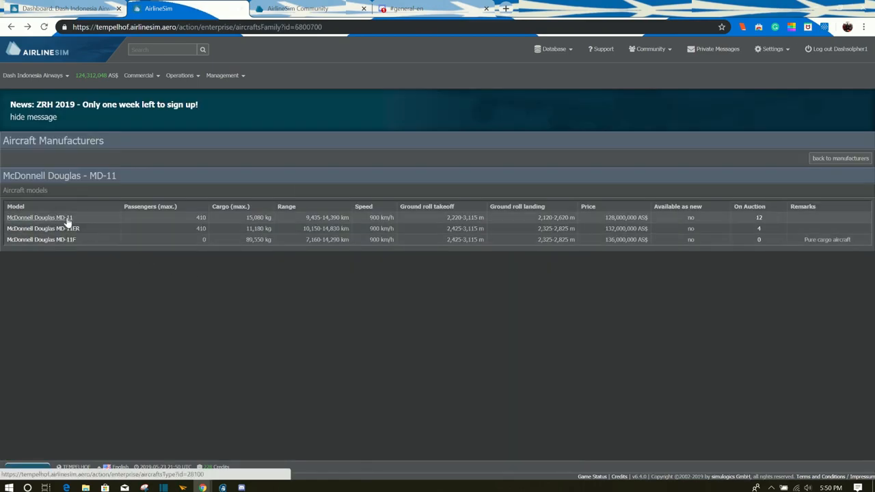
click(52, 217)
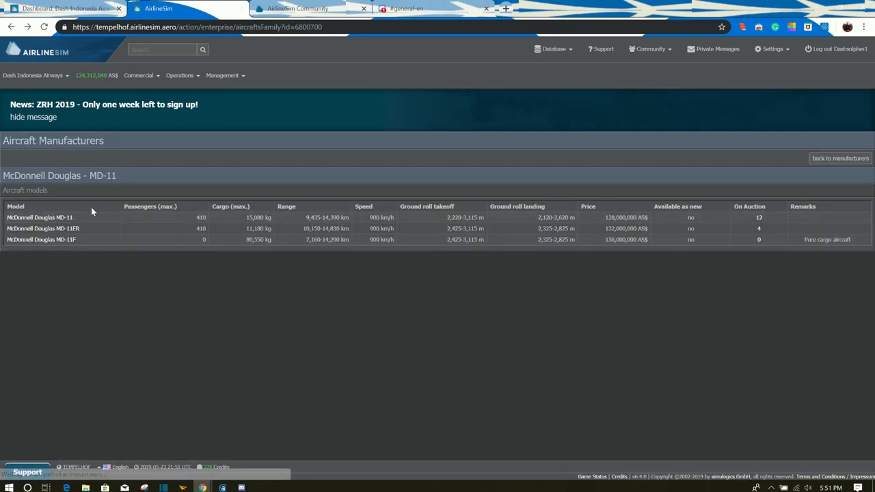
click(41, 239)
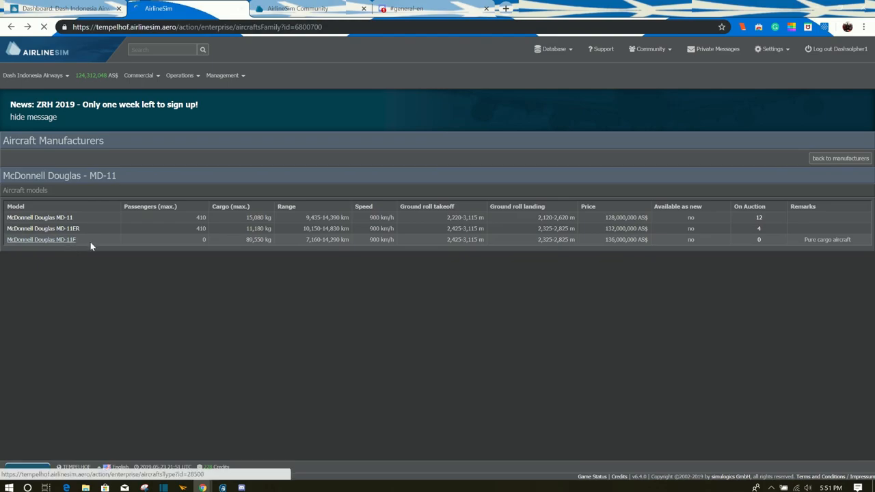
click(41, 240)
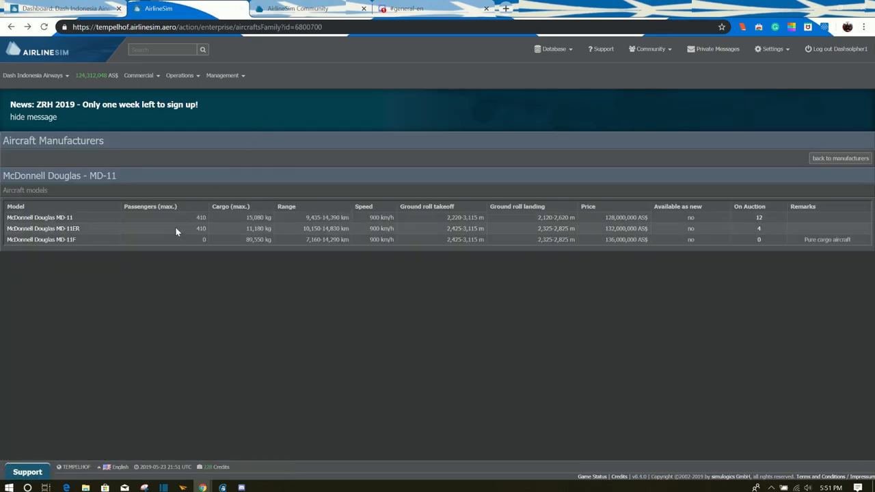
Return to the manufacturers overview and show the Bombardier Dash 8 family's models.
click(839, 159)
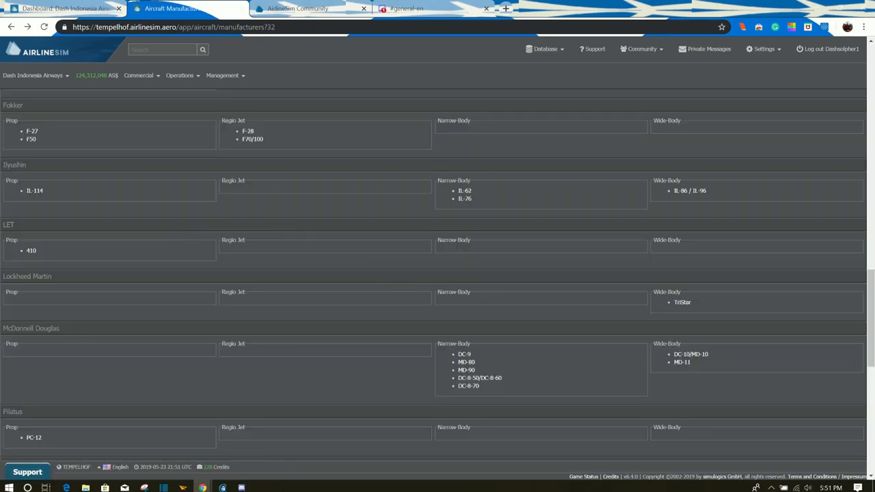
scroll(down, 3)
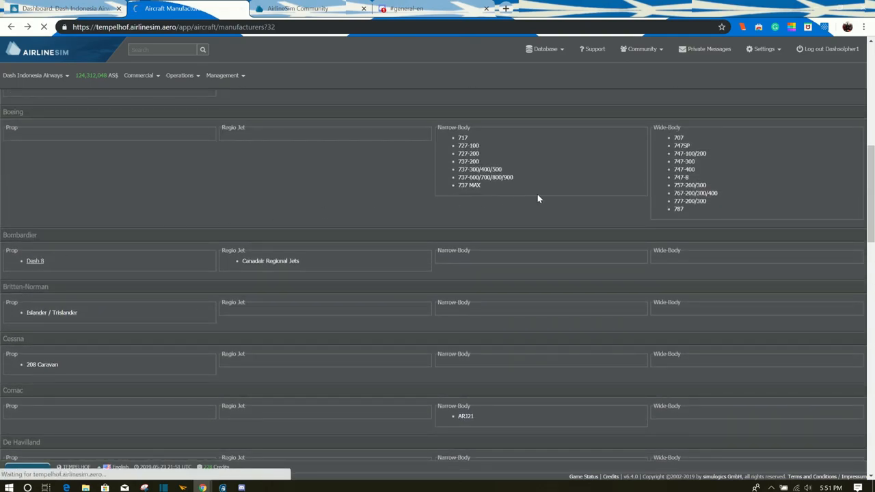
click(35, 261)
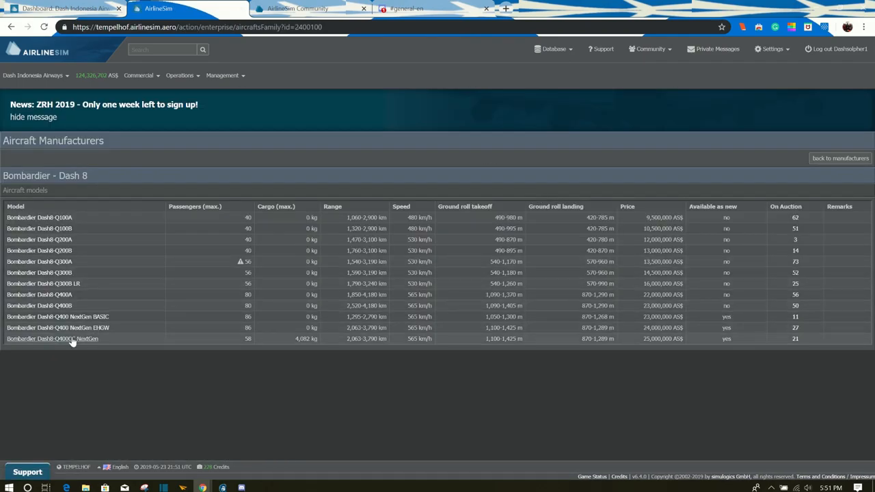
Review the Dash8-Q400CC NextGen's specifications, then go back to the manufacturers overview.
click(52, 339)
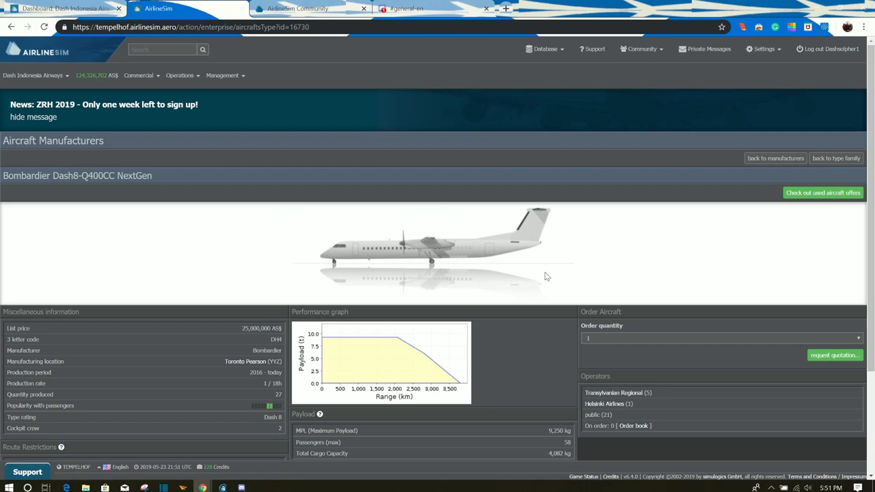
mouse_move(412, 323)
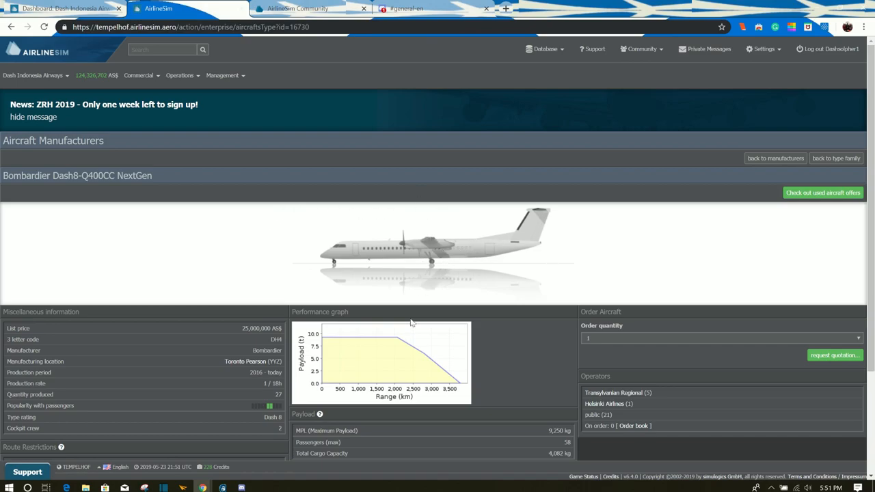
scroll(down, 3)
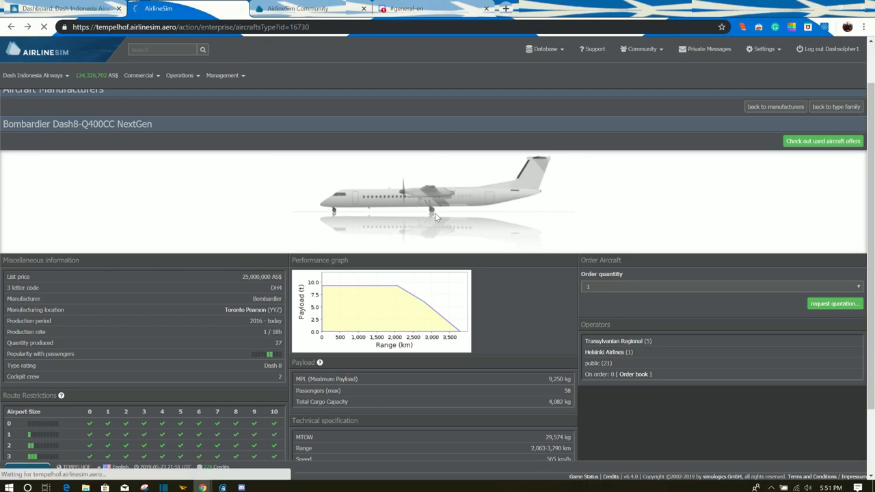
click(777, 107)
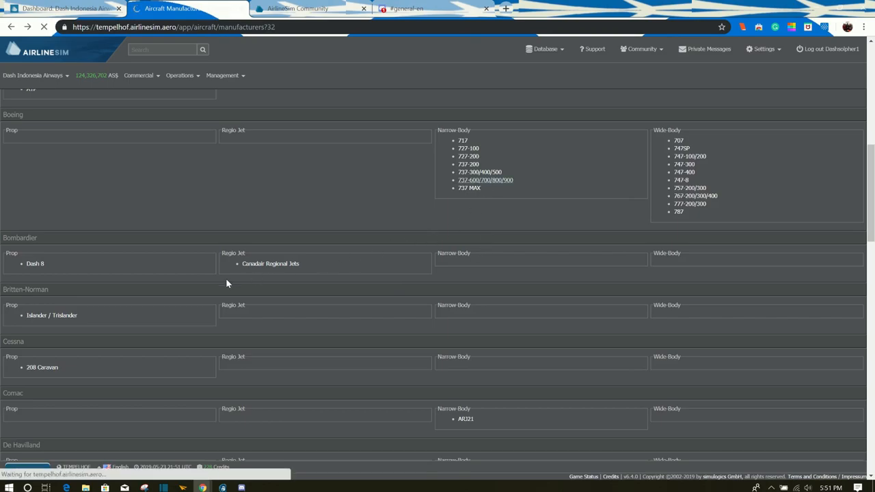
Show the Boeing 737-600/700/800/900 family list and the 737-700C's details page.
click(484, 181)
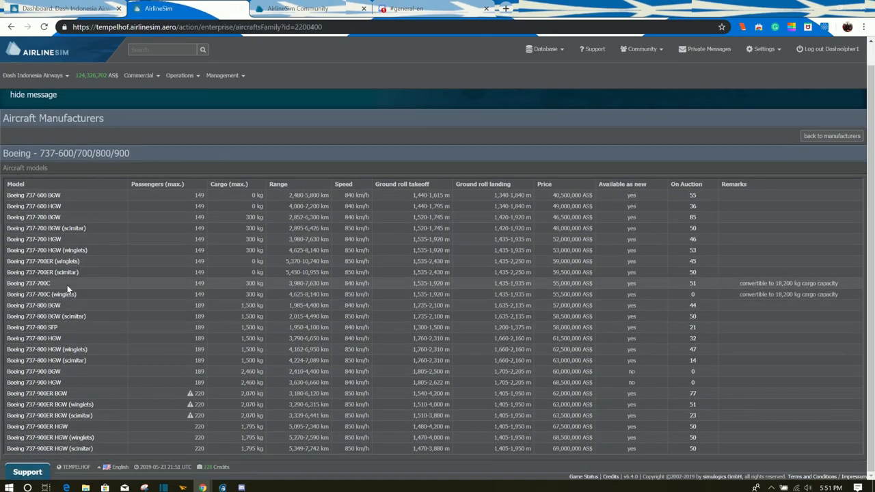
click(29, 284)
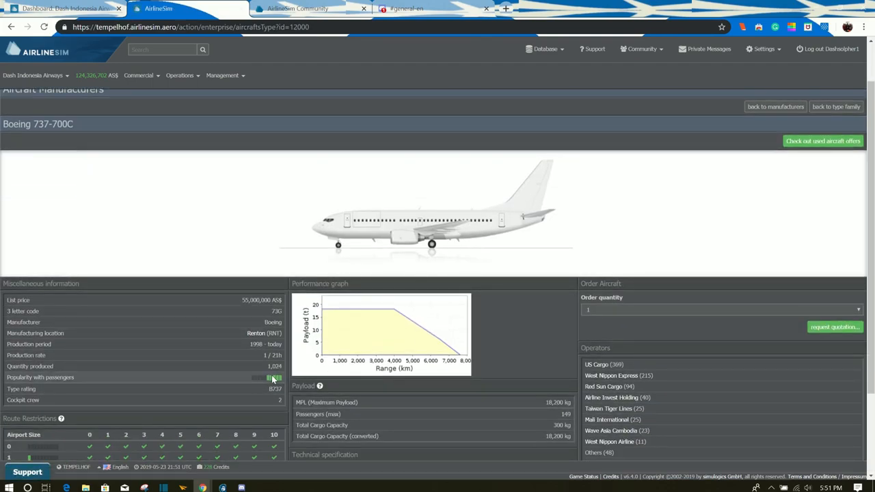
mouse_move(587, 342)
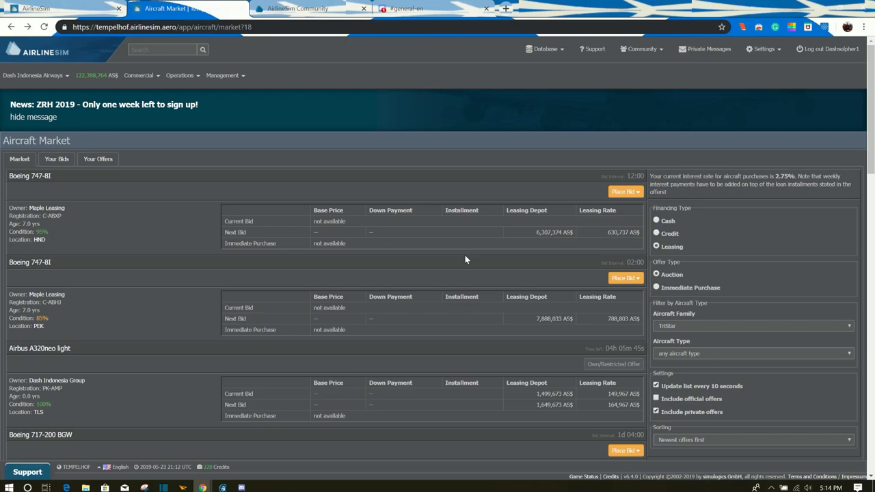
Go to the Aircraft Manufacturers overview via the Management menu.
click(226, 76)
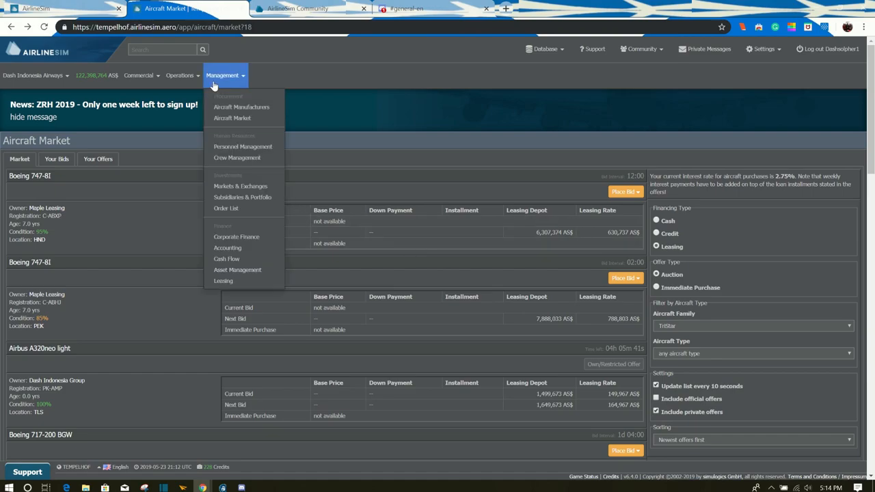
click(241, 107)
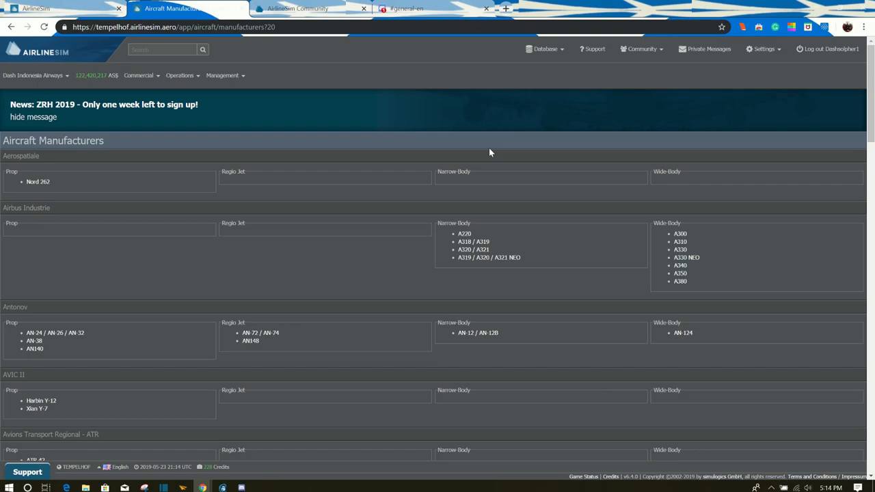
mouse_move(588, 260)
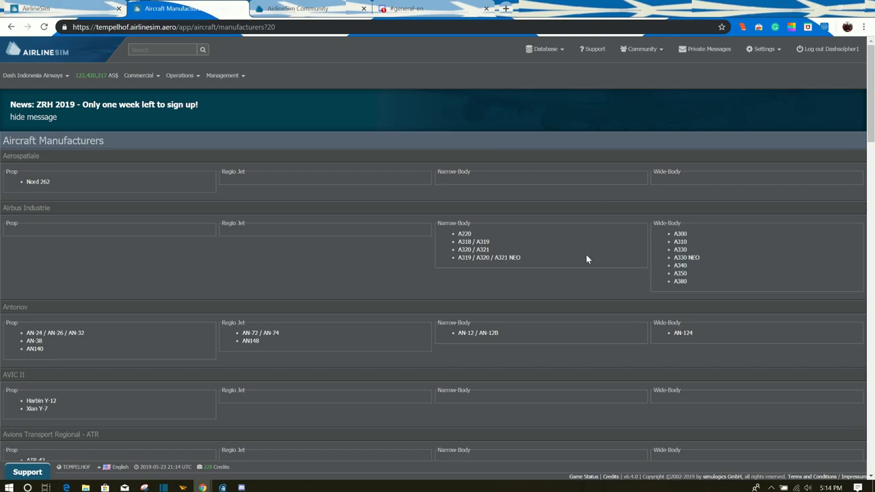
Show the Airbus A319/A320/A321 NEO family list and the A320neo light's details page.
click(484, 257)
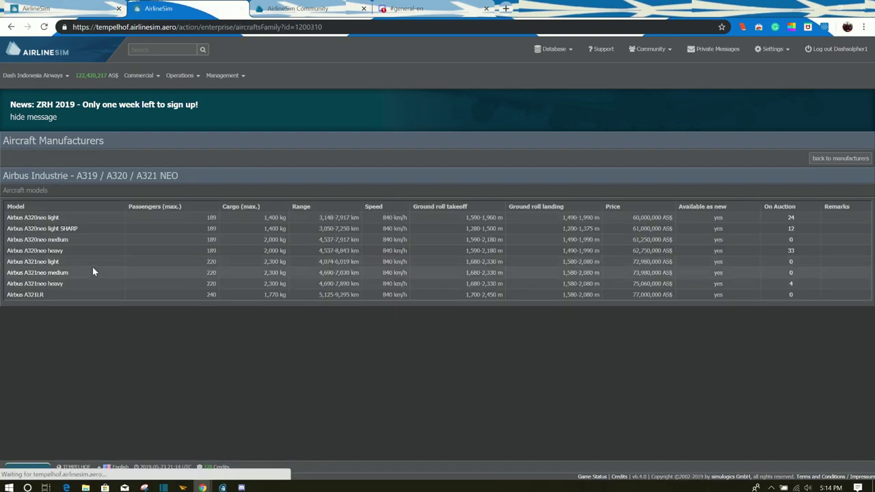
click(33, 214)
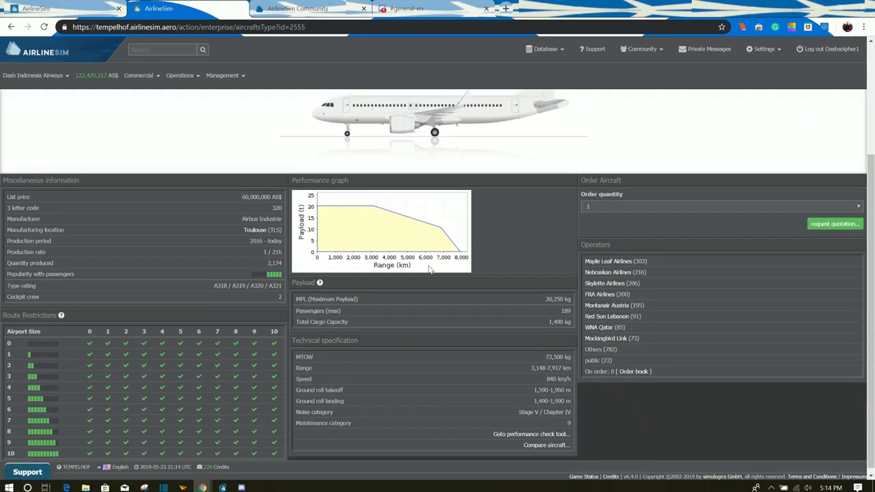
mouse_move(272, 276)
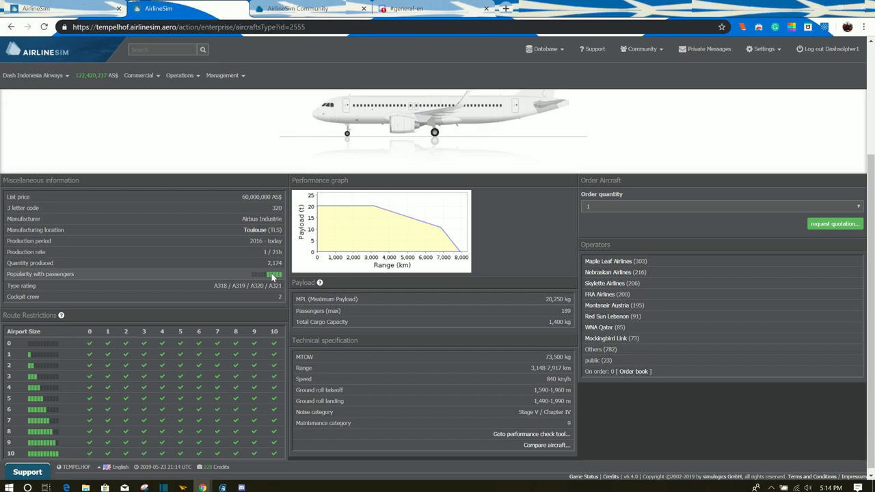
mouse_move(419, 273)
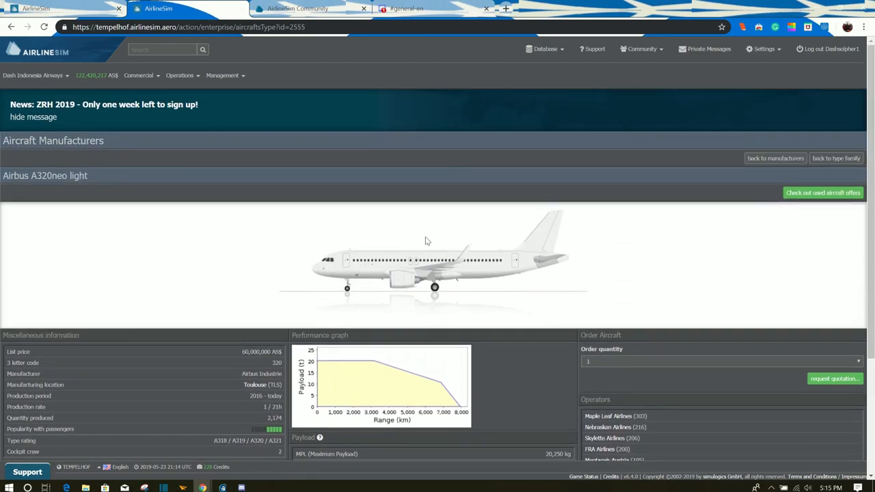
Scroll down the A320neo light details page.
scroll(down, 3)
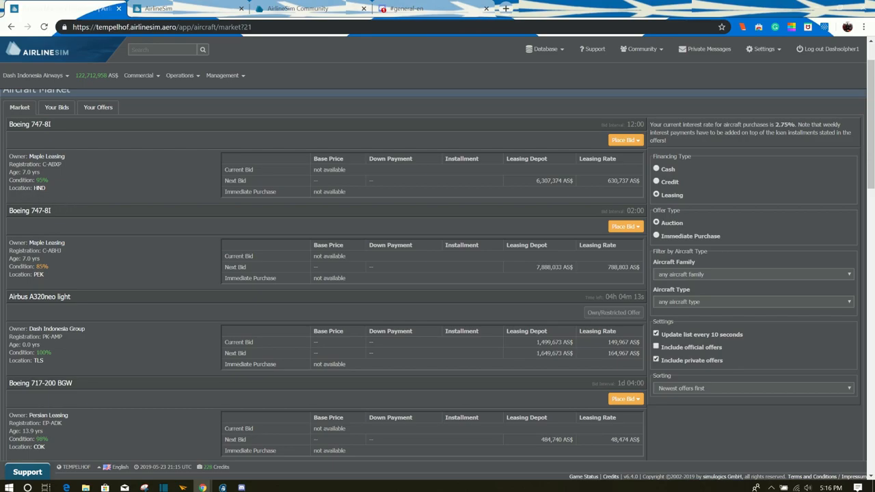
Scroll through the market's Boeing 717-200 lease offers.
scroll(down, 3)
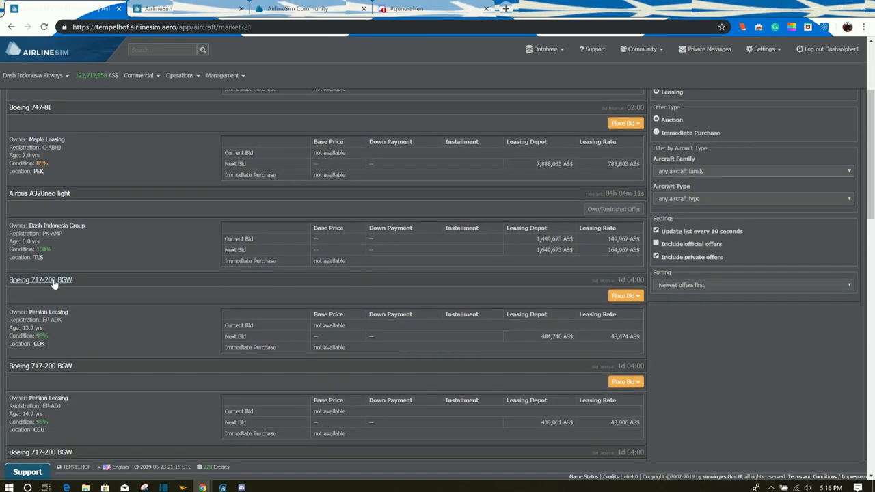
scroll(down, 3)
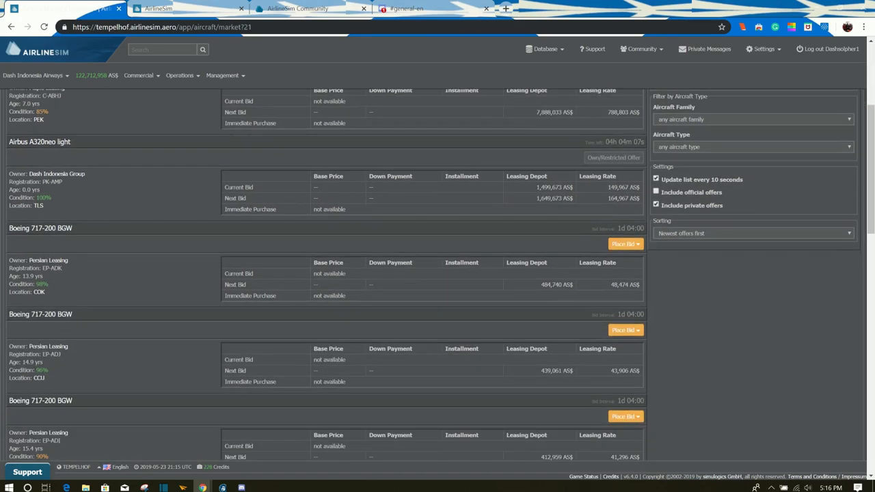
scroll(down, 3)
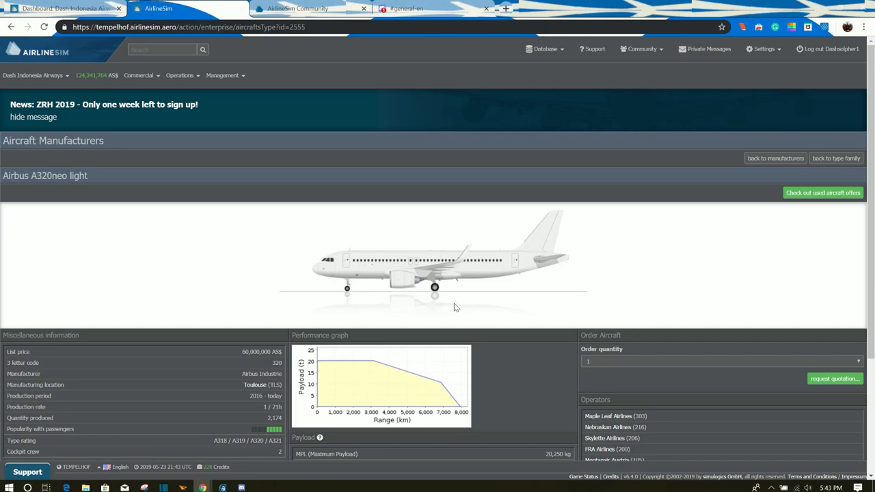
mouse_move(454, 304)
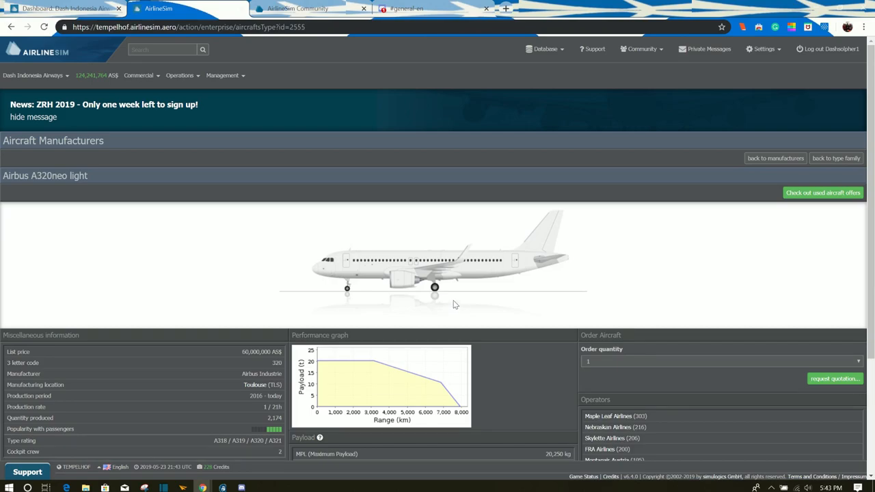
Highlight the A320neo light's list price of 94,000,000 AS$ in its specifications.
scroll(down, 3)
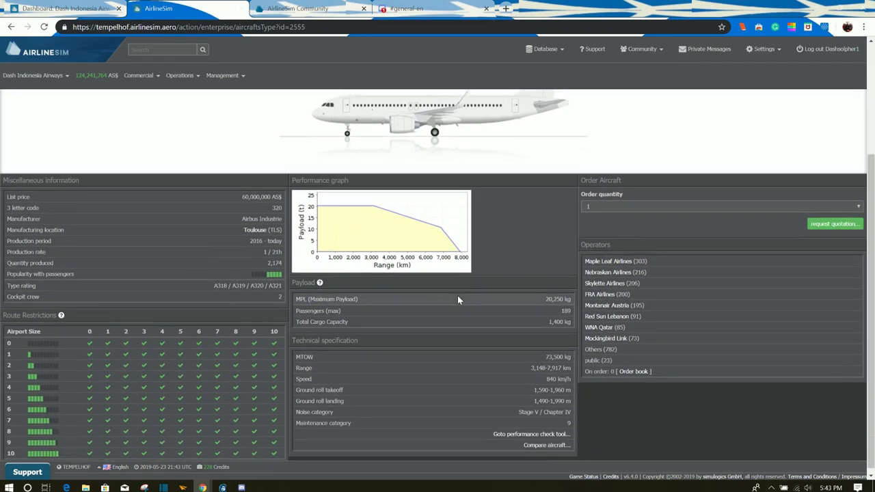
mouse_move(260, 256)
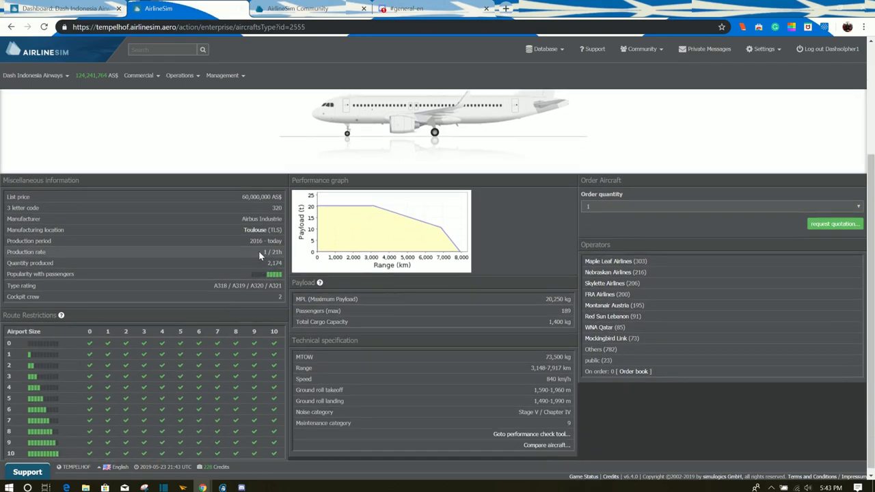
mouse_move(239, 201)
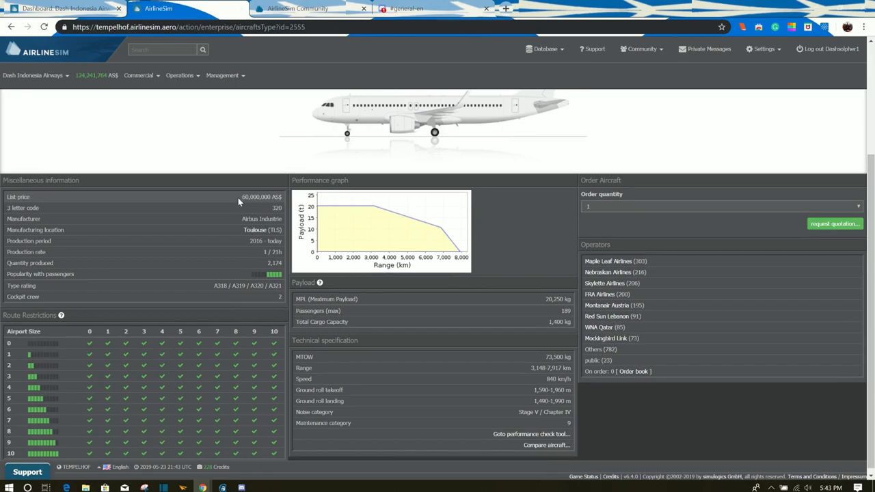
double_click(259, 197)
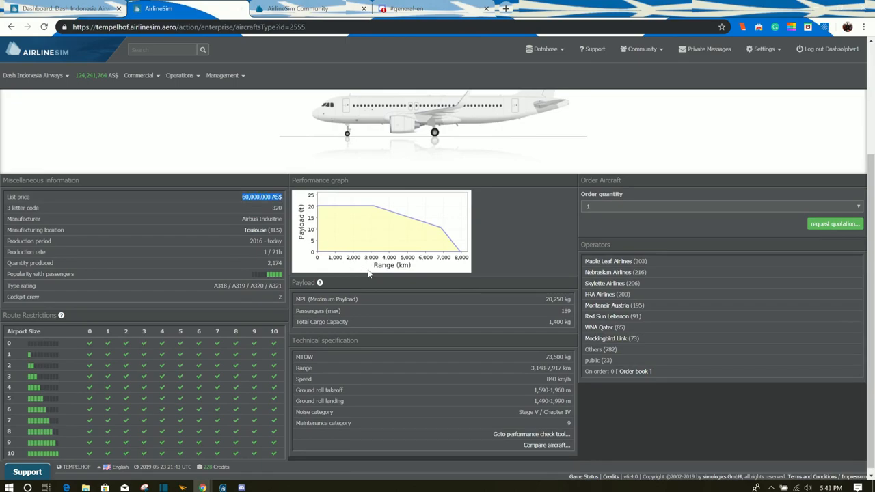
mouse_move(413, 282)
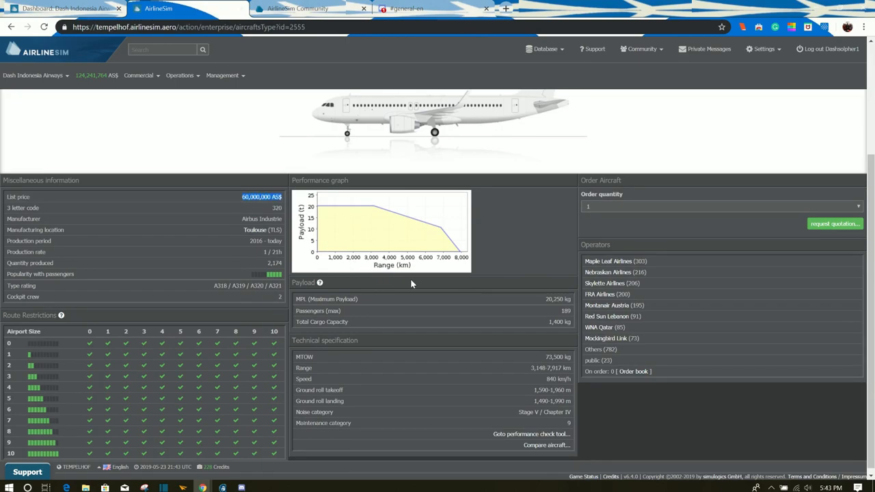
mouse_move(391, 275)
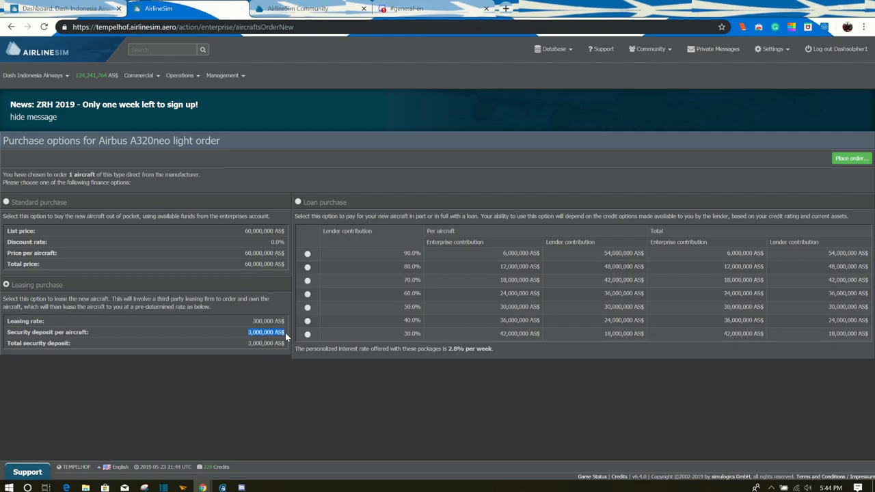
mouse_move(291, 298)
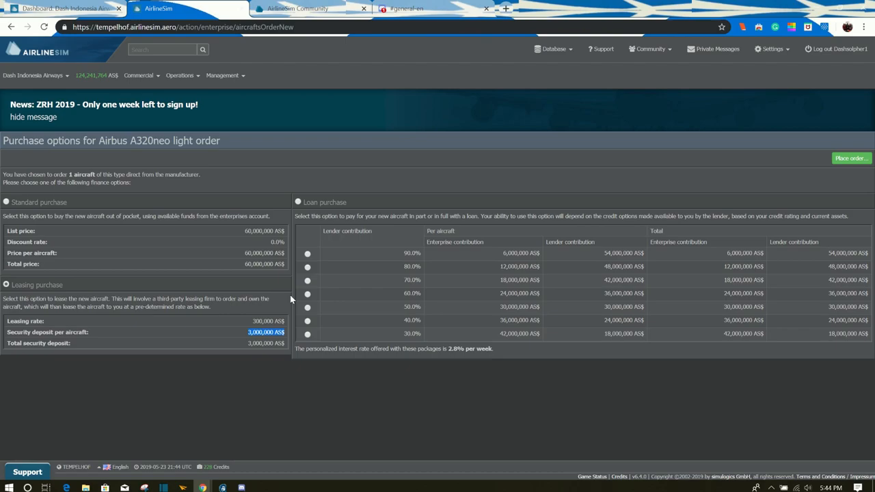
mouse_move(285, 290)
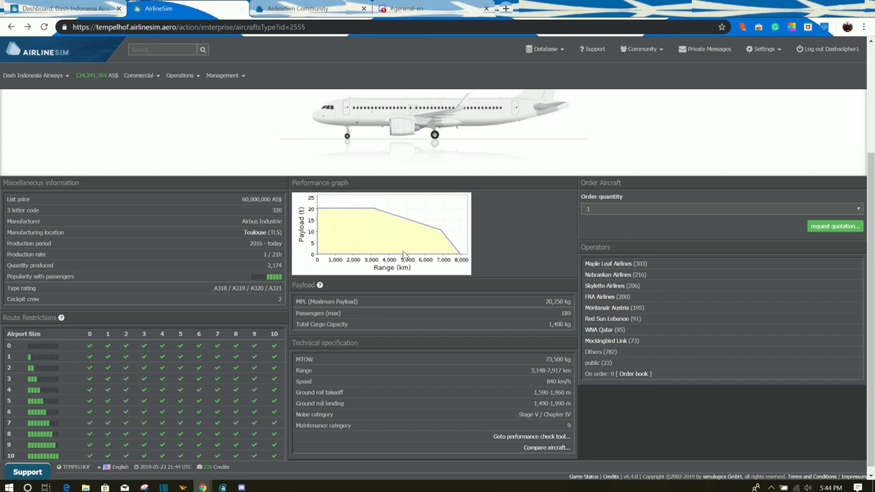
mouse_move(261, 259)
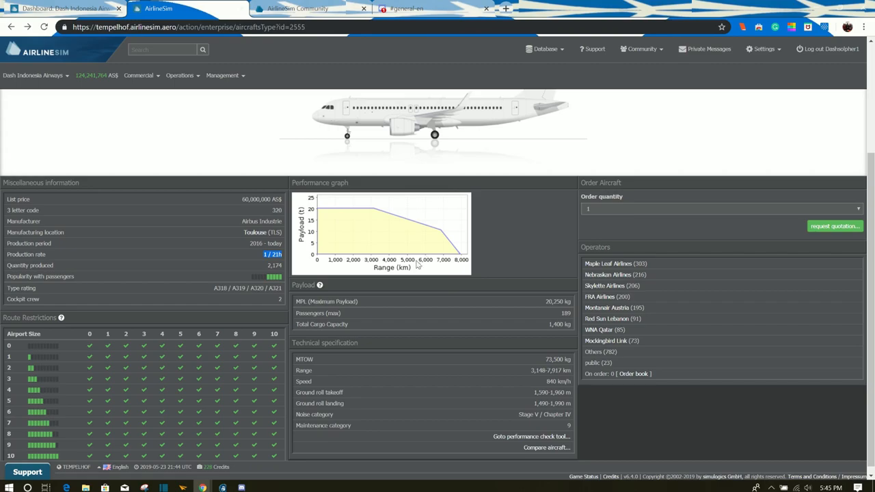
mouse_move(476, 251)
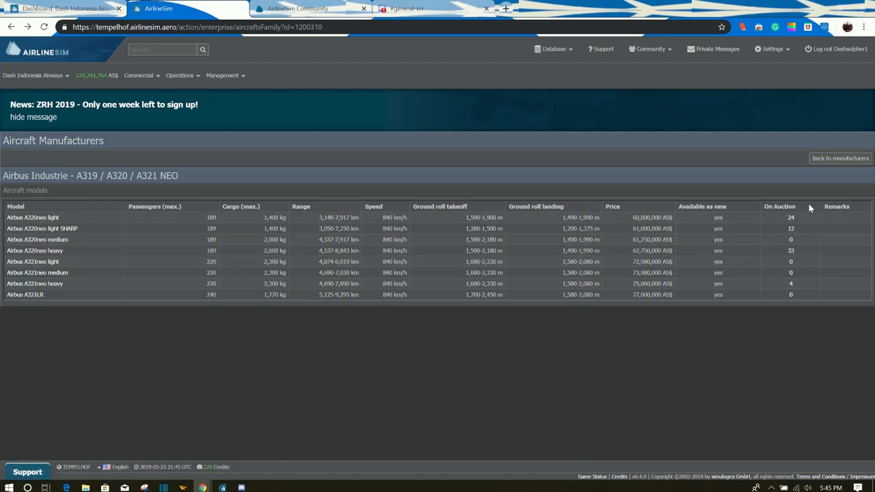
Return to the A320neo light page and show its order book listing deliveries to Air Indus.
click(839, 159)
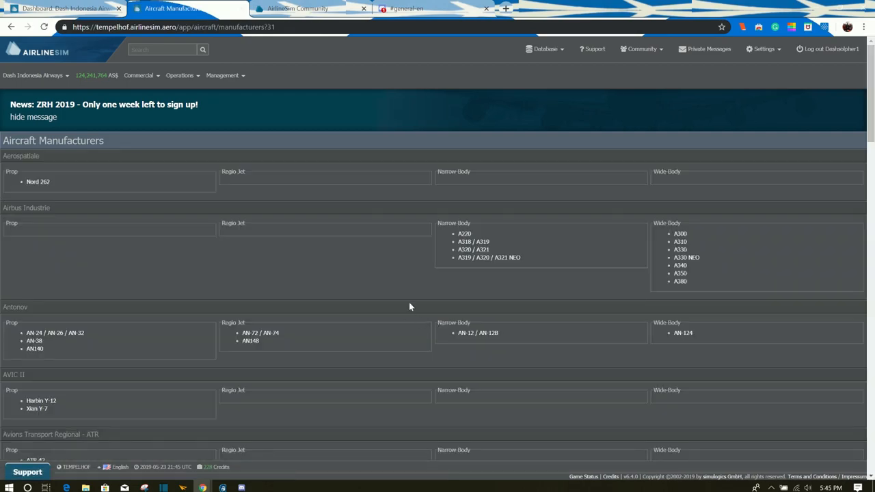
click(466, 249)
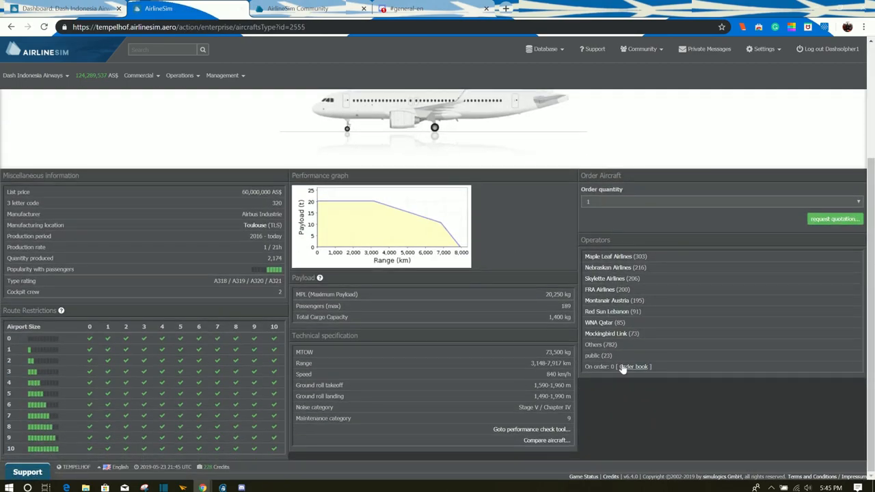
click(636, 366)
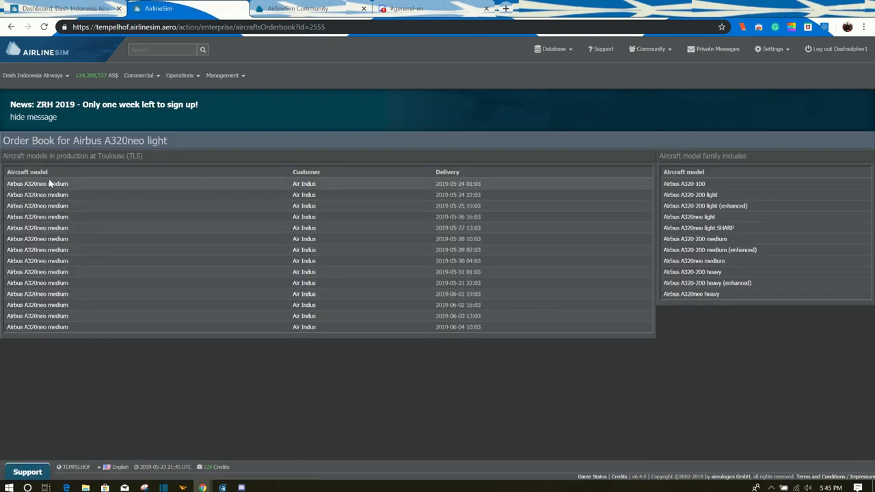
mouse_move(200, 182)
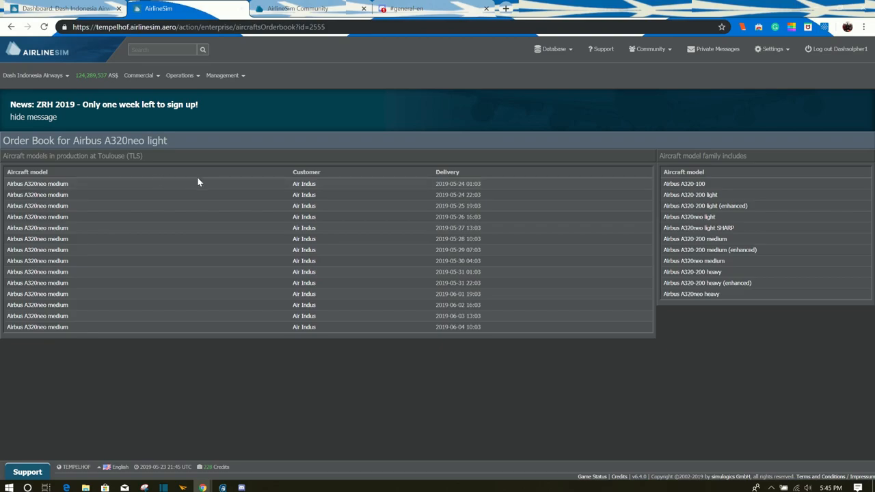
mouse_move(429, 191)
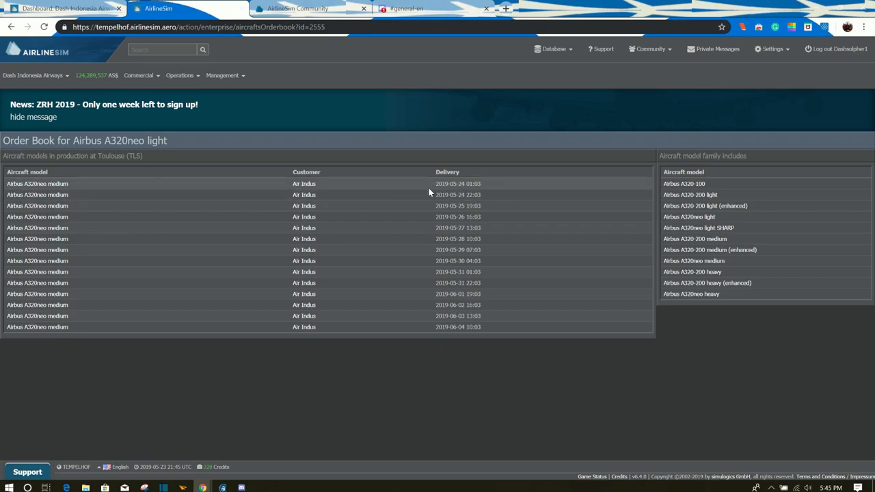
mouse_move(418, 203)
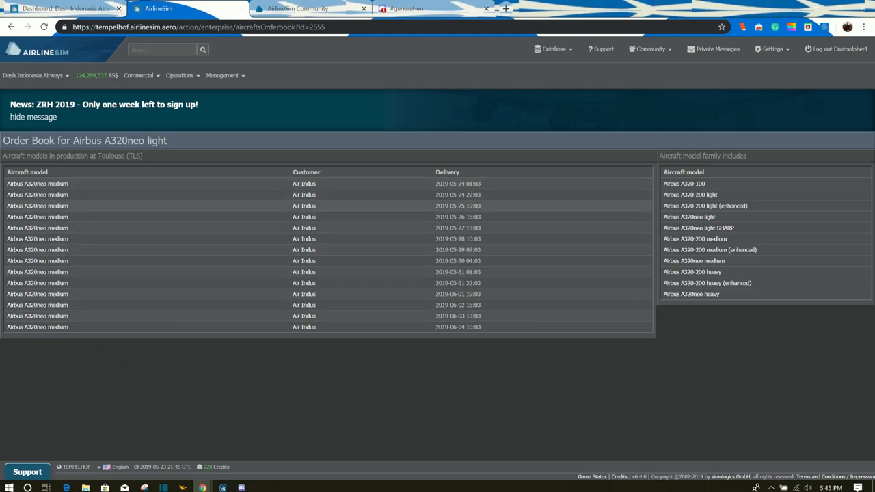
mouse_move(391, 240)
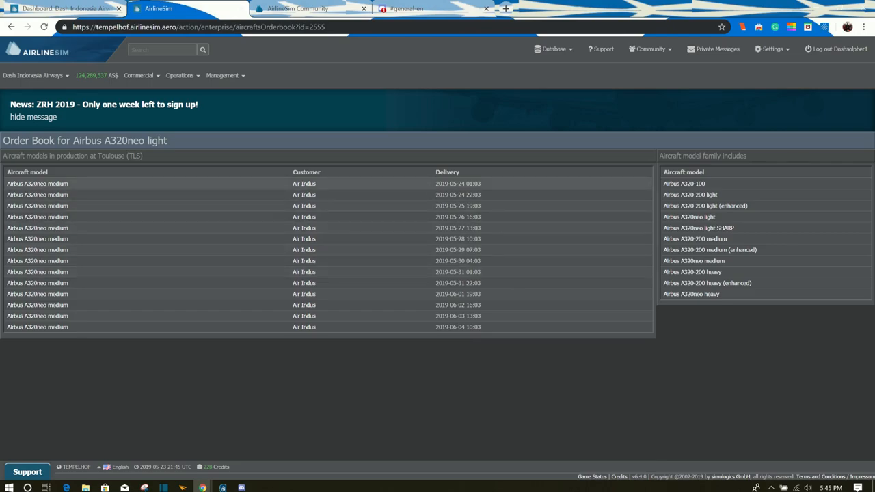
mouse_move(372, 186)
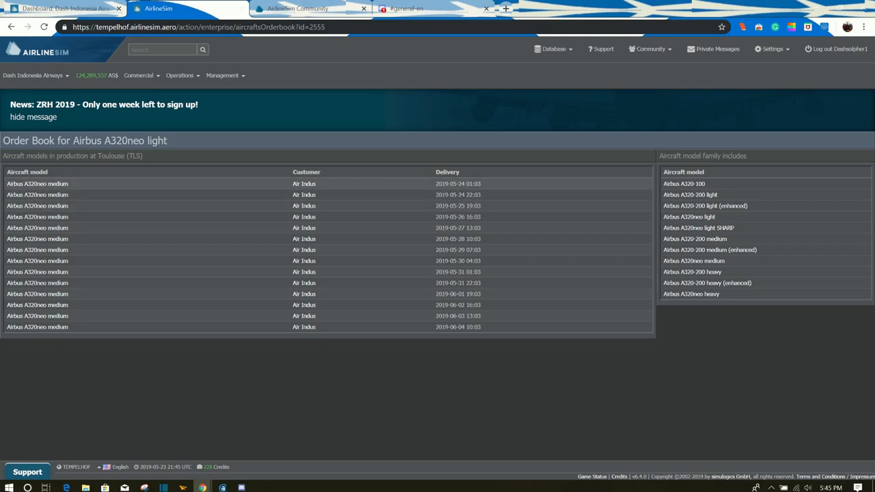
mouse_move(491, 200)
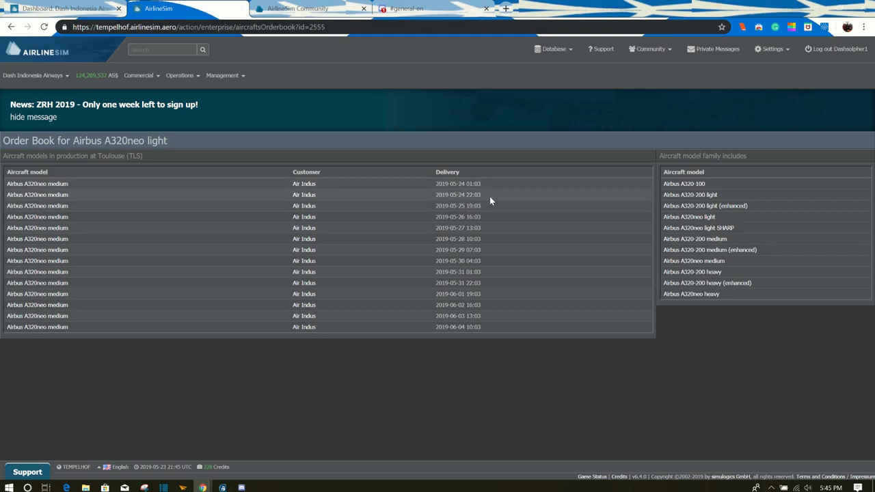
mouse_move(487, 199)
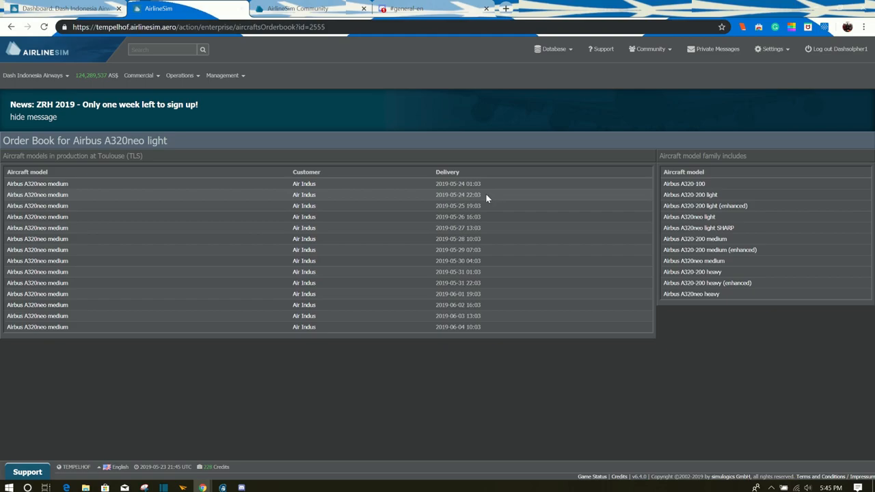
mouse_move(235, 194)
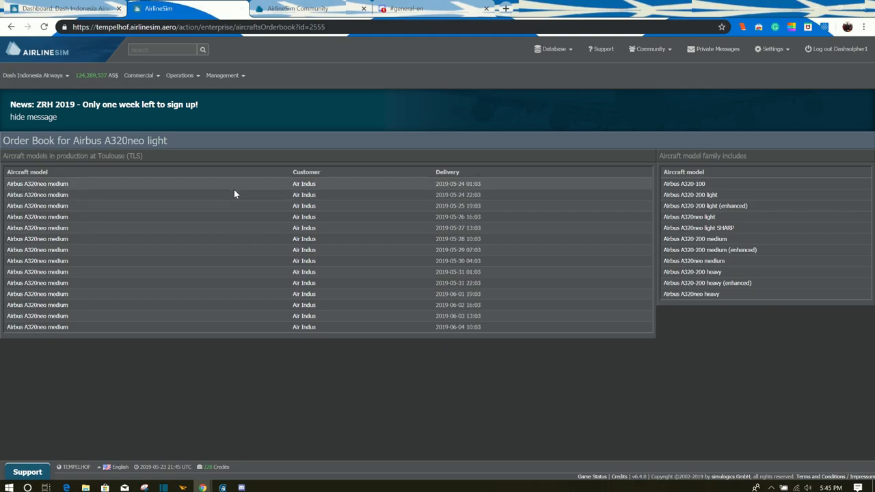
mouse_move(377, 311)
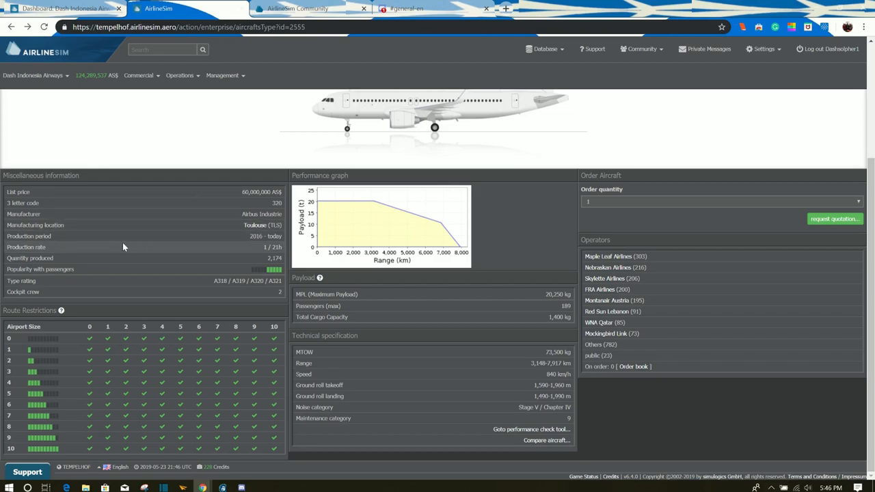
mouse_move(185, 253)
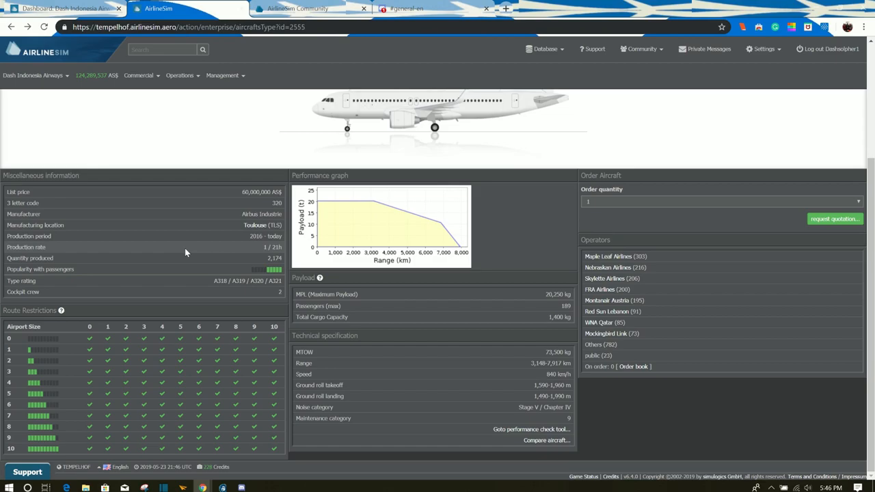
mouse_move(235, 230)
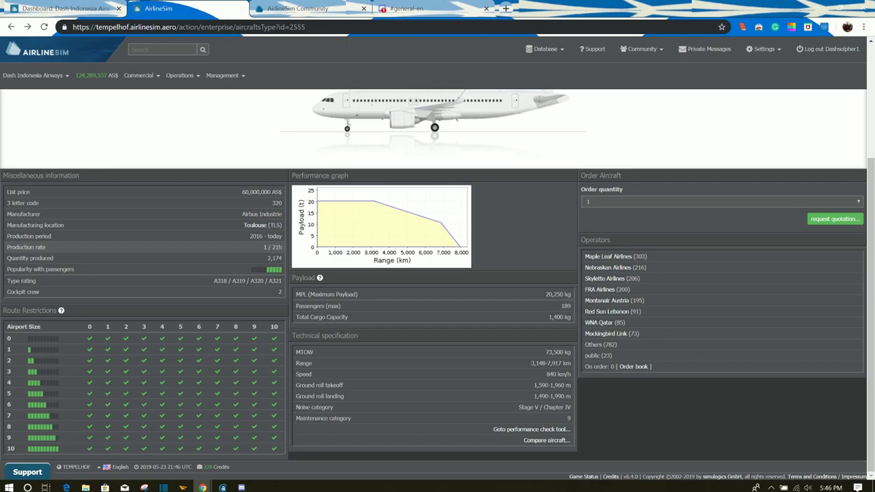
mouse_move(192, 233)
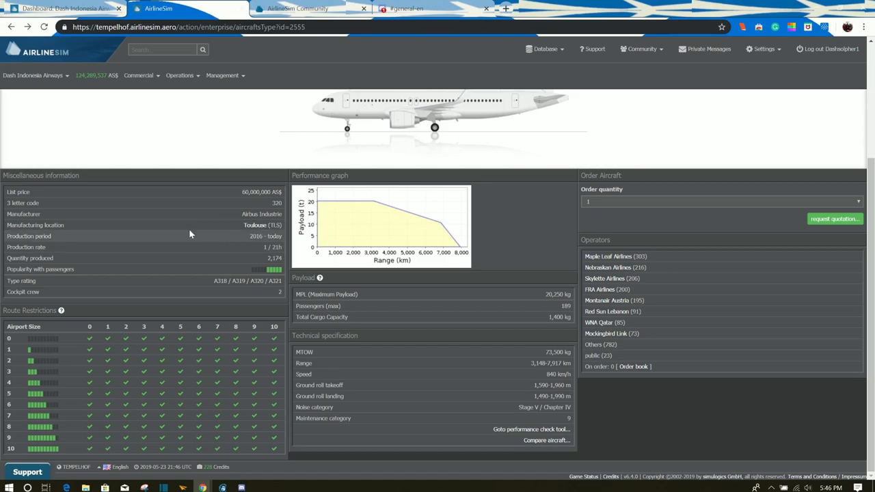
mouse_move(29, 224)
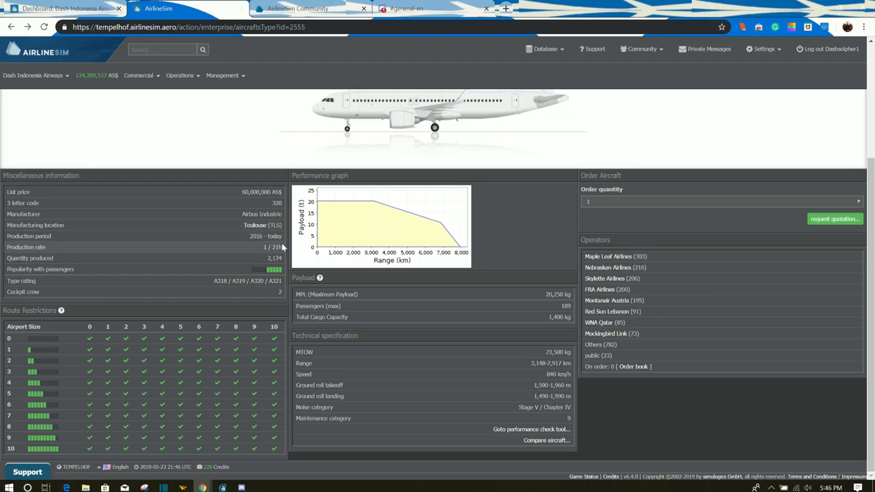
mouse_move(327, 257)
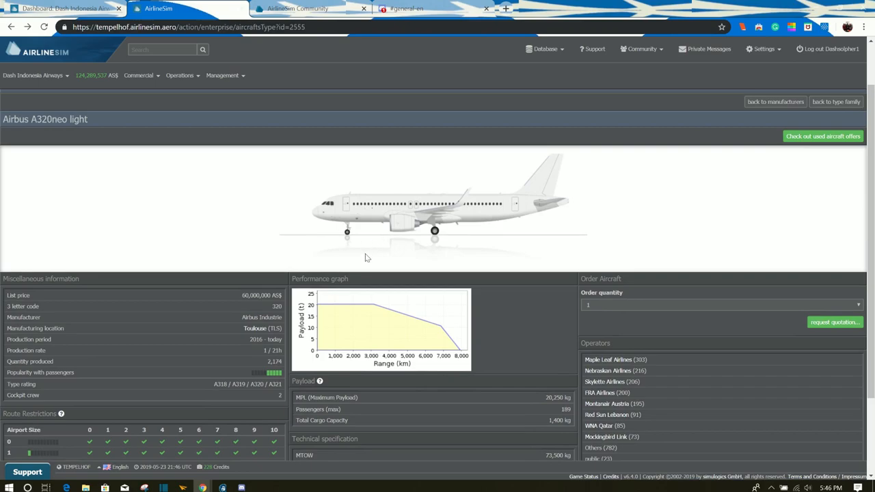
scroll(down, 3)
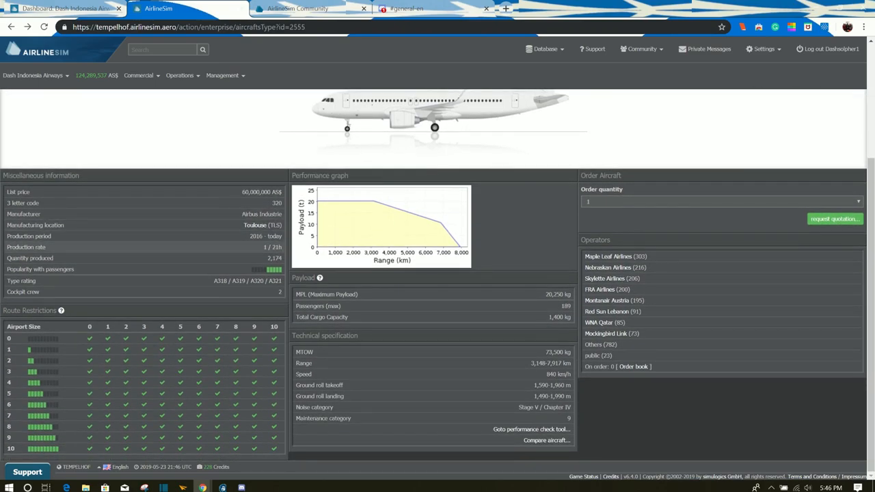
mouse_move(391, 244)
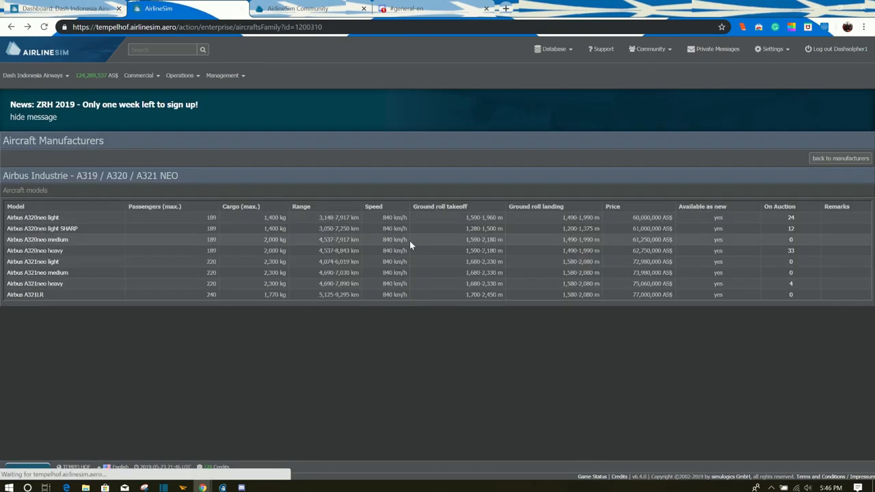
From the A318 / A319 family list, view the Airbus A319-100 heavy details page.
click(839, 158)
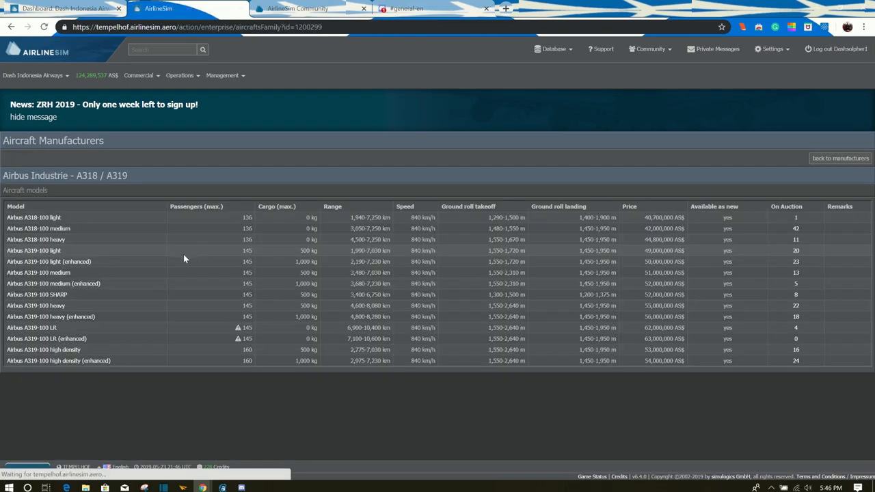
click(32, 306)
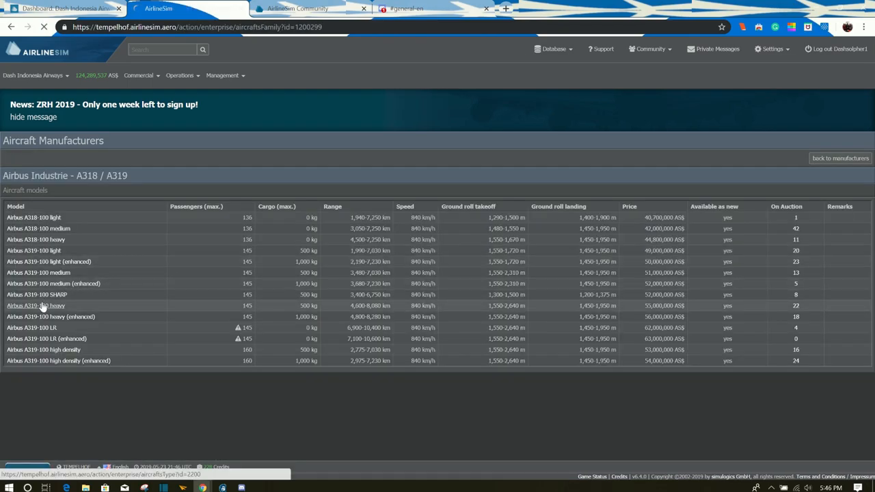
click(34, 305)
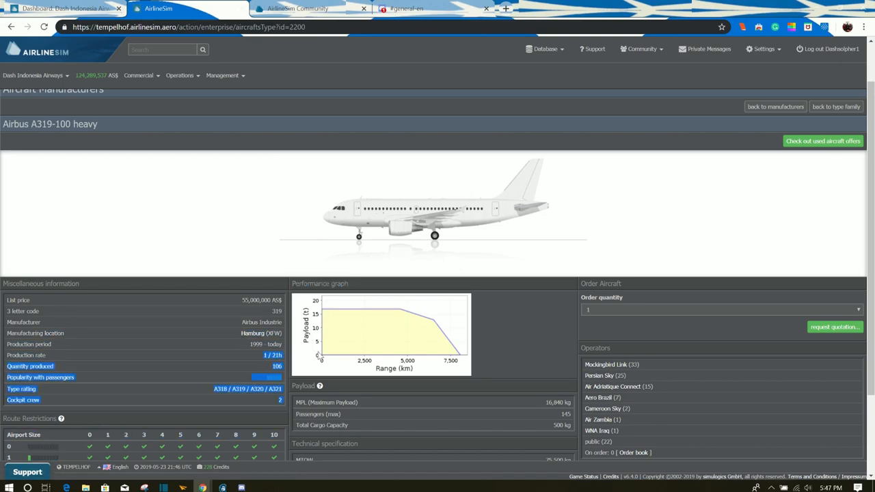
scroll(down, 3)
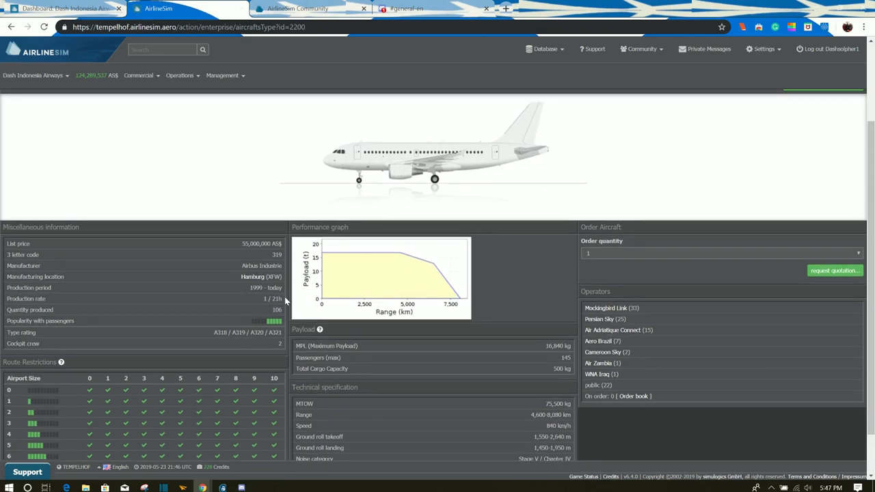
mouse_move(633, 397)
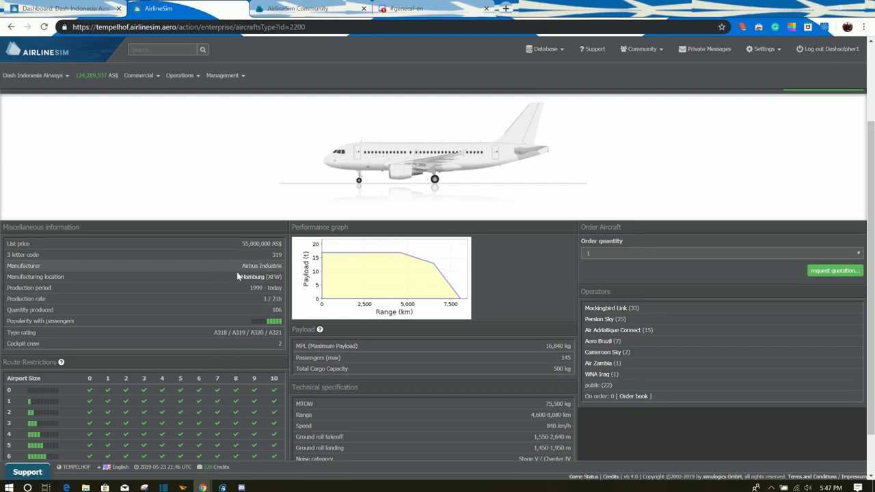
mouse_move(250, 286)
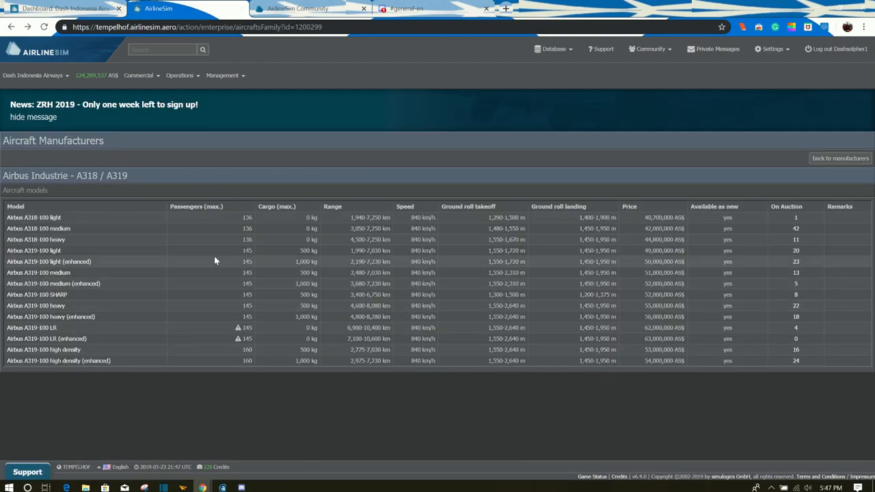
Go back to manufacturers, enter the Boeing 737-600/700/800/900 family and view the 737-700 HGW.
click(840, 159)
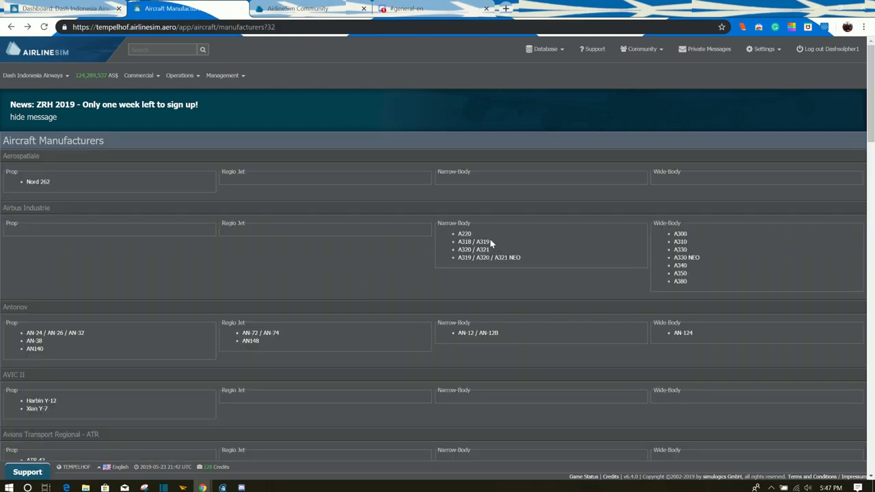
scroll(down, 3)
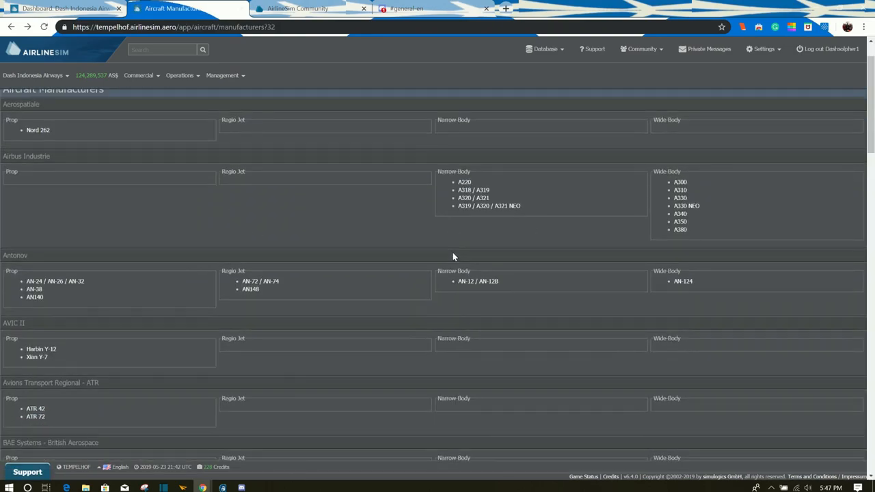
scroll(down, 3)
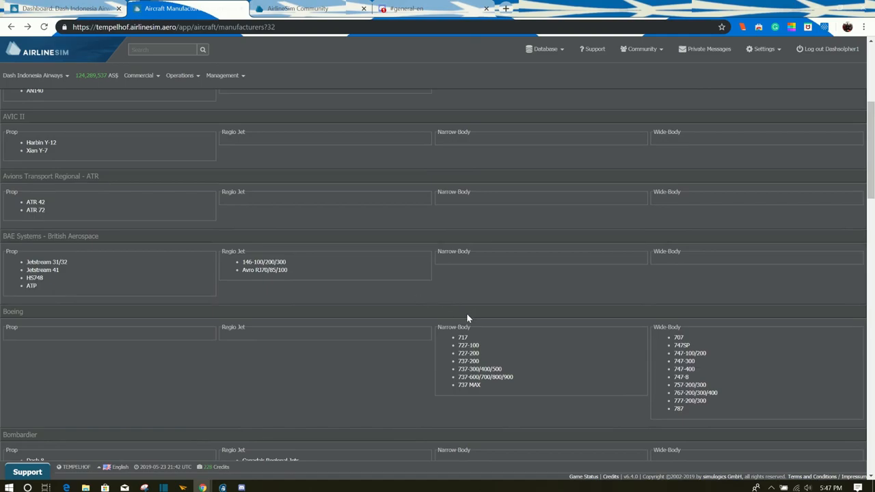
scroll(down, 3)
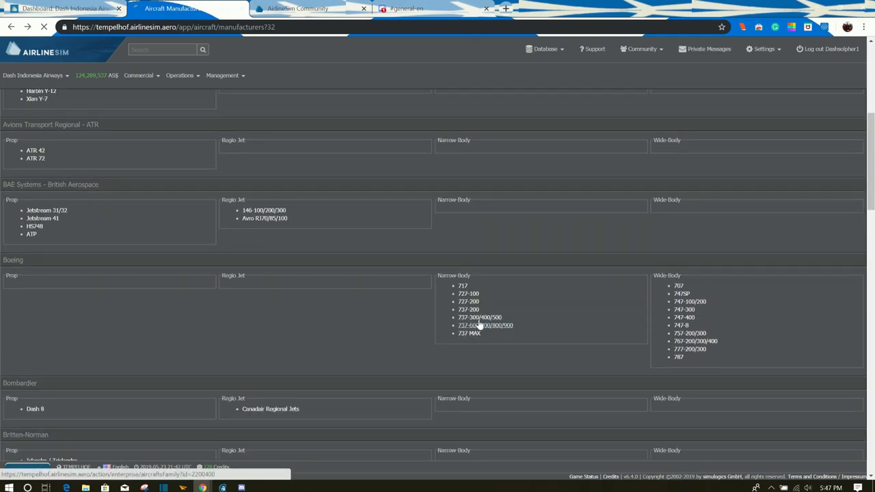
click(477, 326)
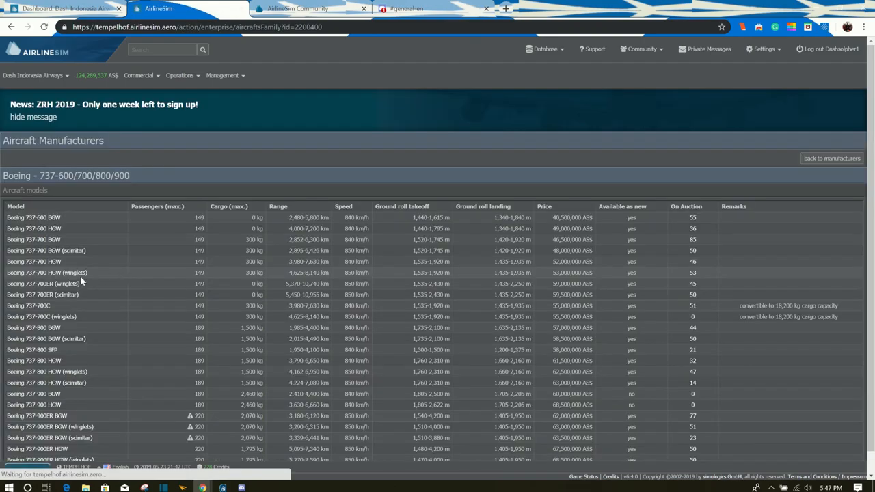
click(41, 259)
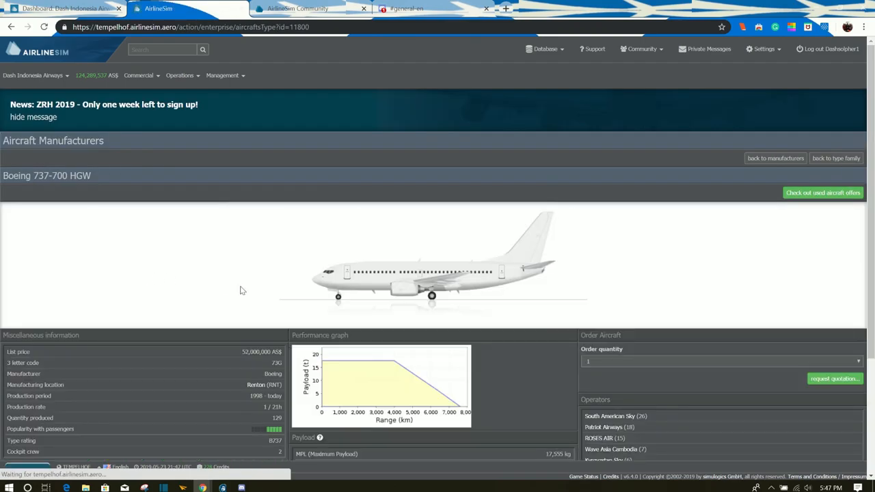
scroll(down, 3)
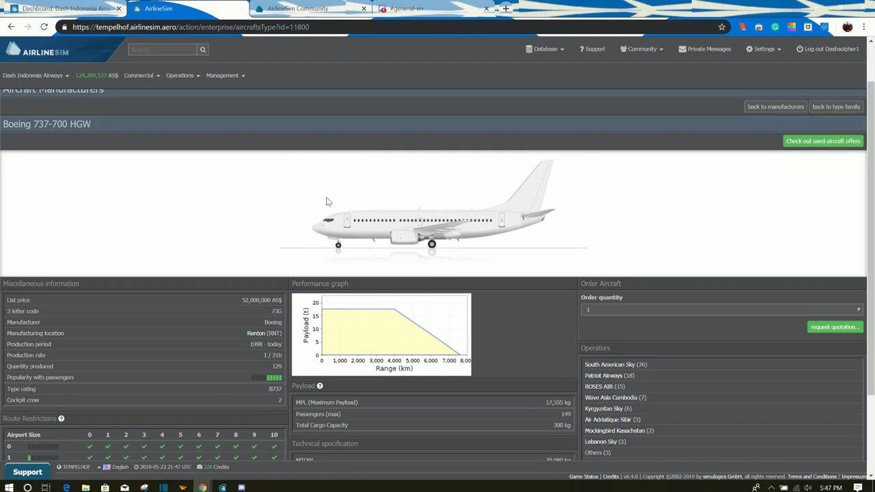
mouse_move(263, 337)
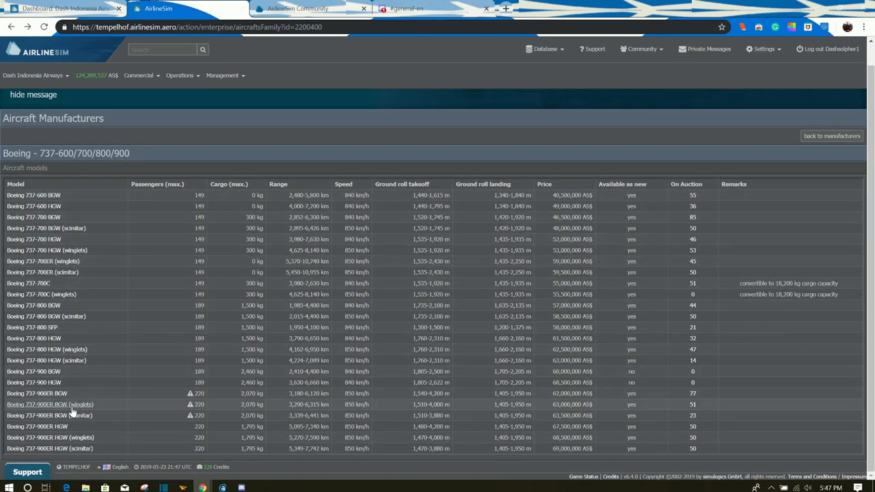
View the 737-800 HGW (scimitar) and 737-900ER BGW (scimitar) details, returning to the family list.
click(43, 358)
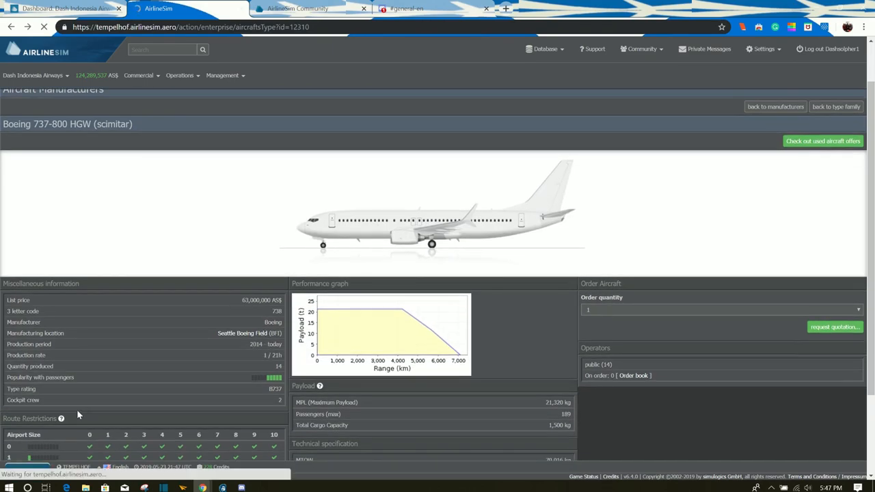
click(826, 106)
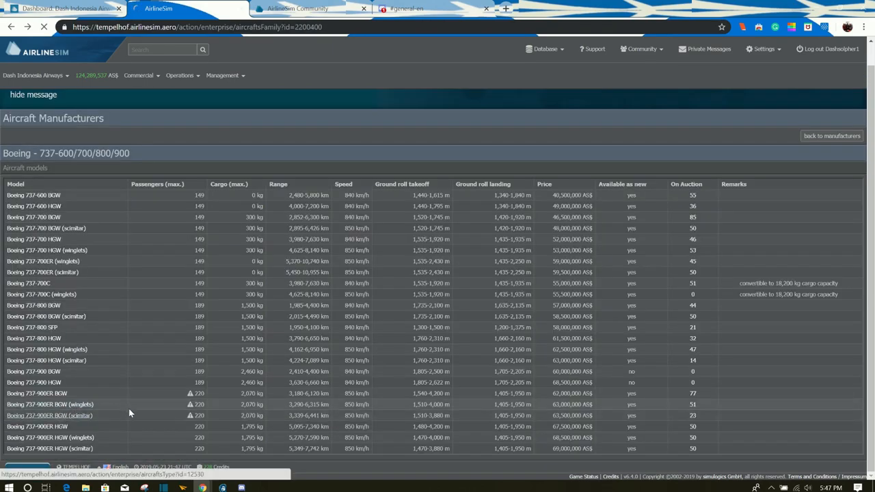
click(49, 415)
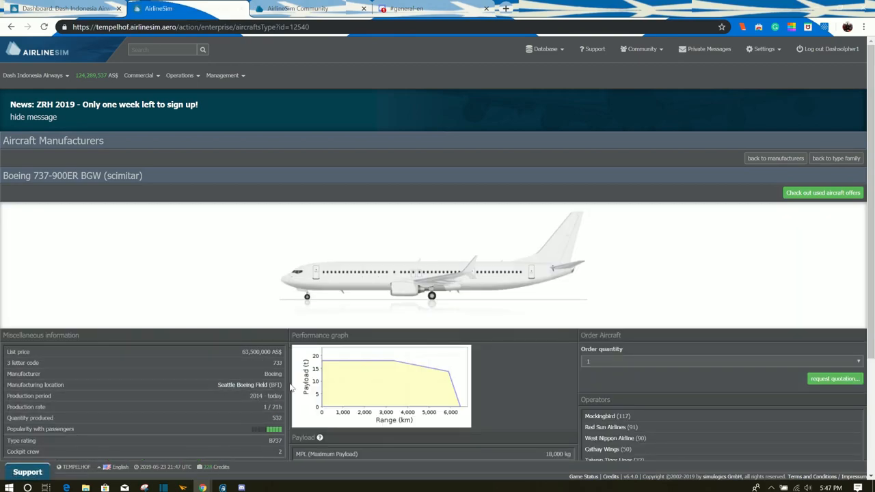
scroll(down, 3)
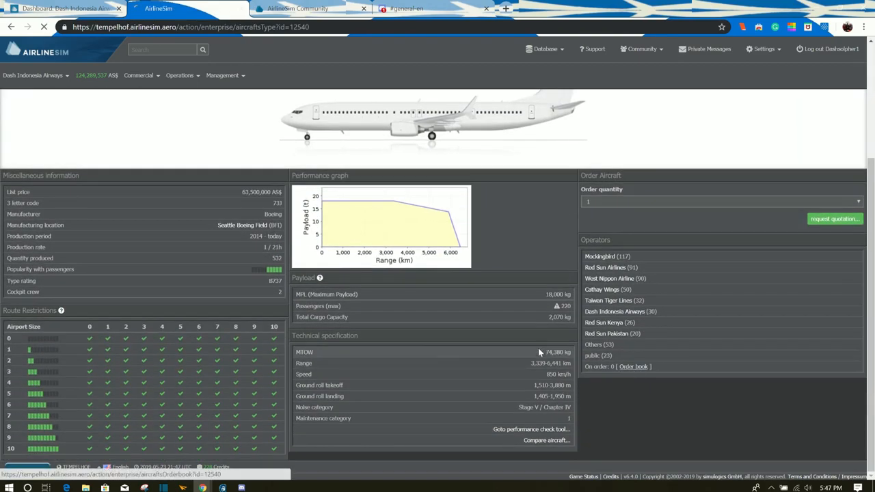
click(634, 366)
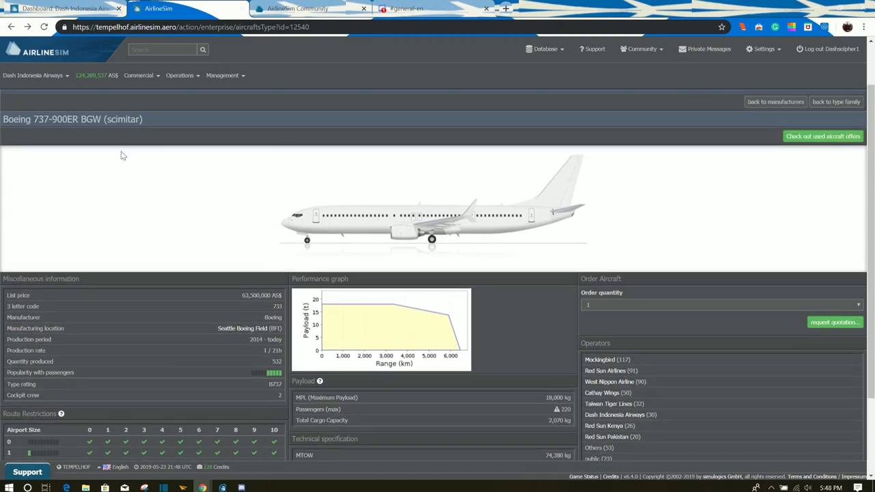
scroll(down, 3)
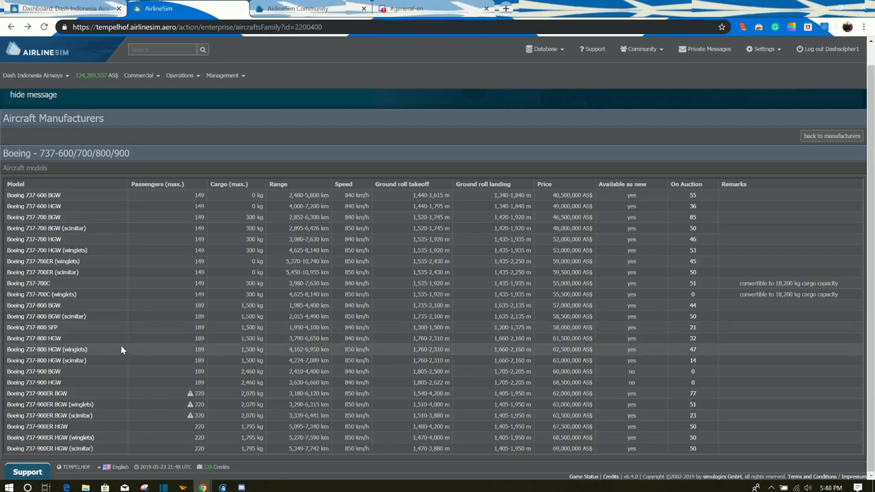
mouse_move(192, 358)
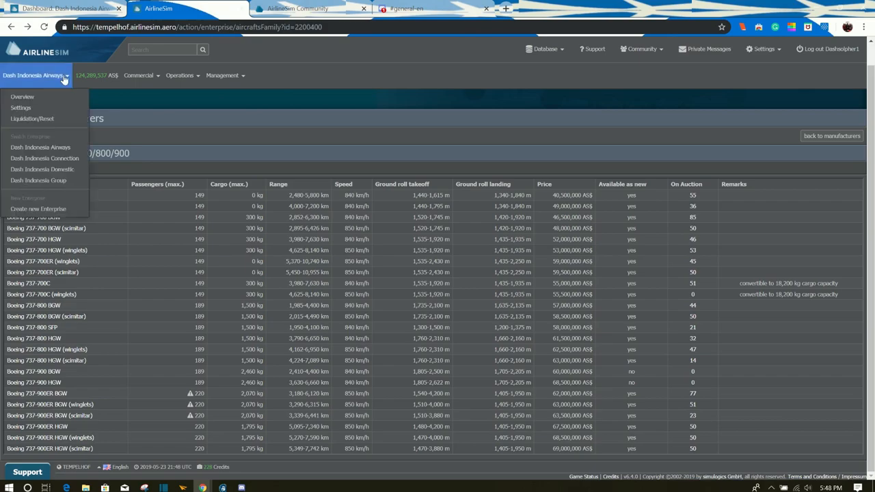
Via the Commercial menu, browse the used Aircraft Market and the Embraer EMB 175/190/195 E2 family.
click(140, 75)
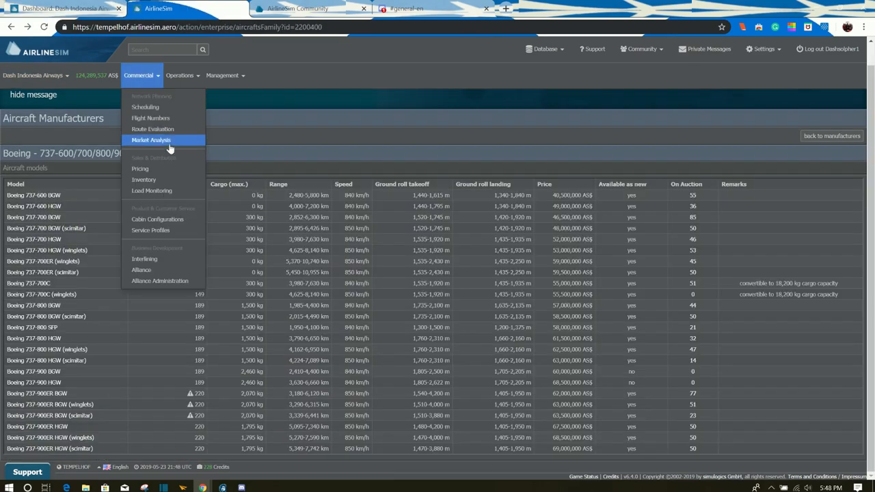
click(831, 137)
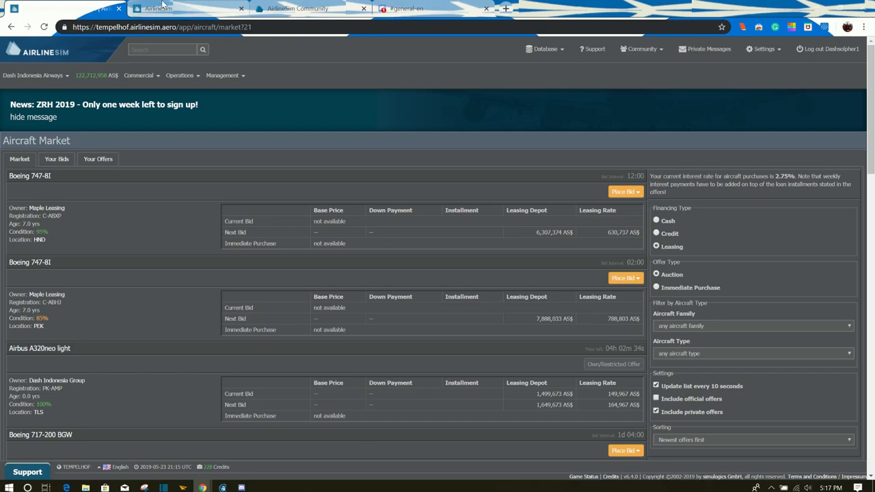
click(39, 349)
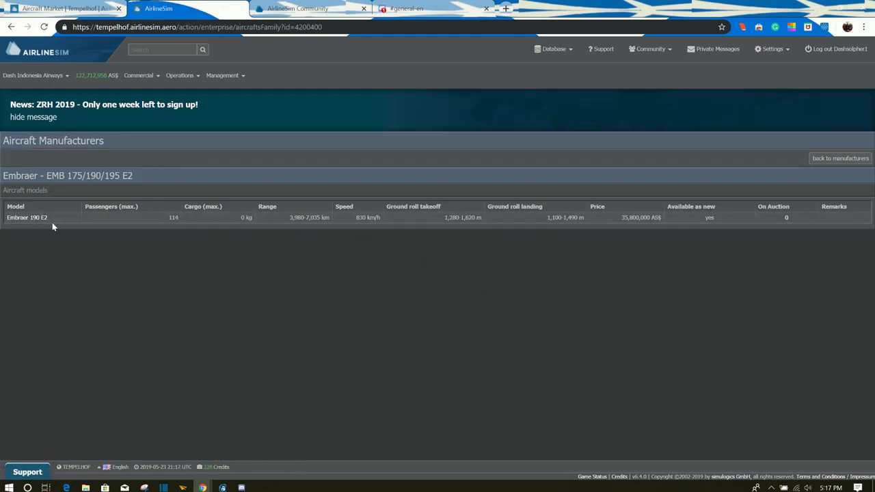
mouse_move(84, 246)
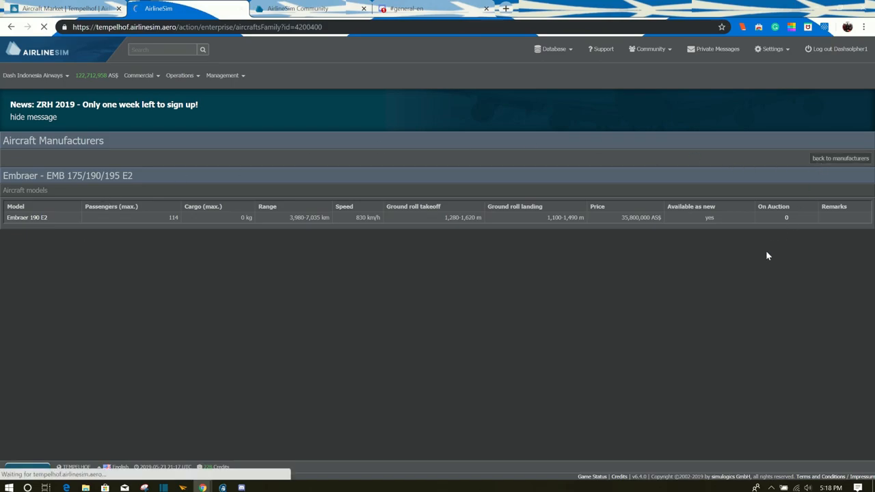
View the Airbus A330 NEO family list, then scroll the Boeing entries on the manufacturers overview.
click(839, 159)
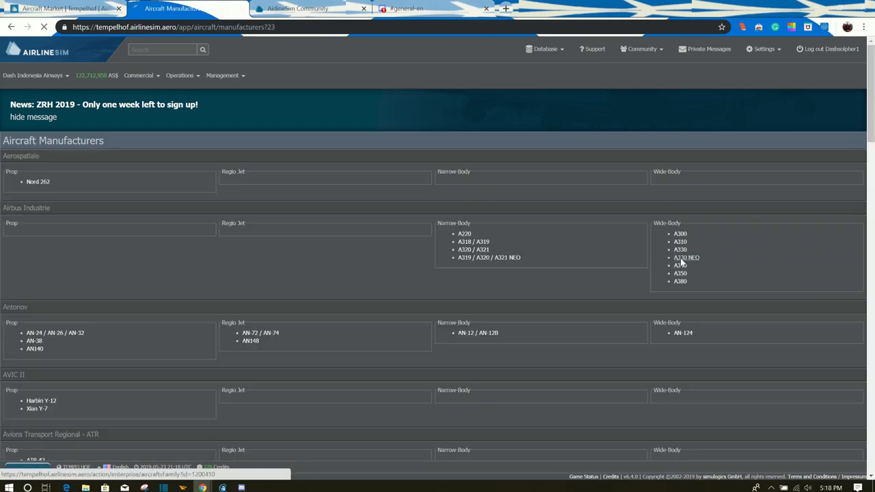
click(678, 260)
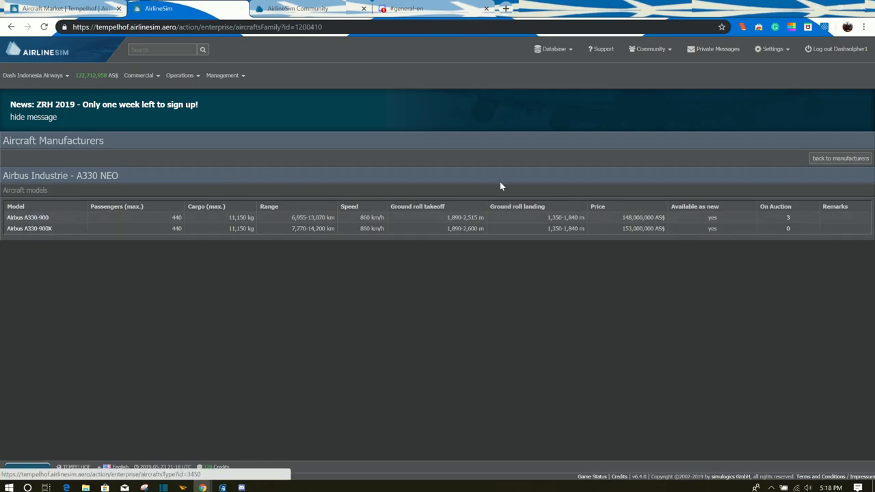
click(839, 159)
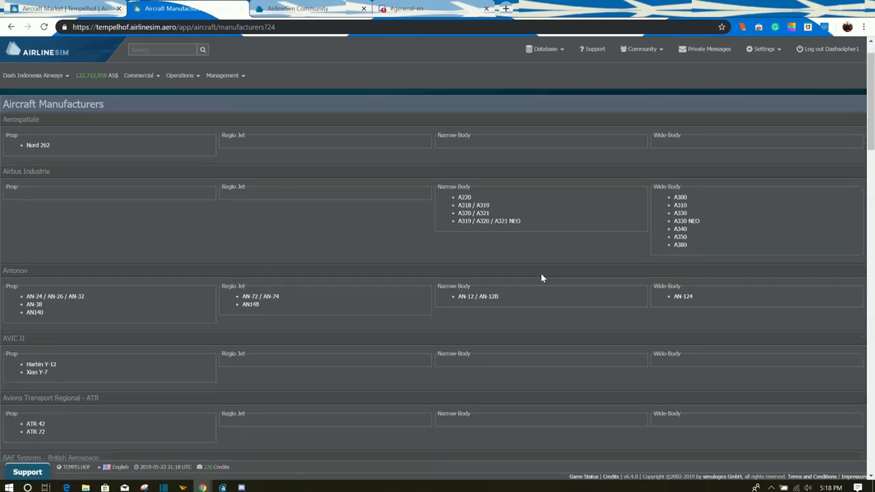
scroll(down, 3)
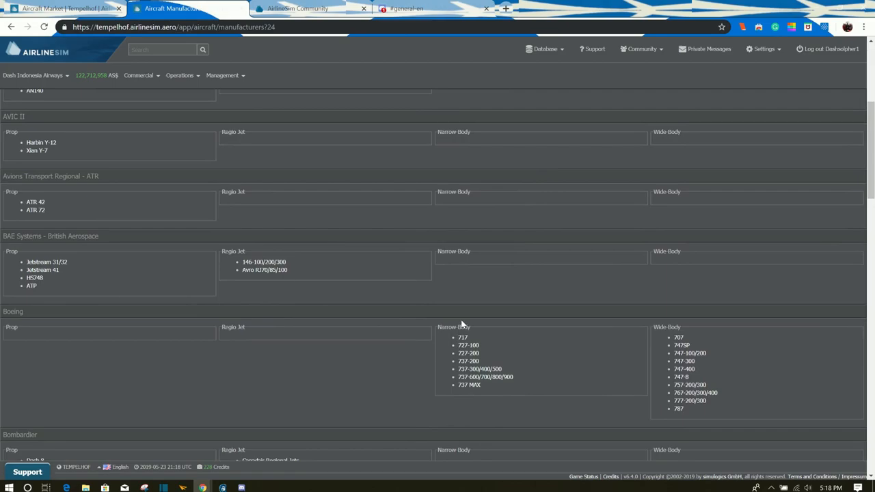
mouse_move(488, 342)
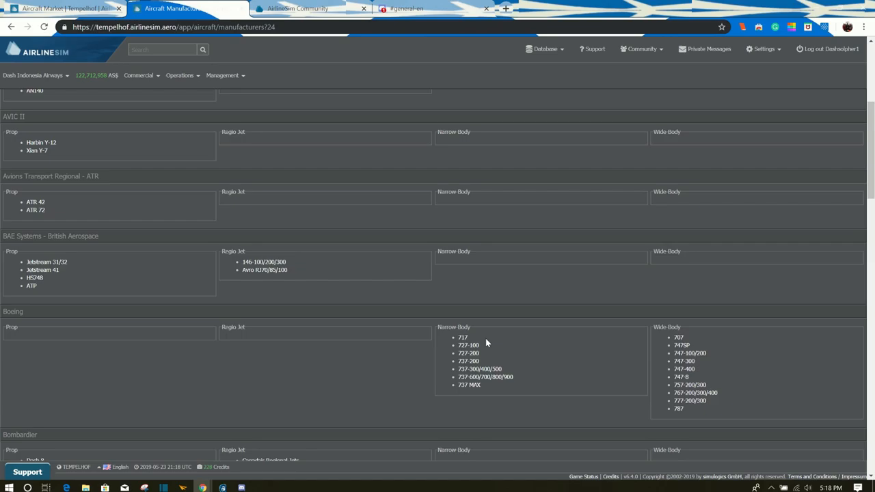
mouse_move(487, 371)
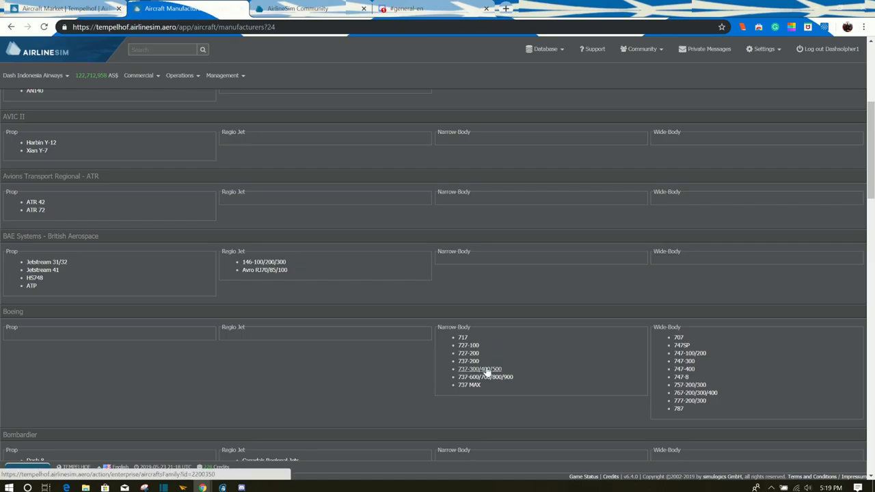
mouse_move(468, 385)
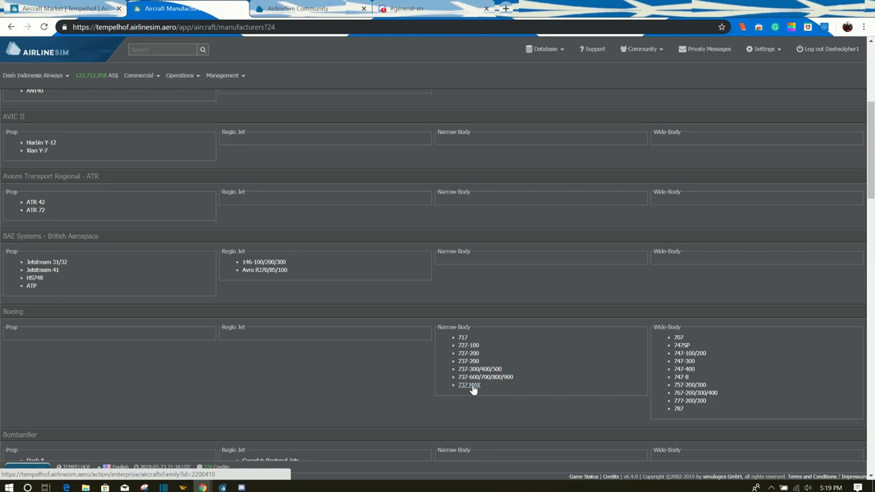
scroll(up, 3)
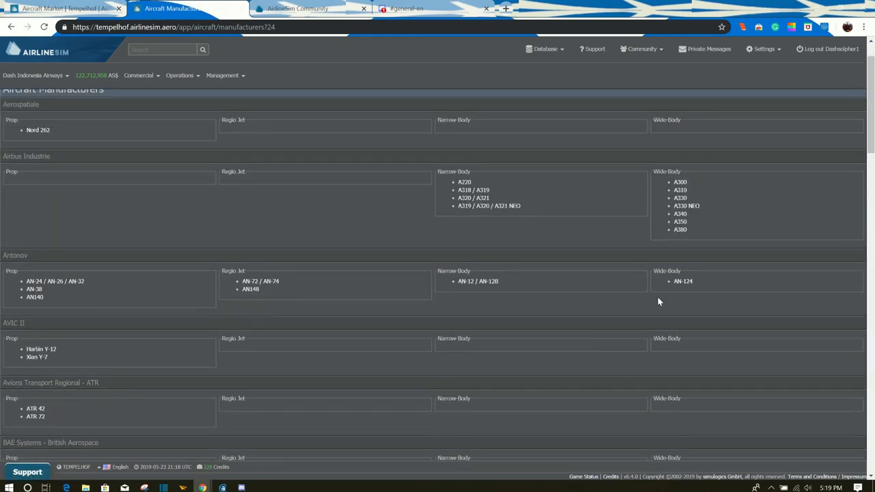
mouse_move(688, 207)
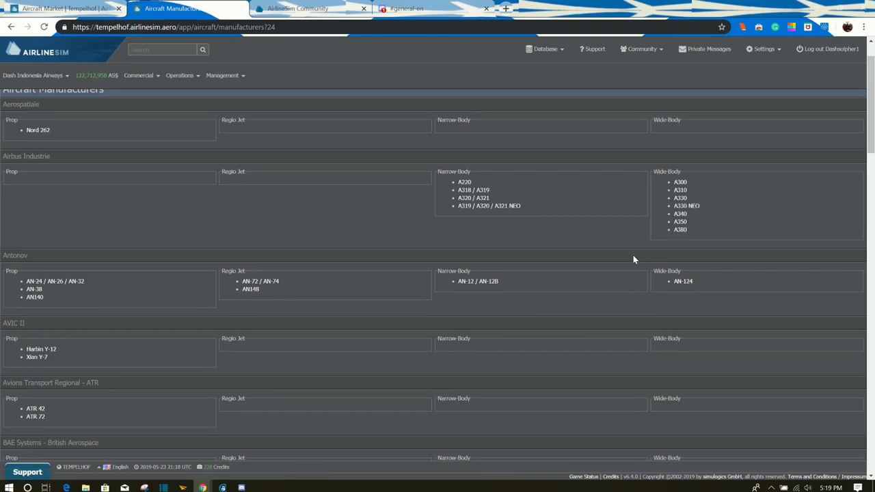
mouse_move(692, 215)
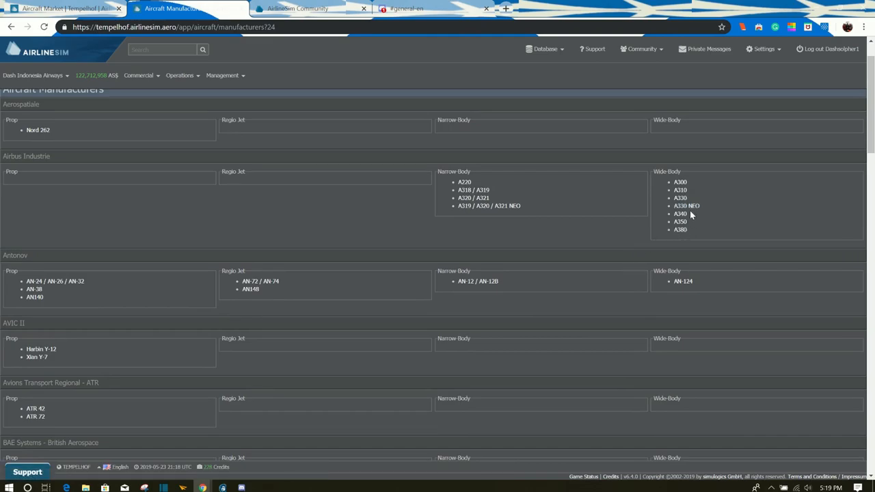